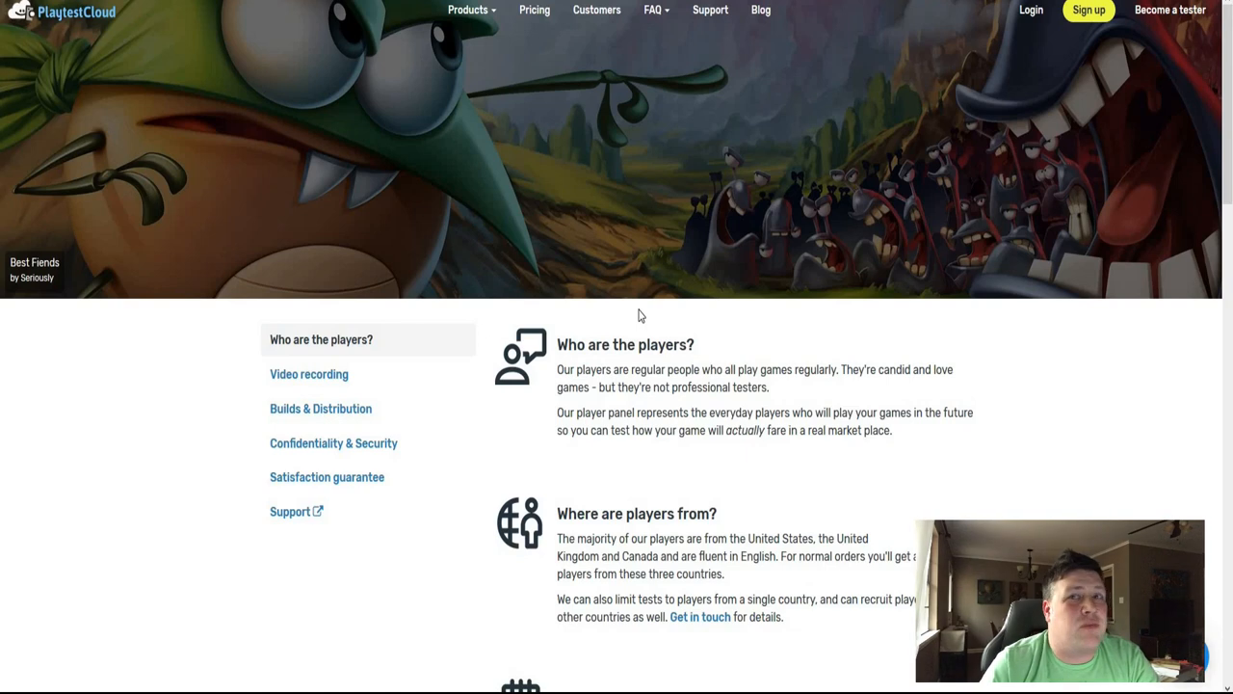
pyautogui.moveTo(815, 291)
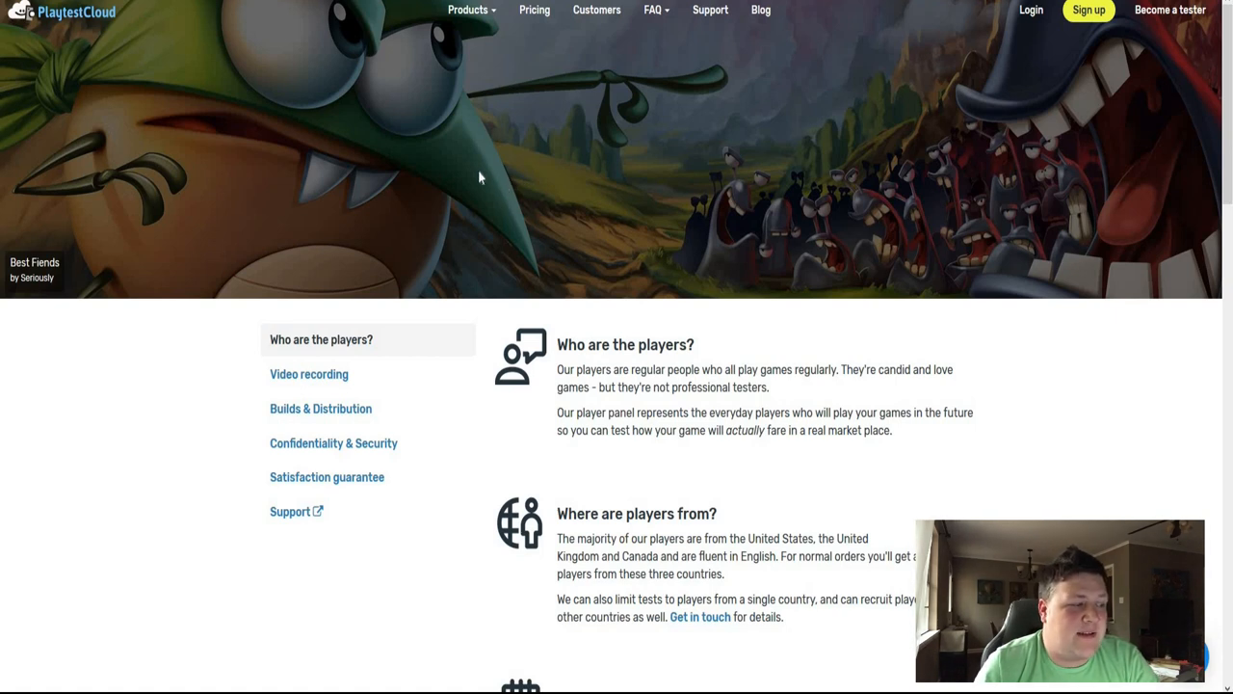
pyautogui.moveTo(492, 238)
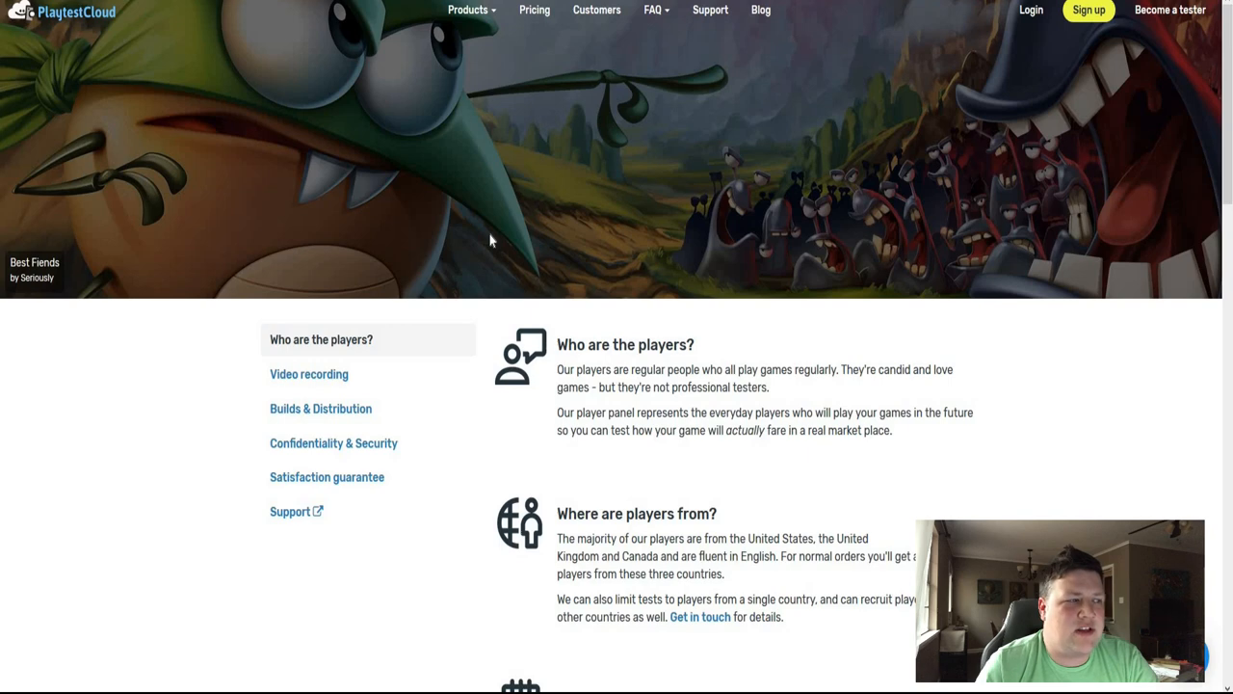
pyautogui.moveTo(472, 208)
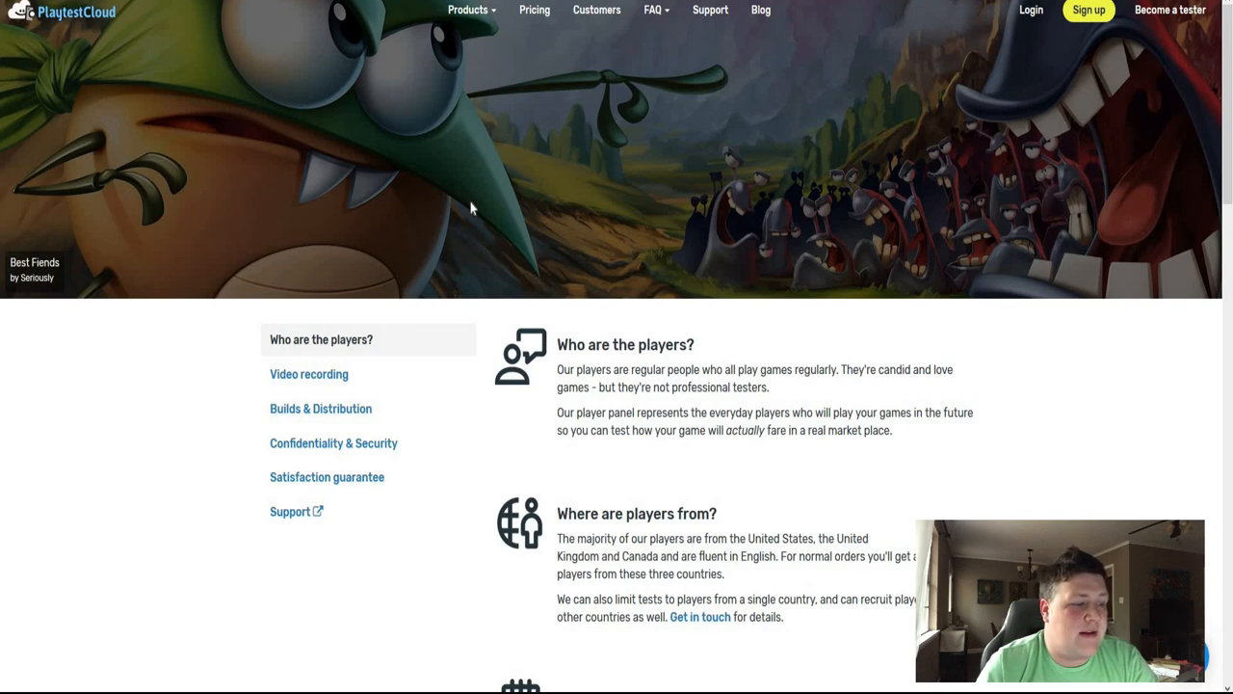
# Browse down the tester page, then go to 'Become a tester' to reach the Sign Up Now form.
pyautogui.scroll(-3)
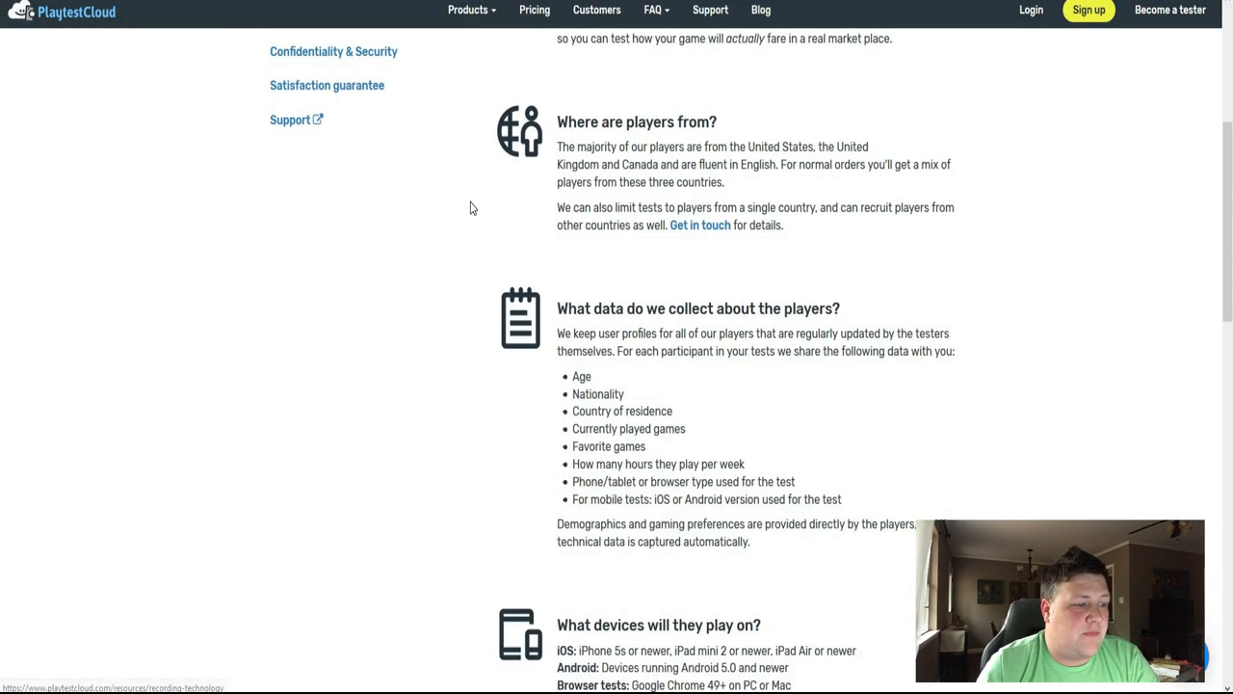
pyautogui.scroll(-3)
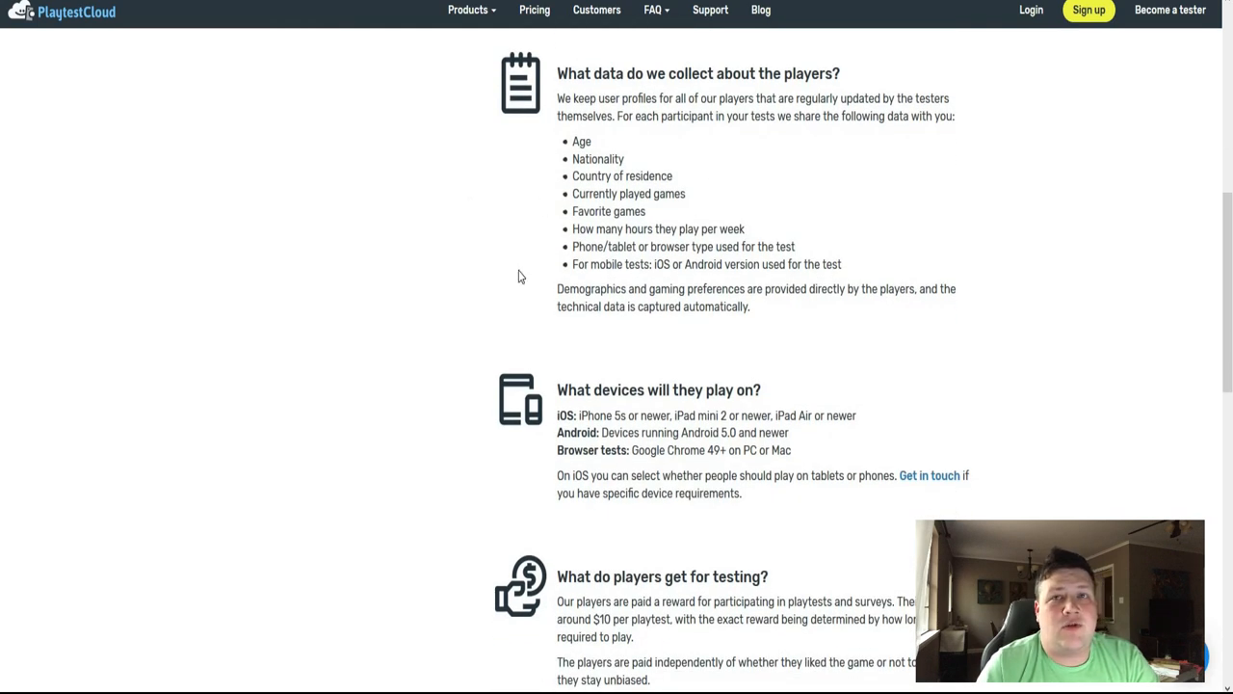
pyautogui.scroll(-3)
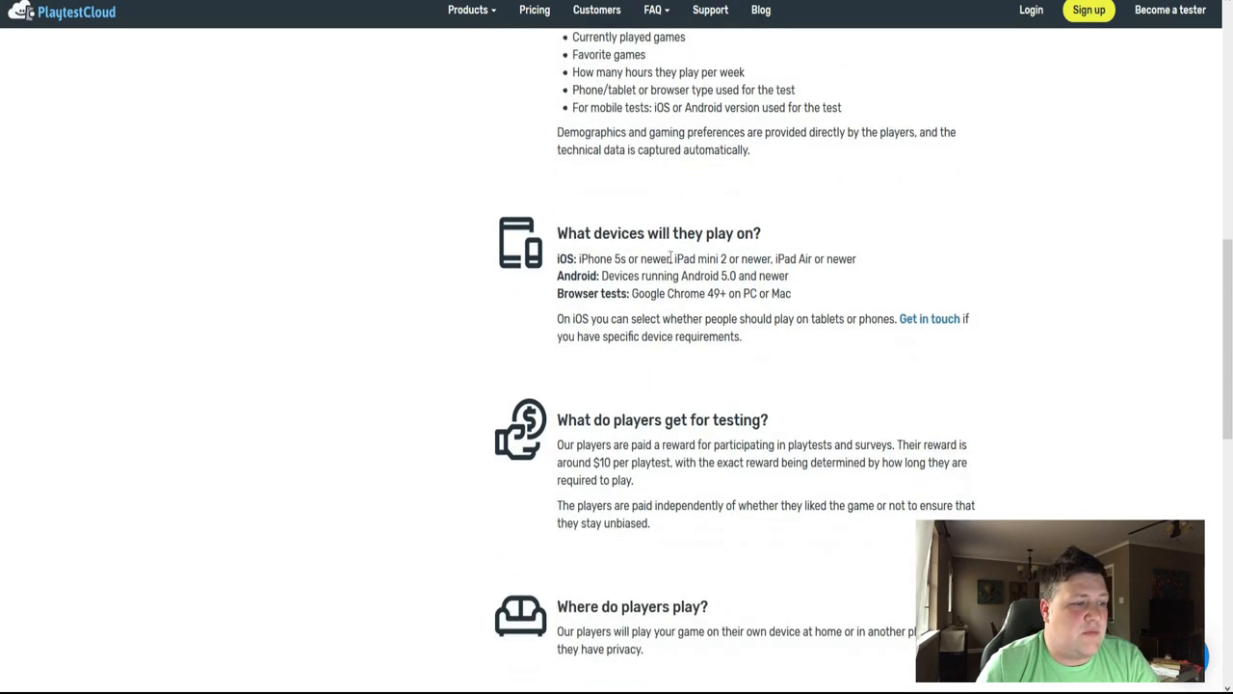
pyautogui.moveTo(773, 280)
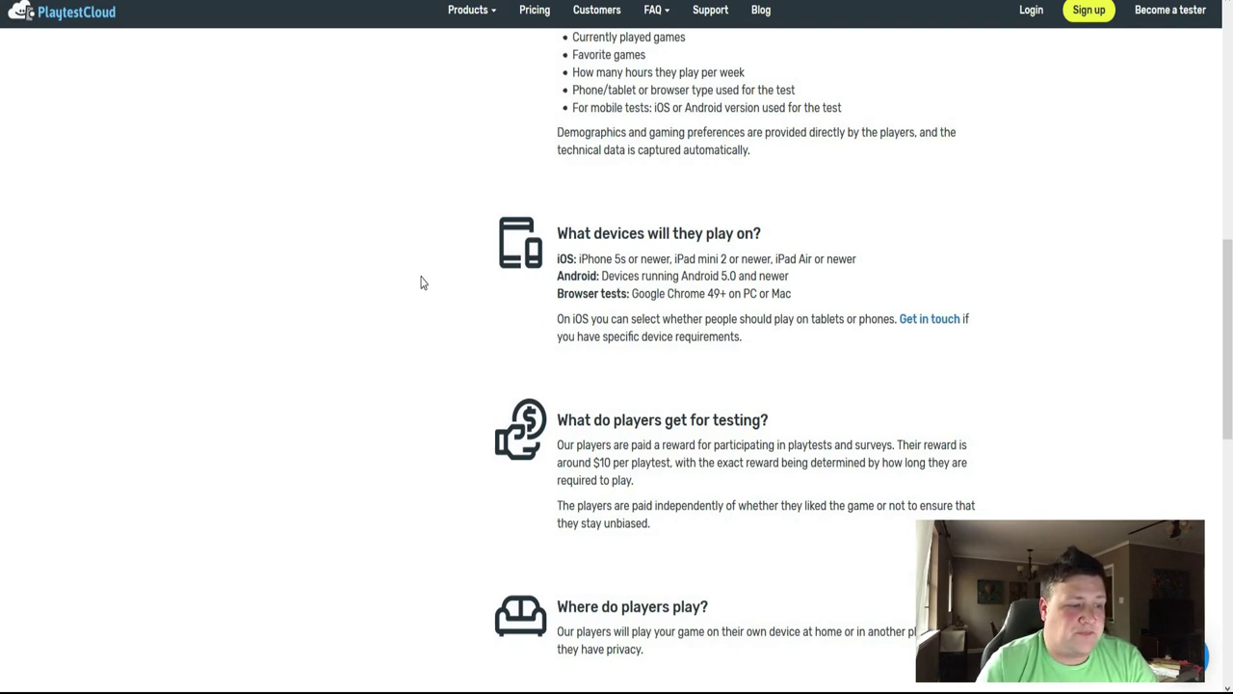
pyautogui.scroll(-3)
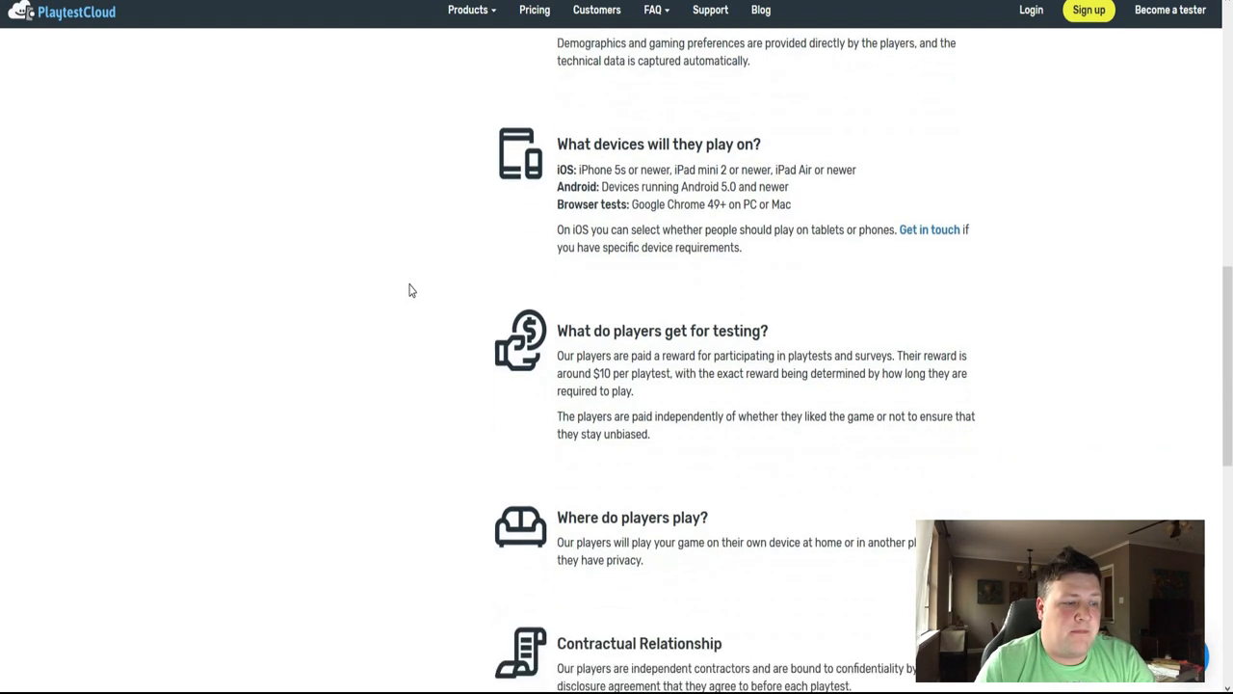
pyautogui.scroll(-3)
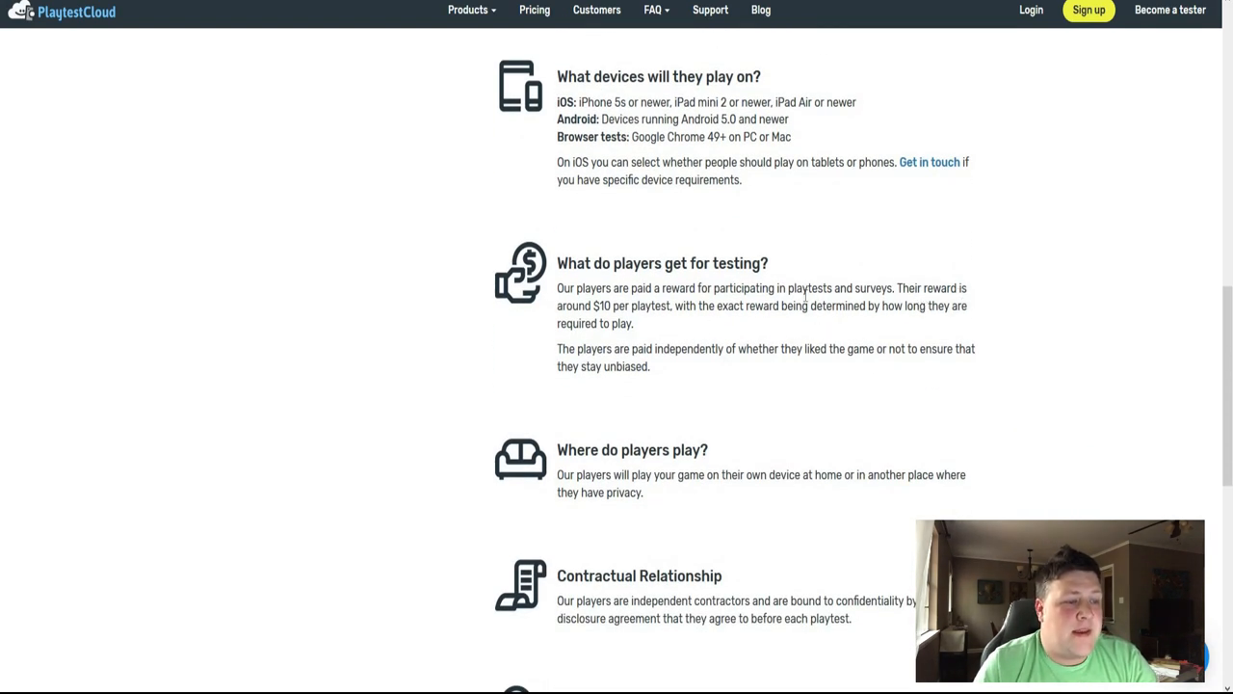
pyautogui.moveTo(536, 325)
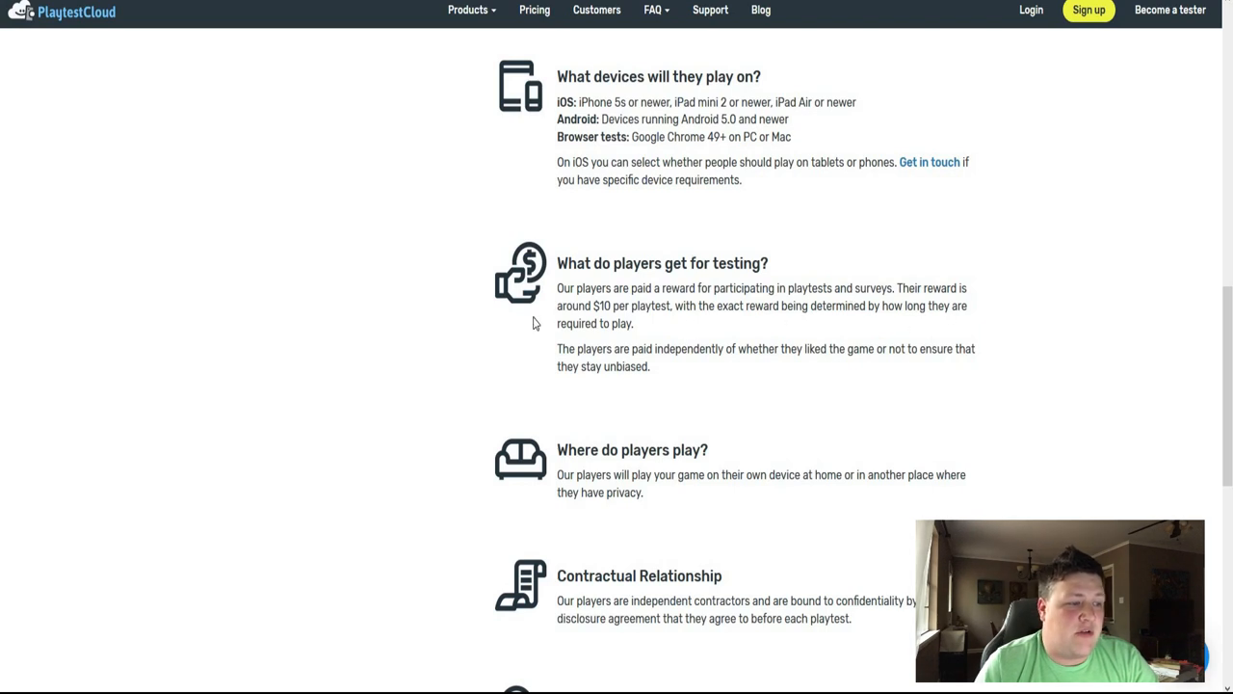
pyautogui.moveTo(432, 278)
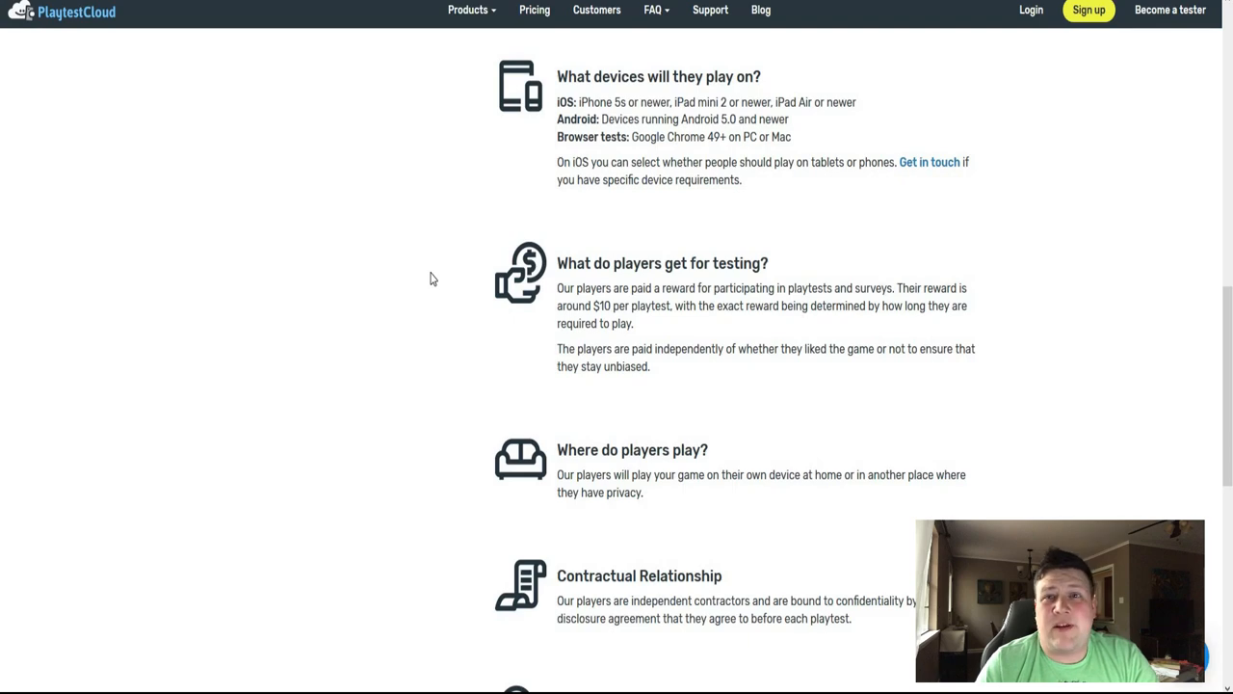
pyautogui.scroll(-3)
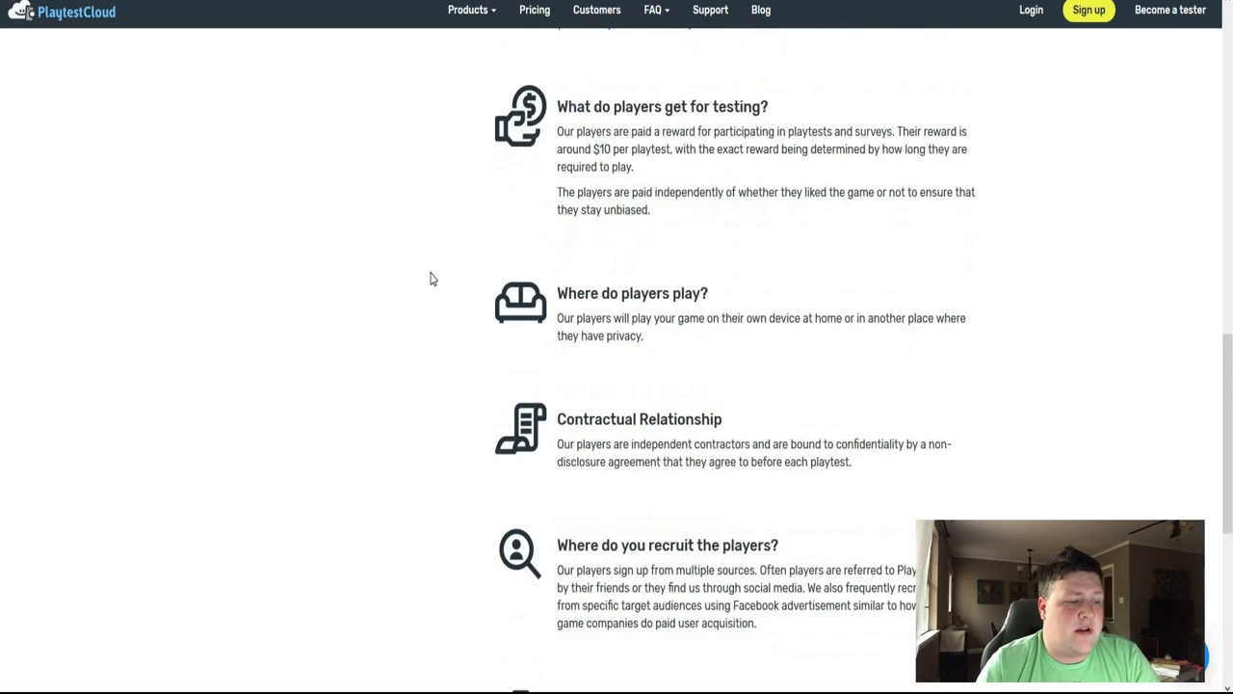
pyautogui.scroll(-3)
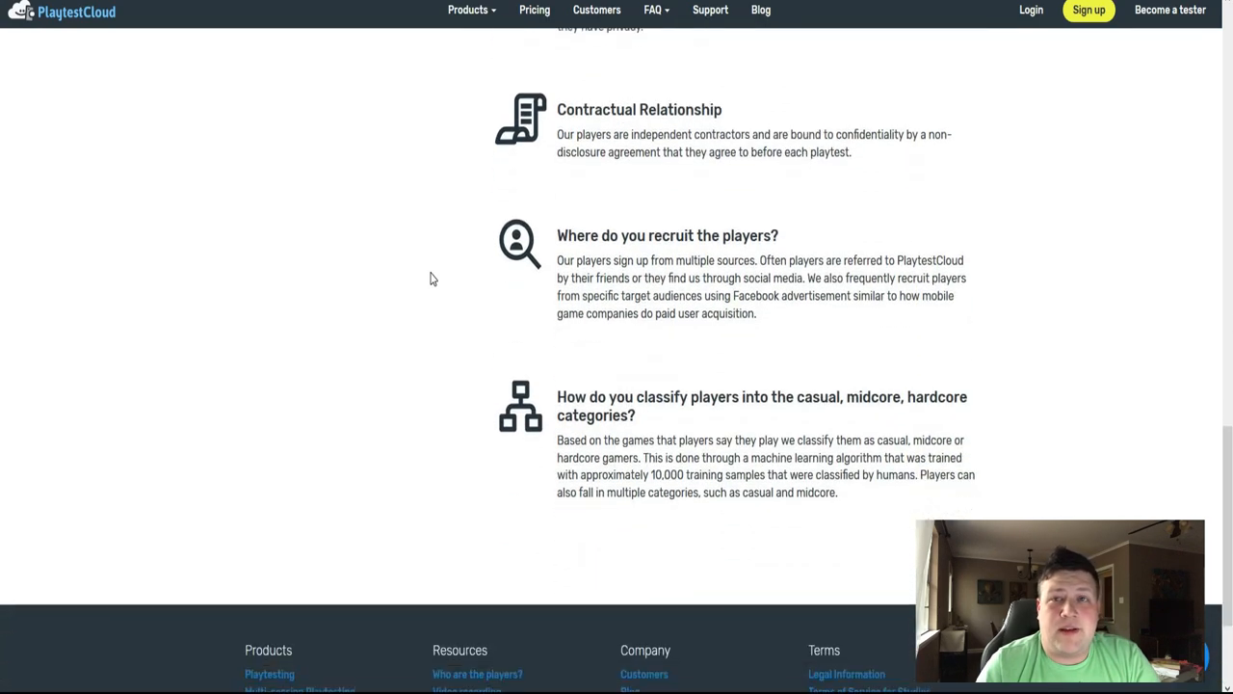
pyautogui.scroll(-3)
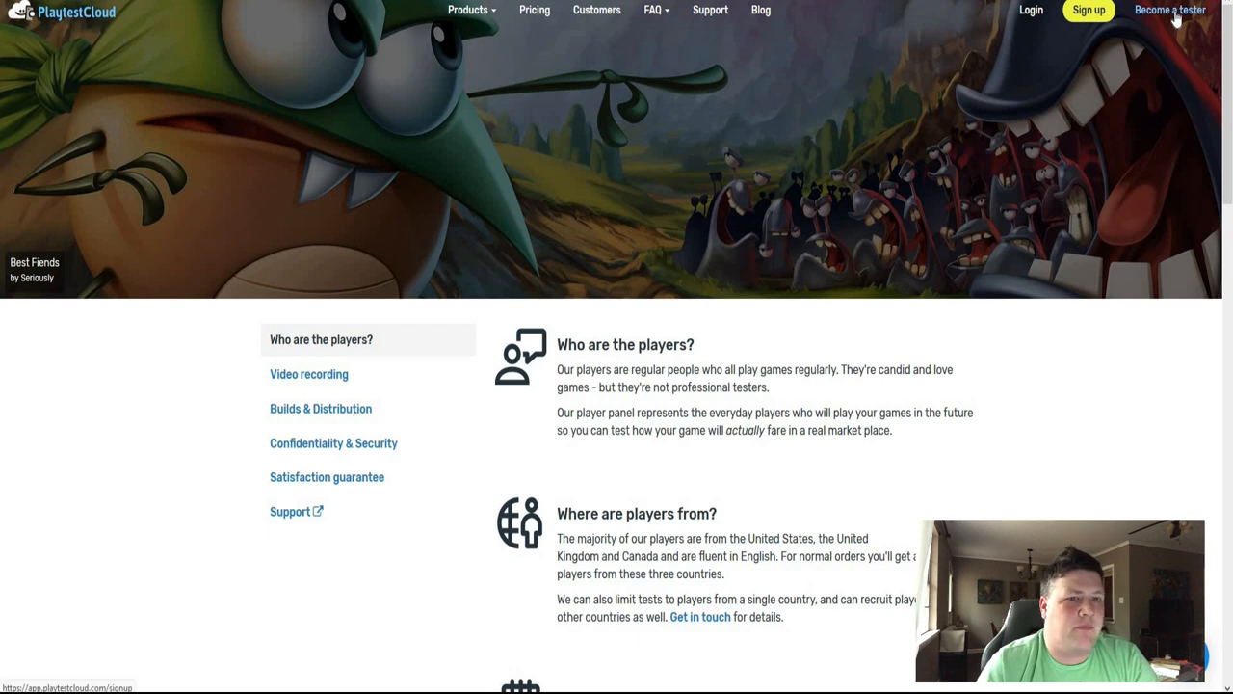
pyautogui.click(1177, 11)
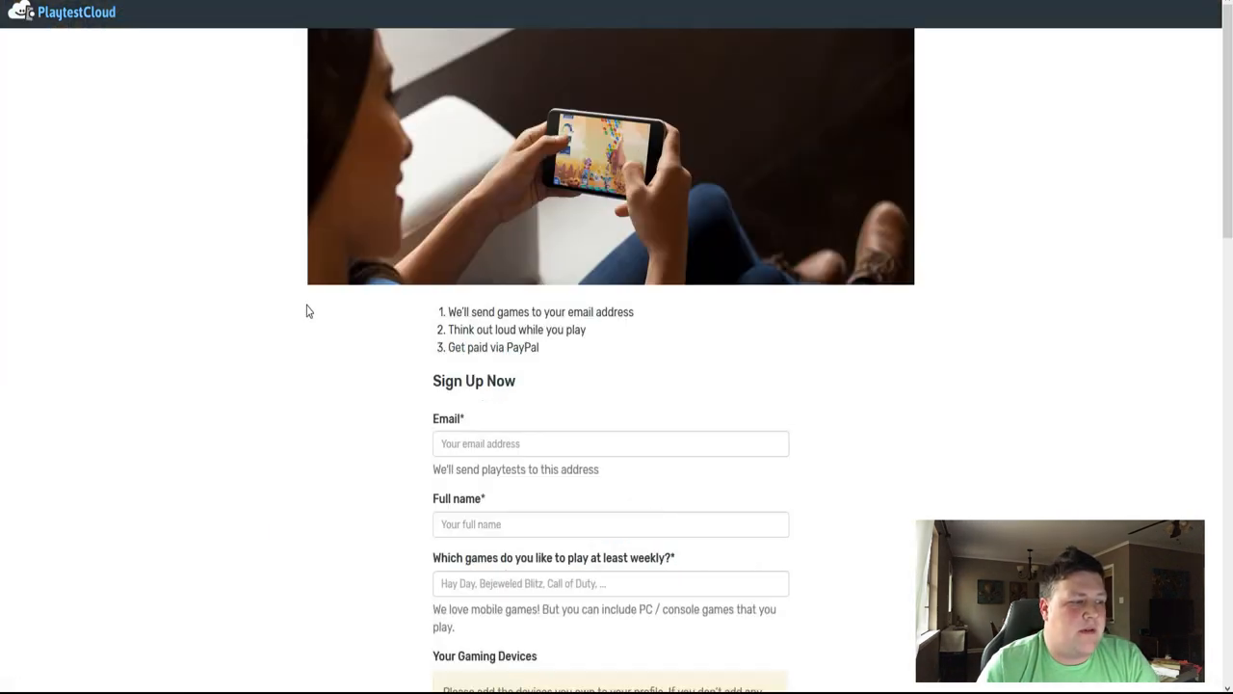
pyautogui.moveTo(625, 327)
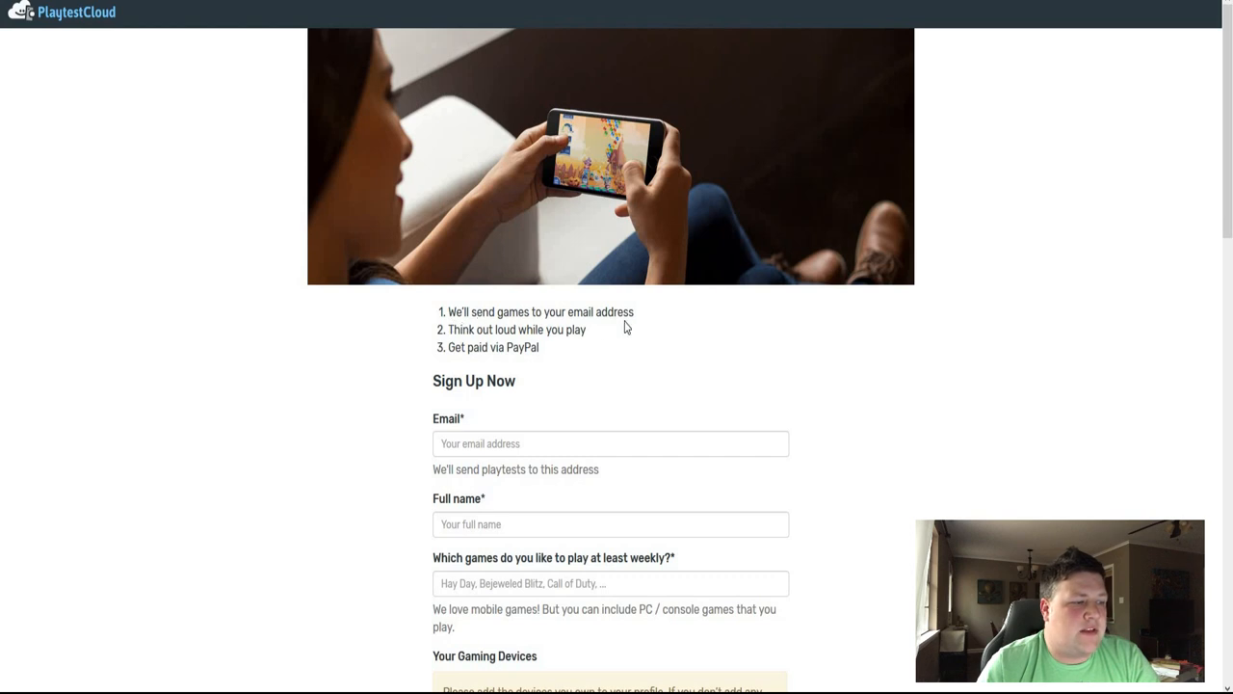
pyautogui.moveTo(650, 319)
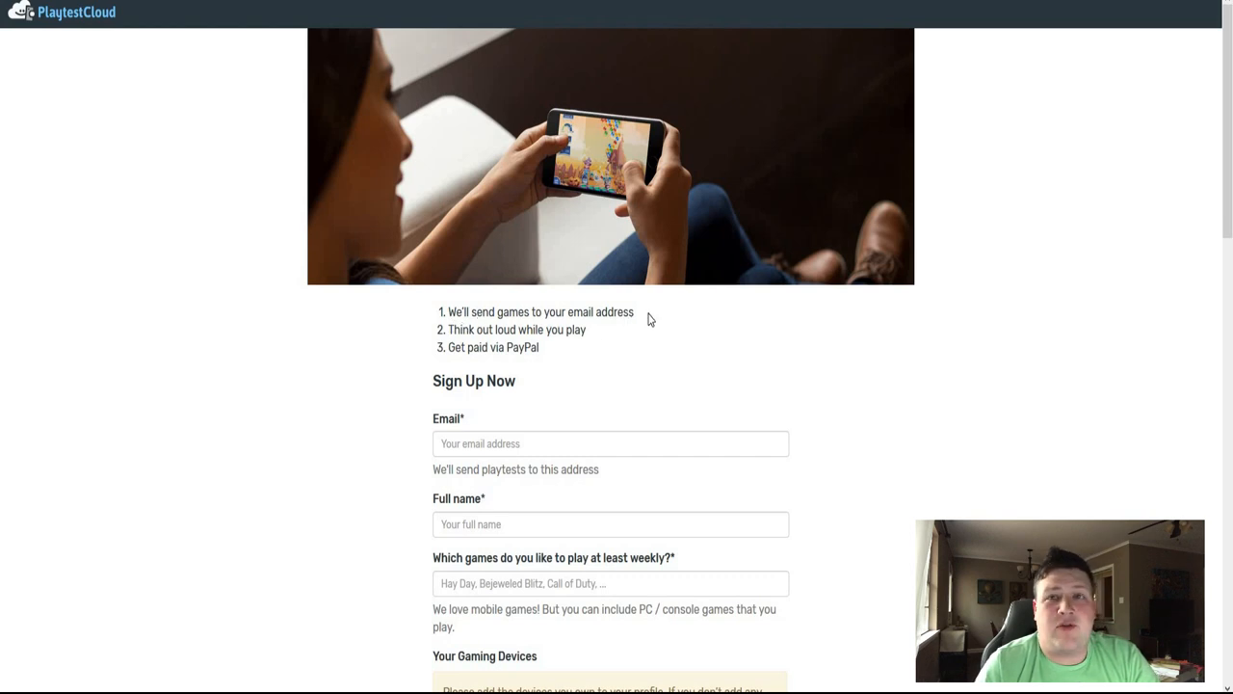
pyautogui.moveTo(694, 357)
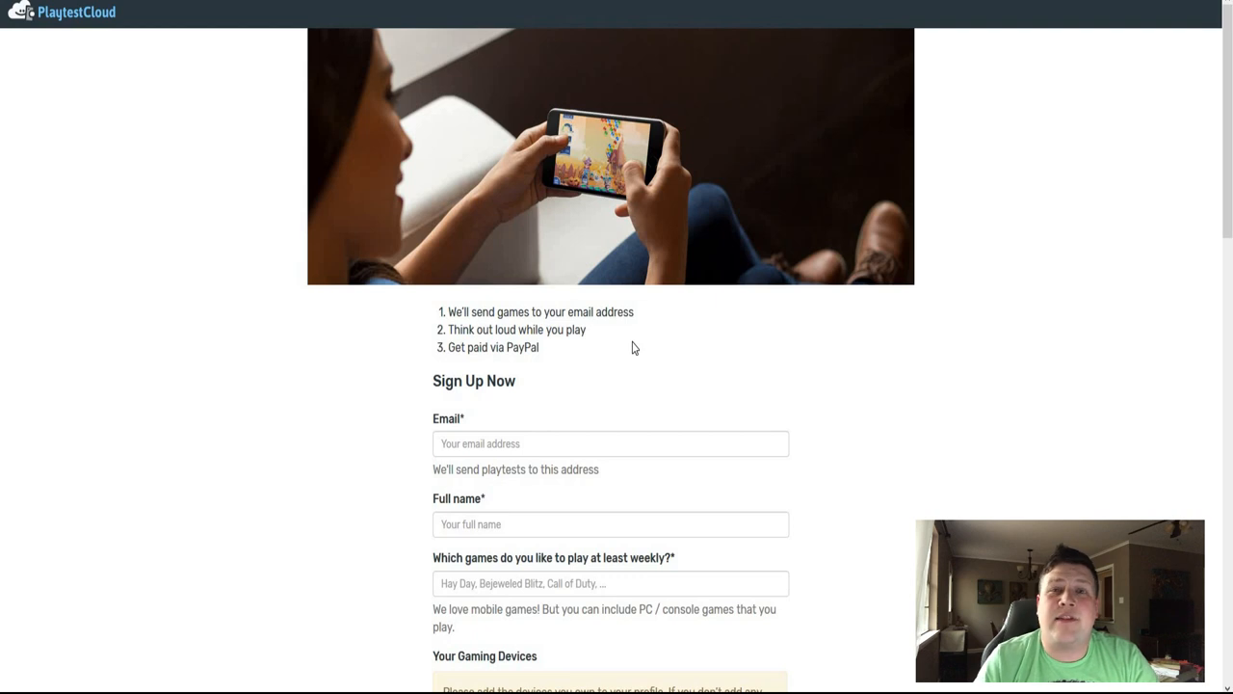
pyautogui.moveTo(605, 343)
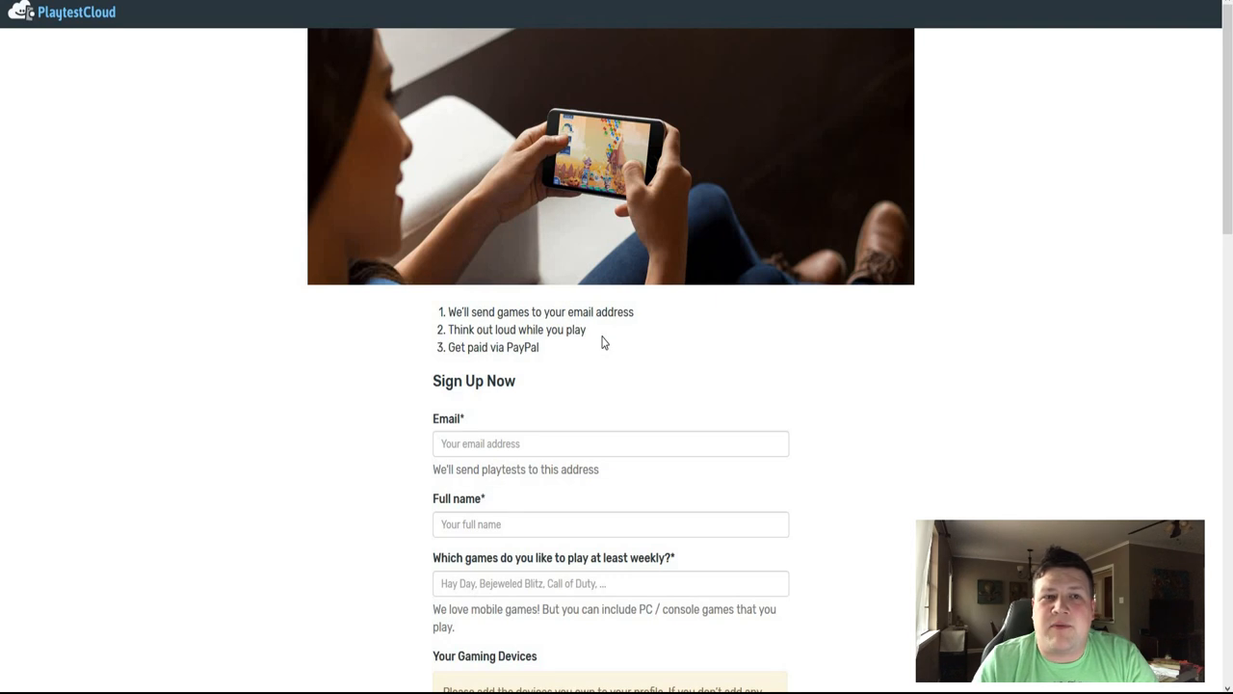
pyautogui.moveTo(817, 355)
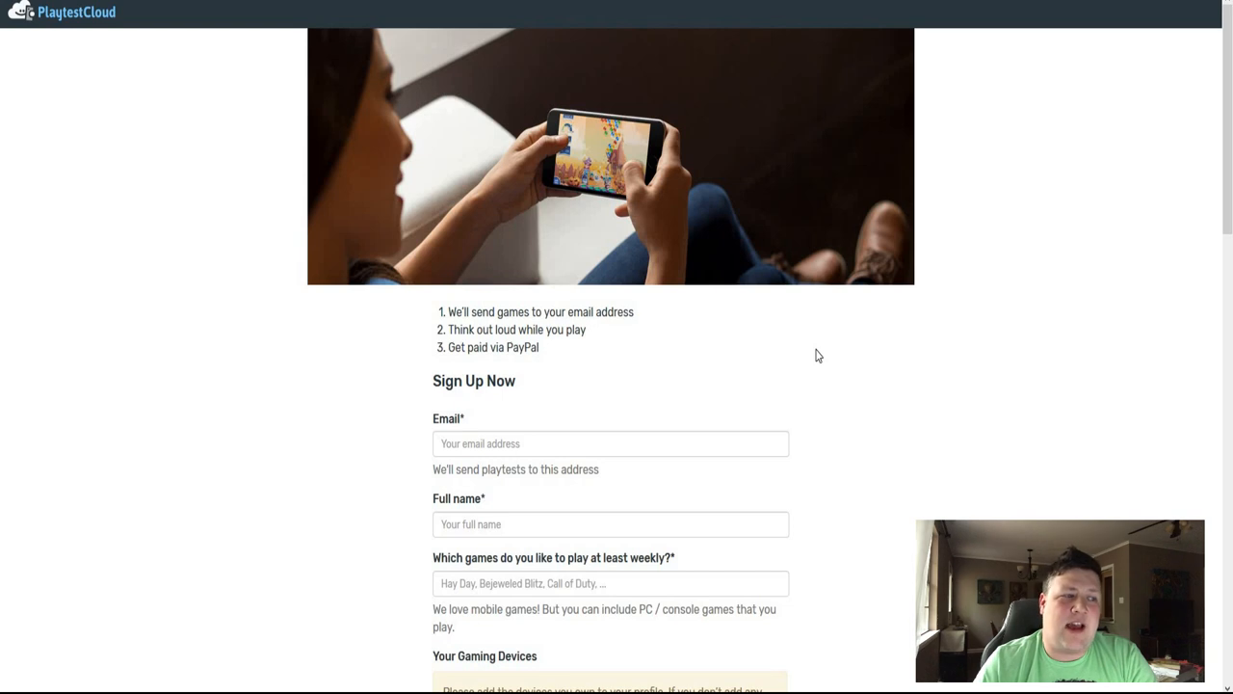
pyautogui.moveTo(846, 370)
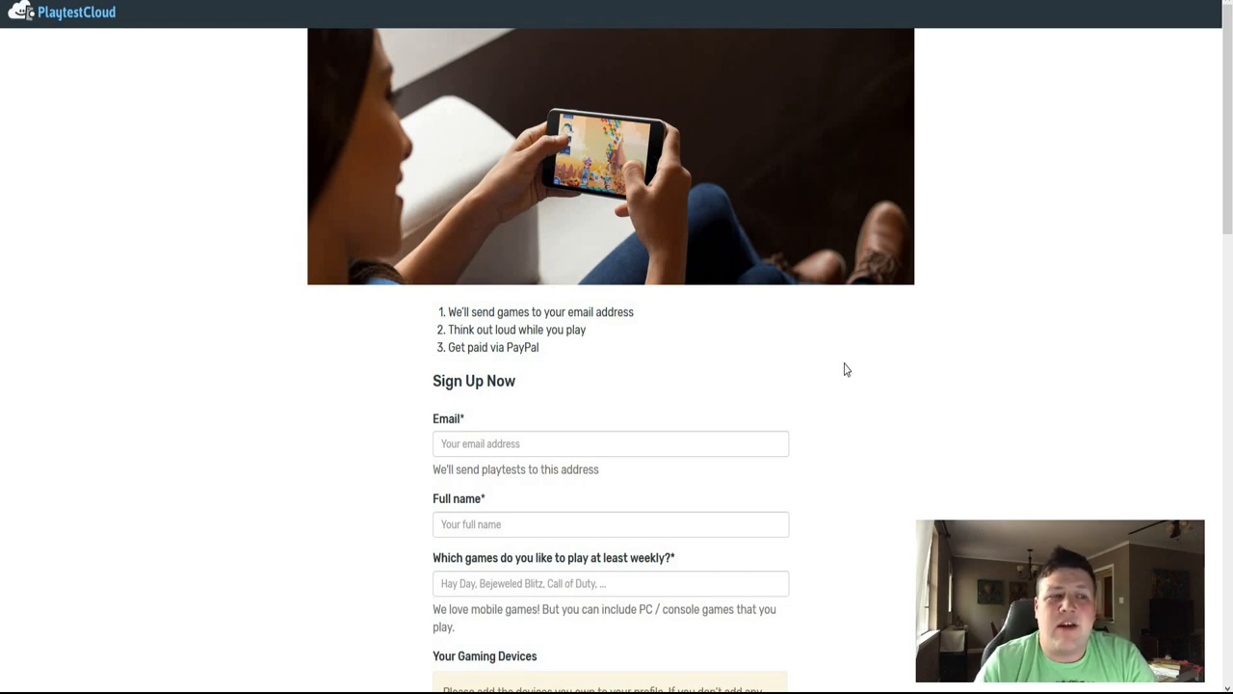
pyautogui.moveTo(767, 432)
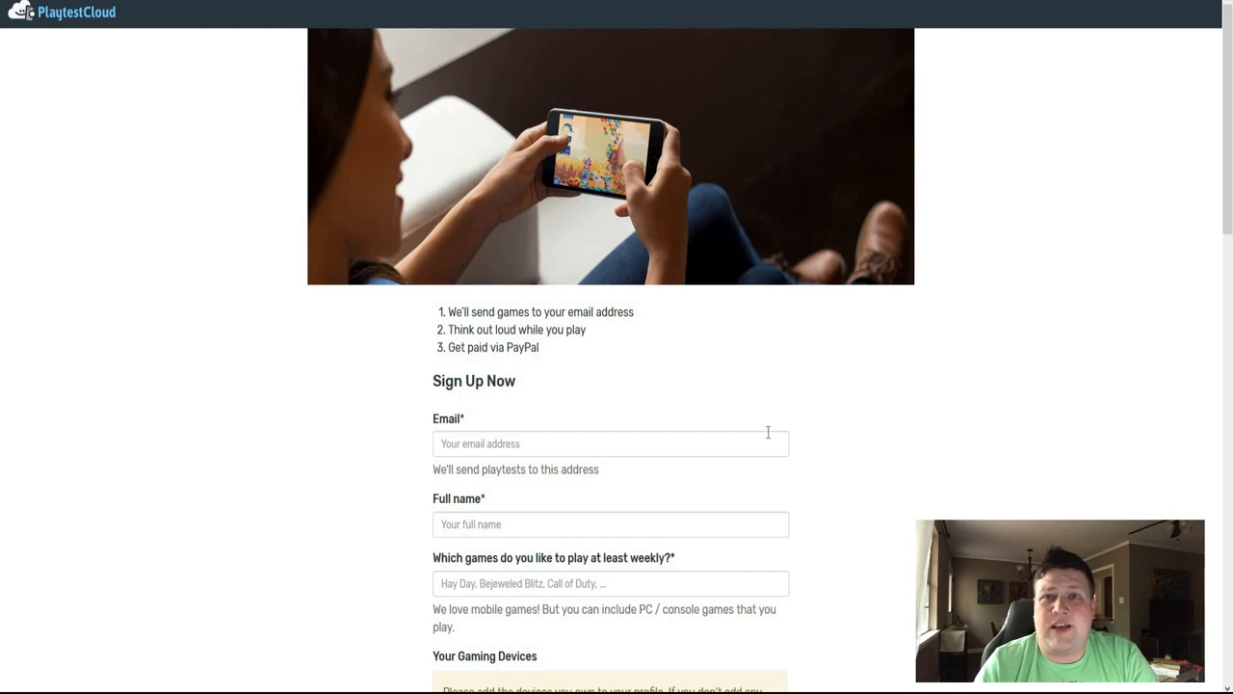
pyautogui.moveTo(775, 428)
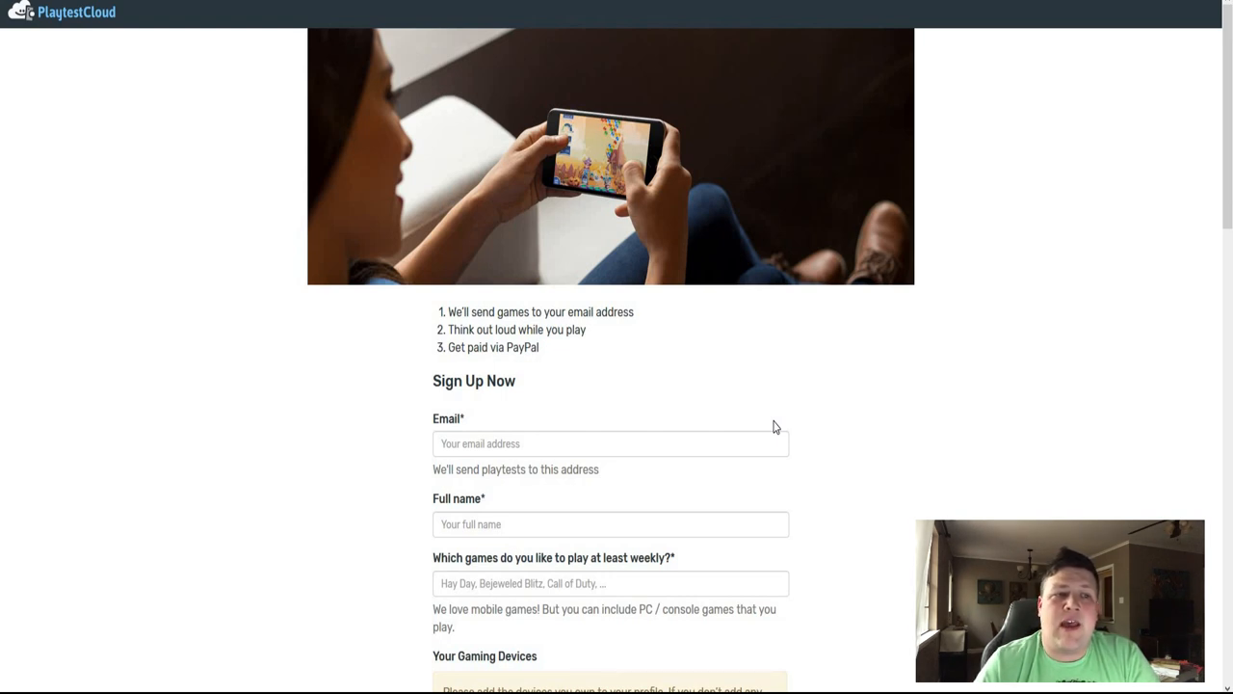
pyautogui.moveTo(840, 407)
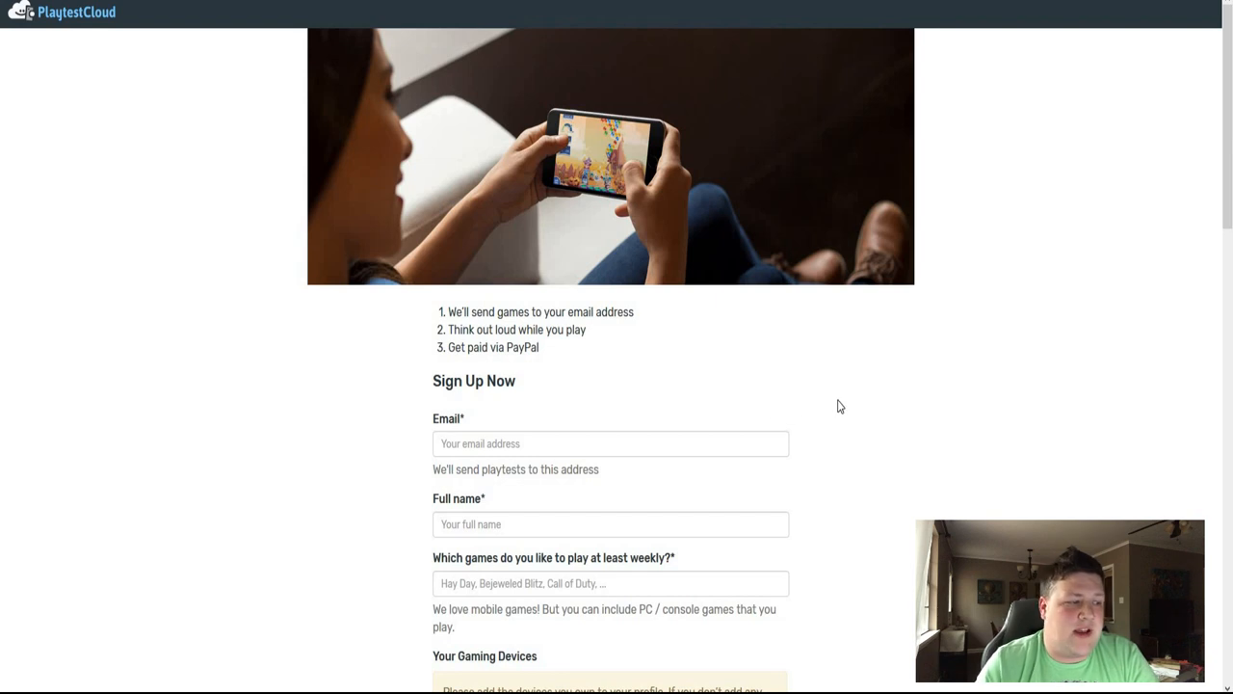
pyautogui.moveTo(422, 401)
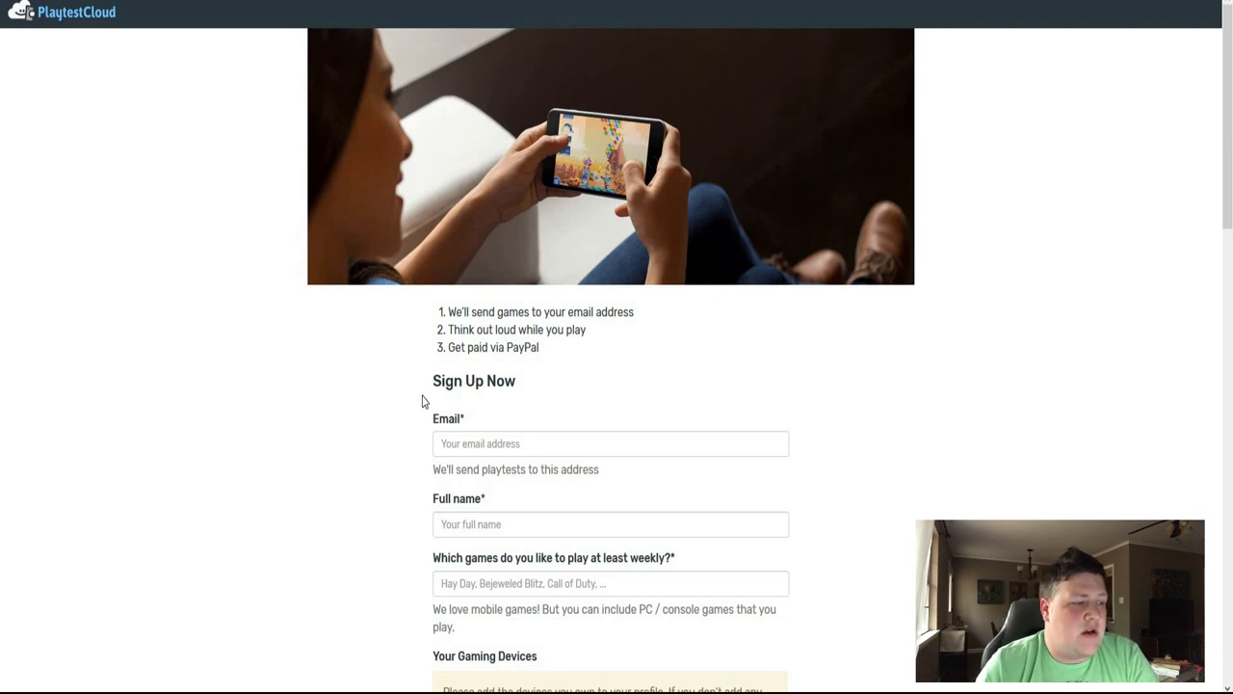
# Move down the sign-up form to the devices, country, gender and birthdate fields and focus the country-of-residence field.
pyautogui.scroll(-3)
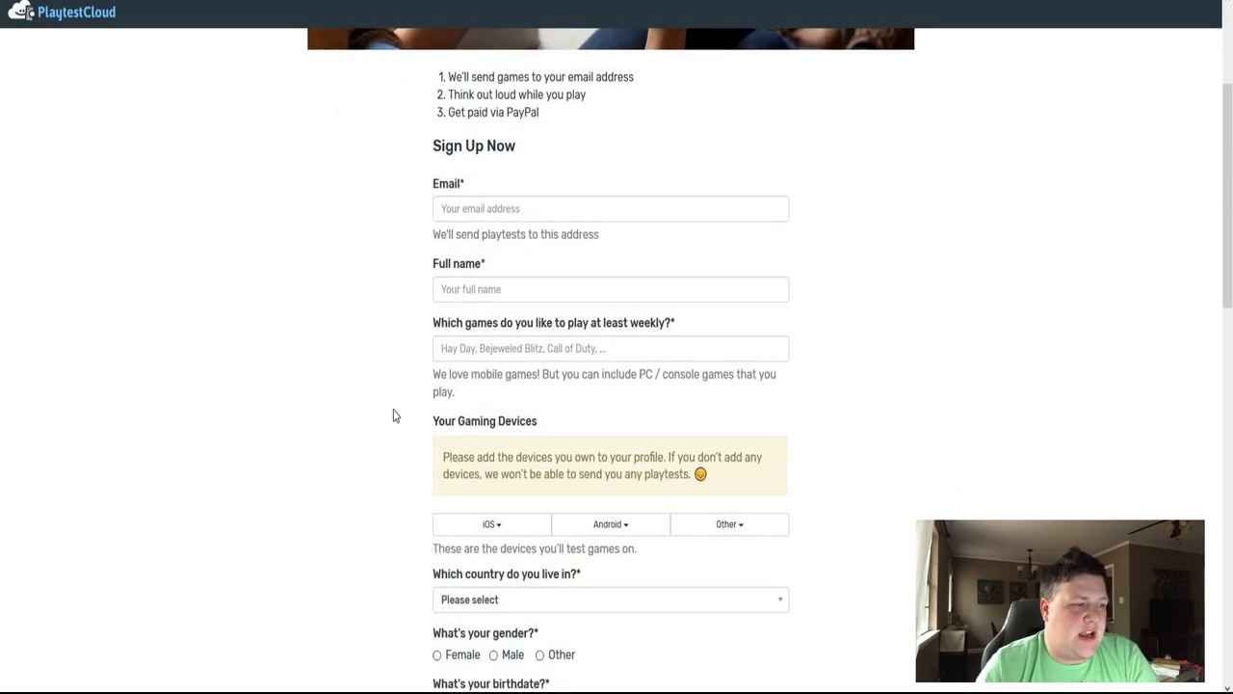
pyautogui.scroll(-3)
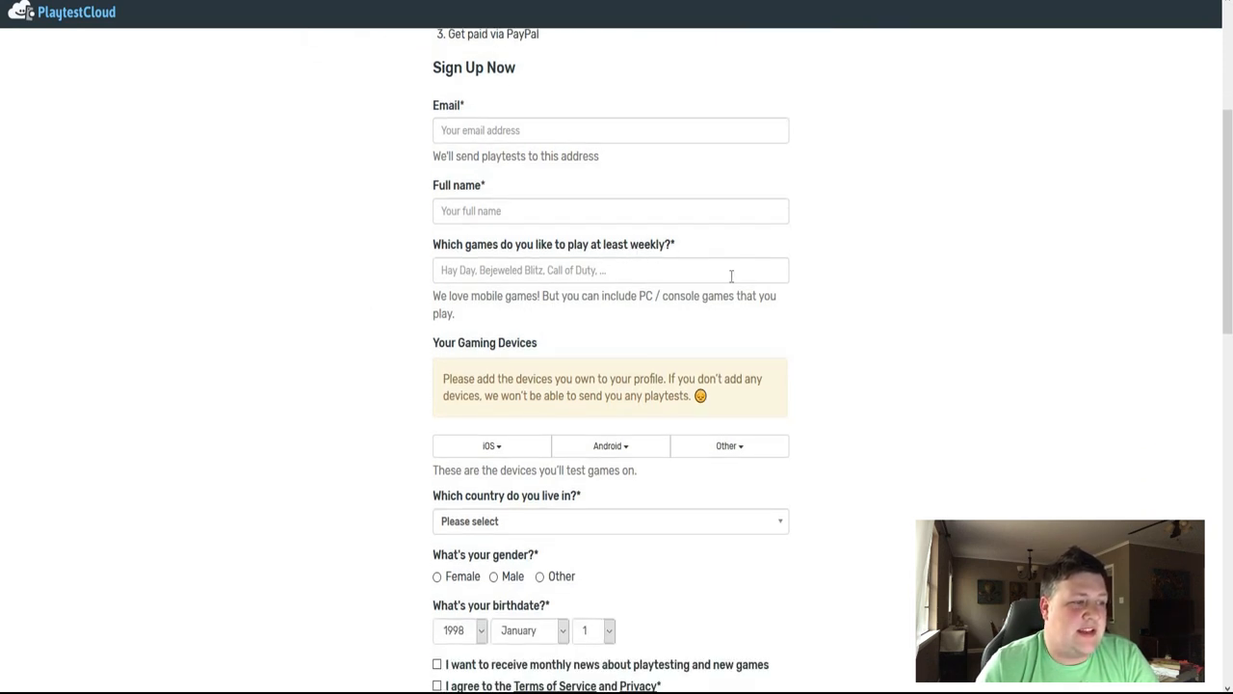
pyautogui.scroll(-3)
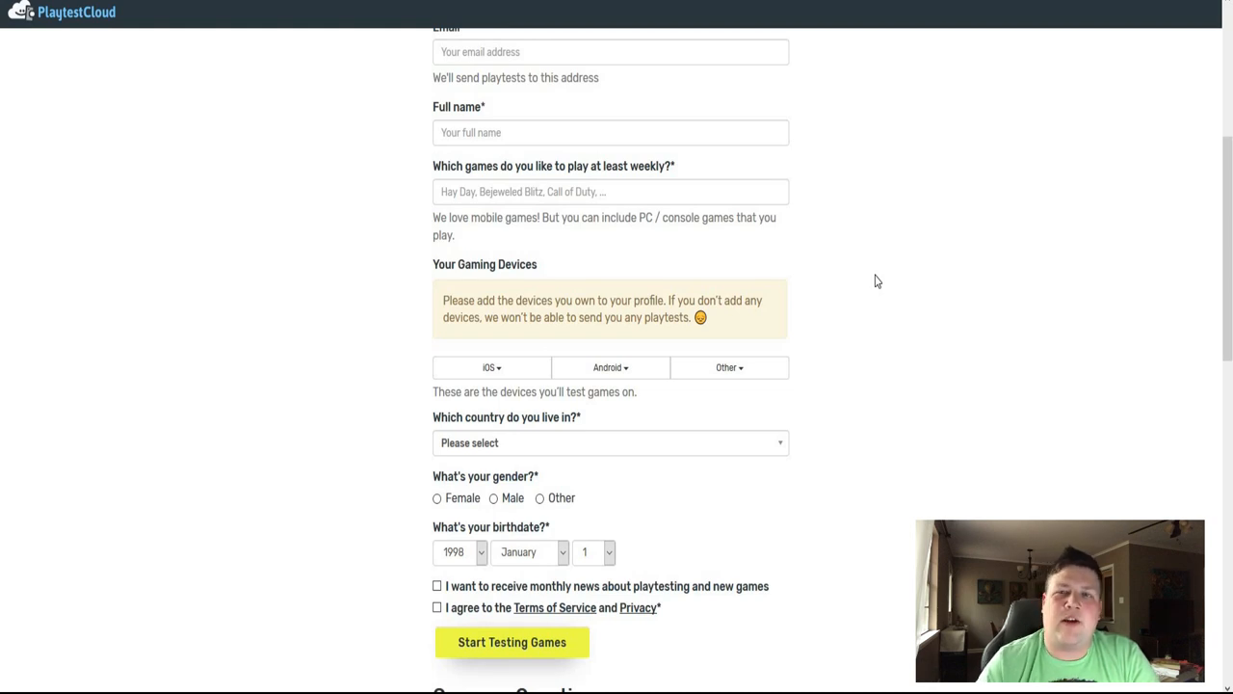
pyautogui.moveTo(892, 285)
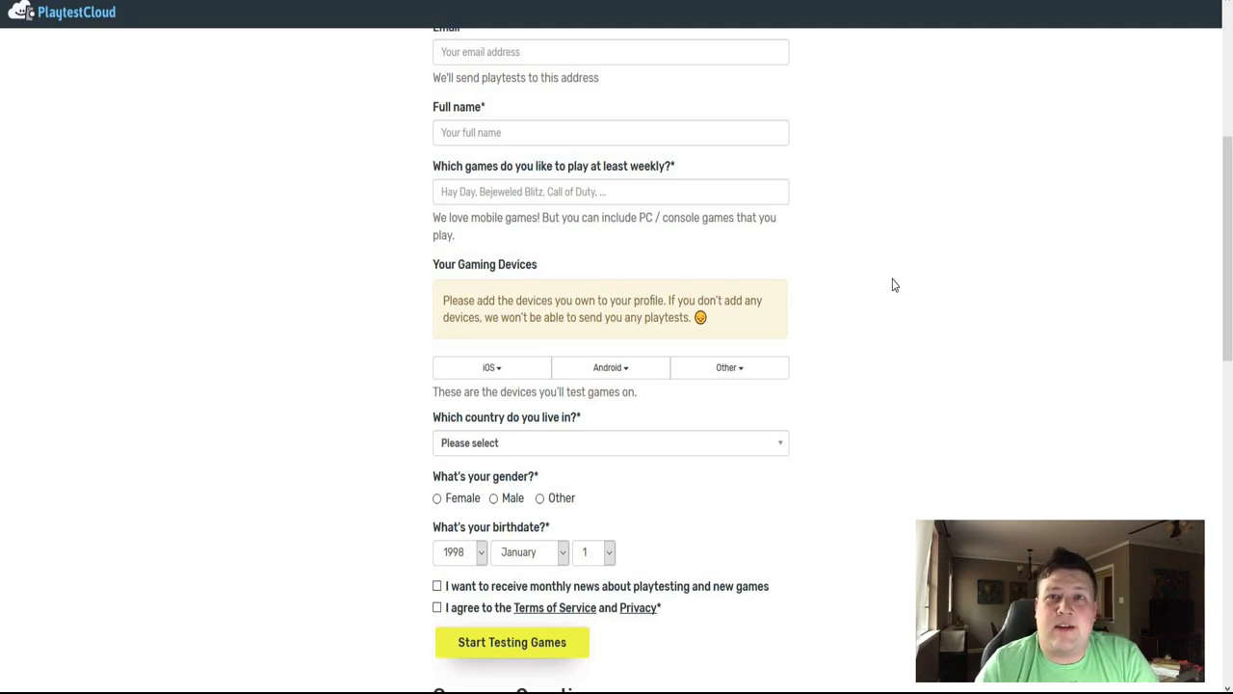
pyautogui.moveTo(925, 270)
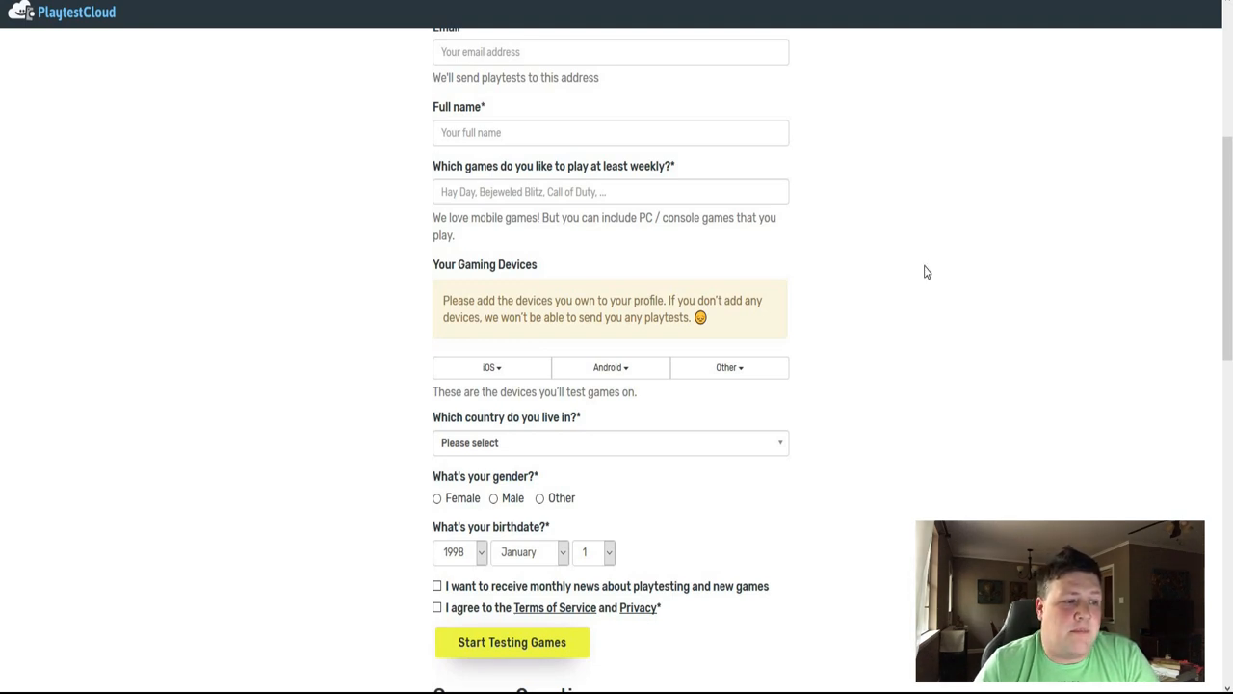
pyautogui.moveTo(854, 249)
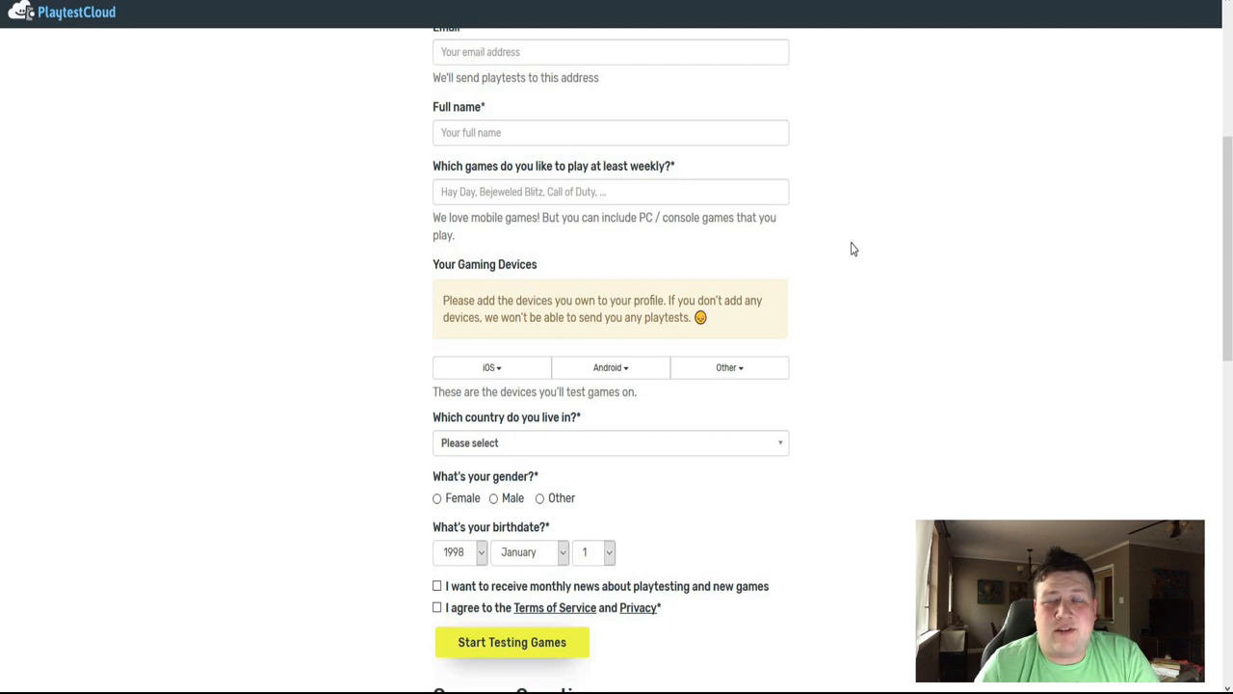
pyautogui.scroll(-3)
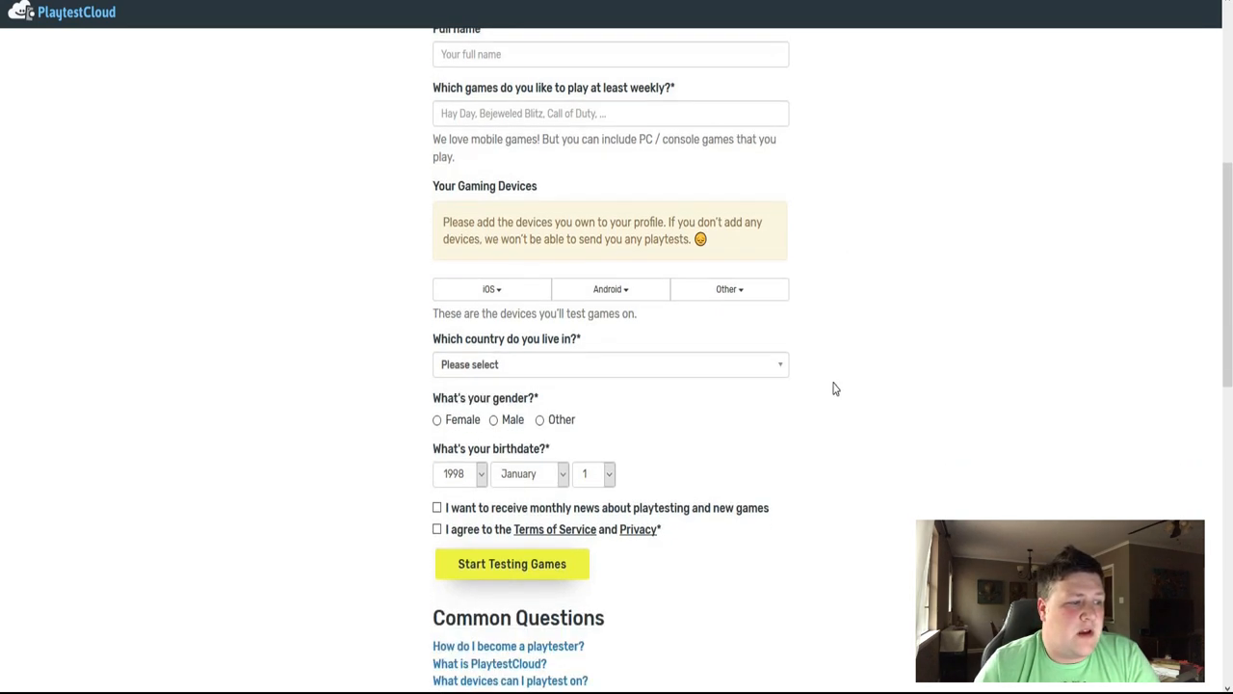
pyautogui.scroll(-3)
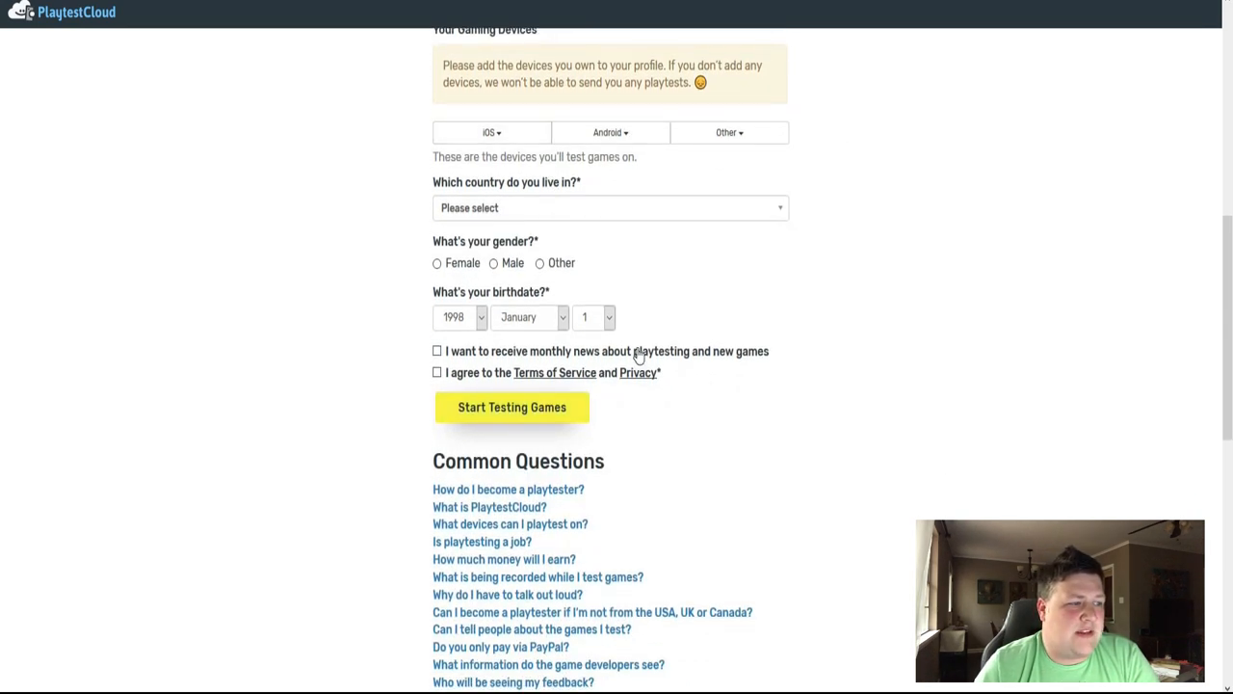
pyautogui.moveTo(703, 227)
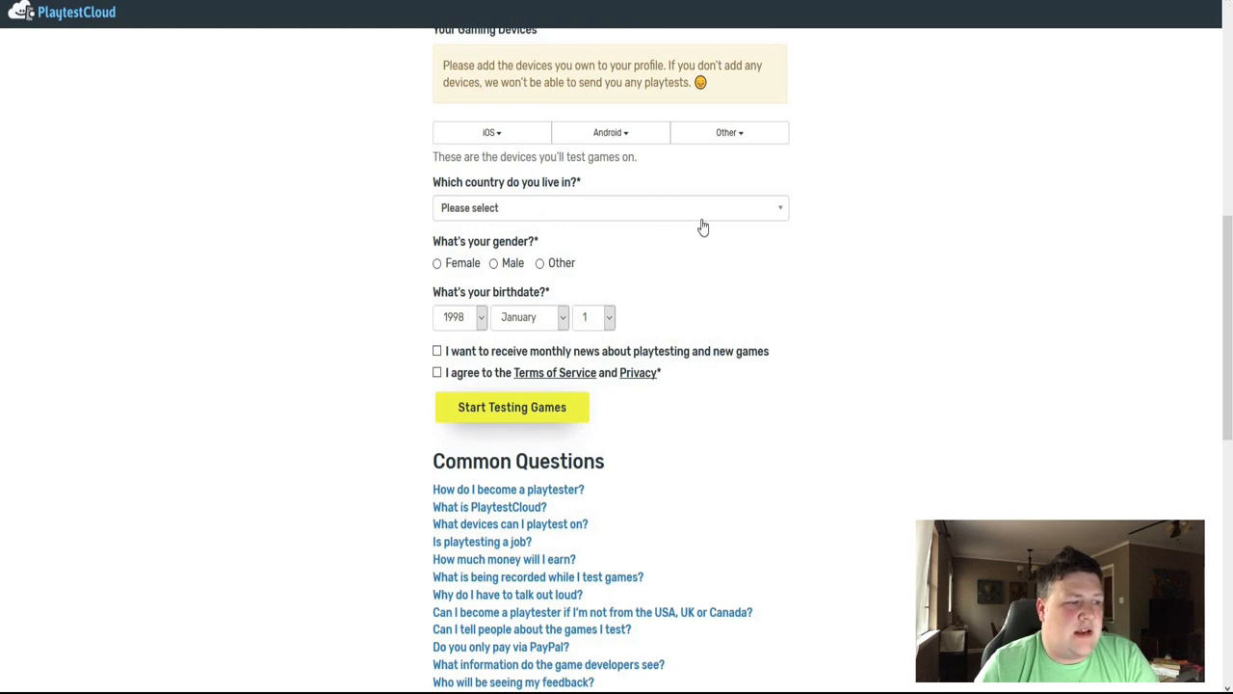
pyautogui.click(609, 208)
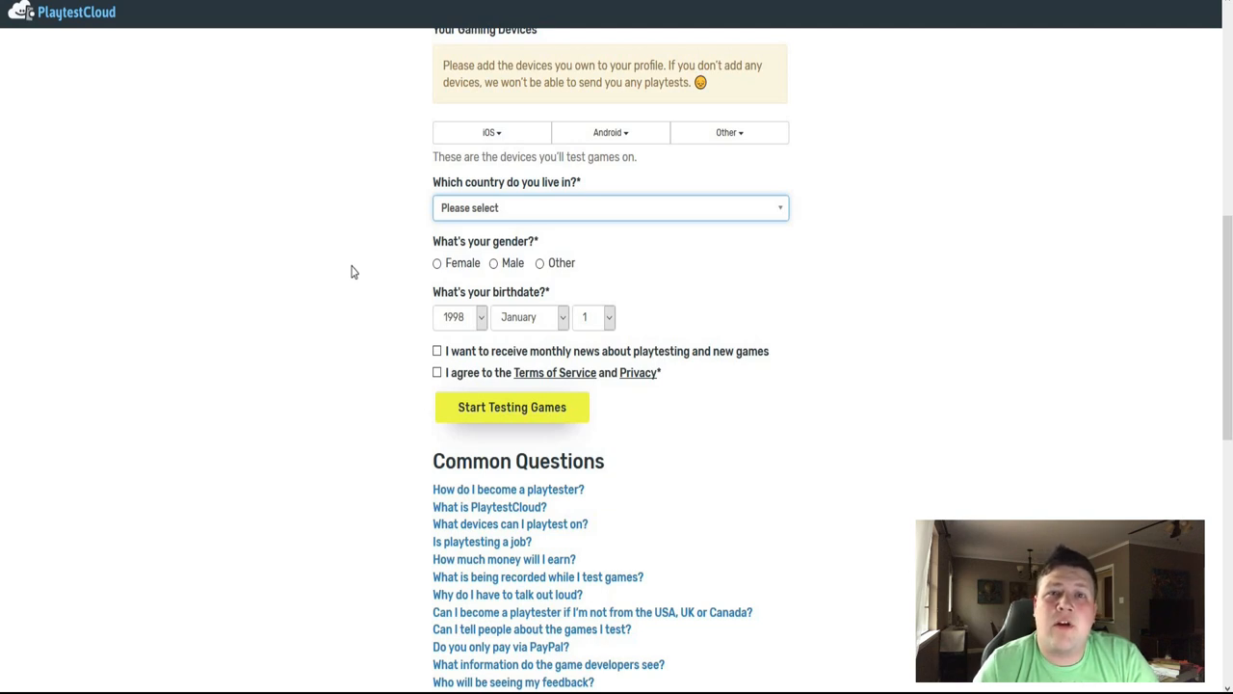
# Expand the Common Questions answer to 'Is playtesting a job?' — a 15 minute playtest earns $9 USD.
pyautogui.scroll(-3)
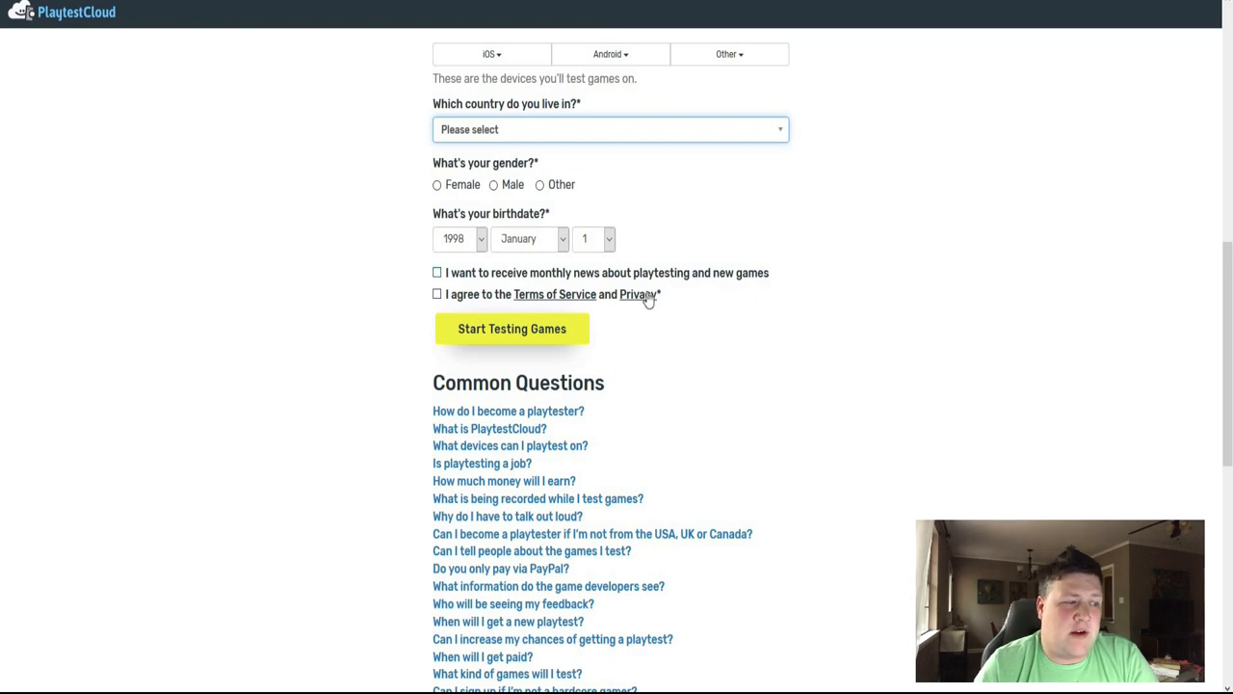
pyautogui.scroll(-3)
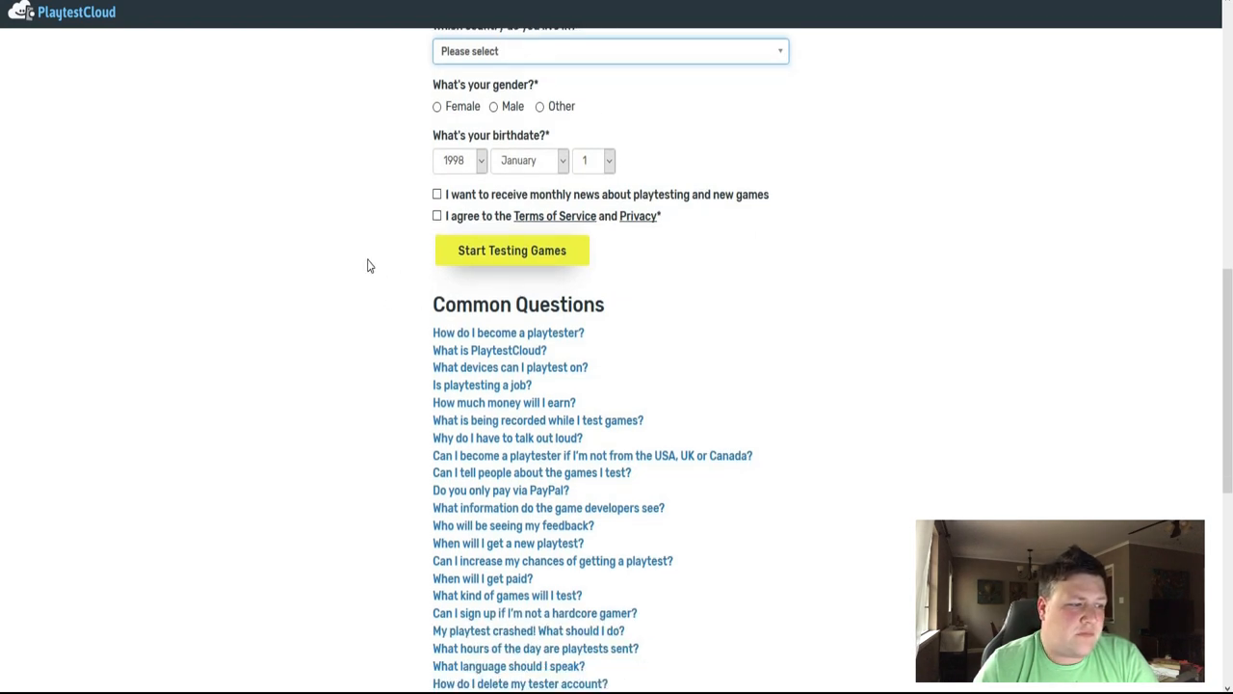
pyautogui.scroll(-3)
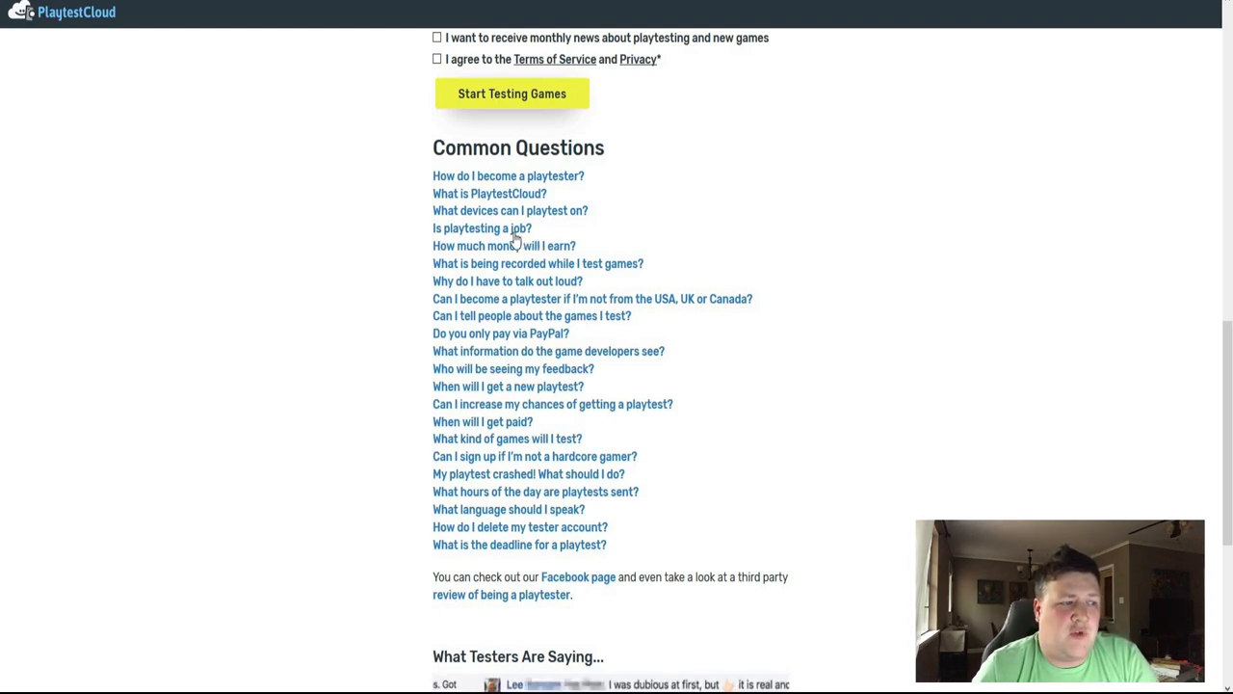
pyautogui.click(482, 228)
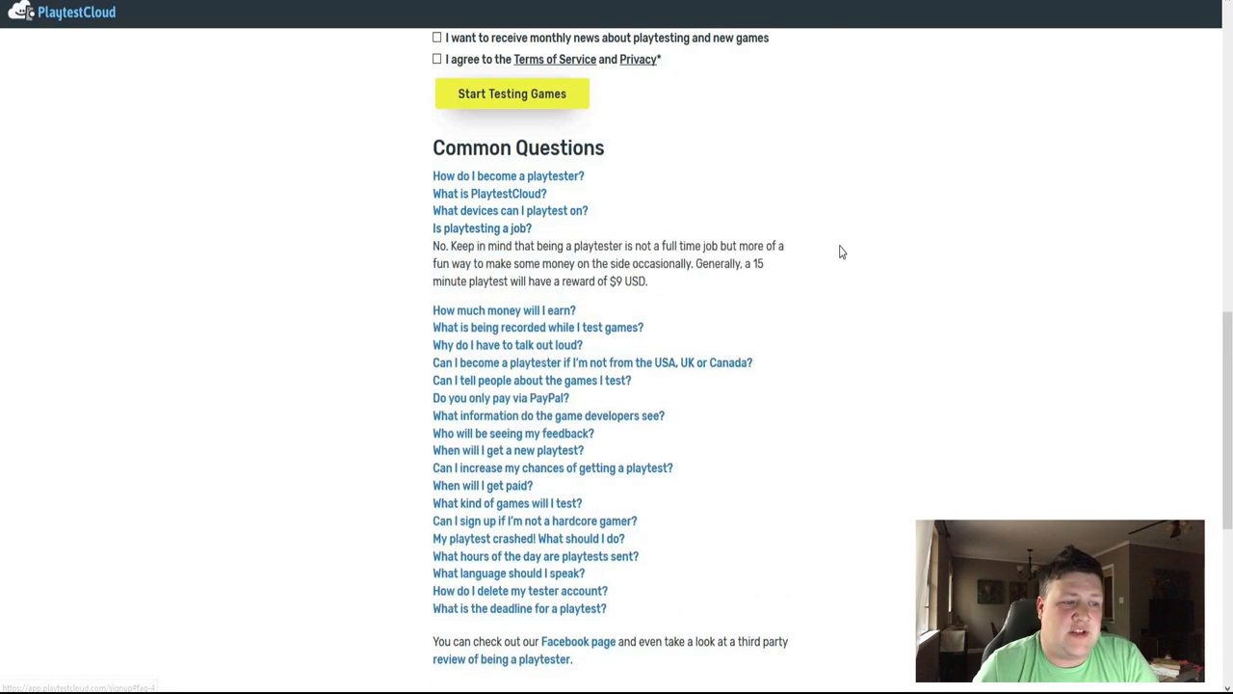
pyautogui.moveTo(813, 277)
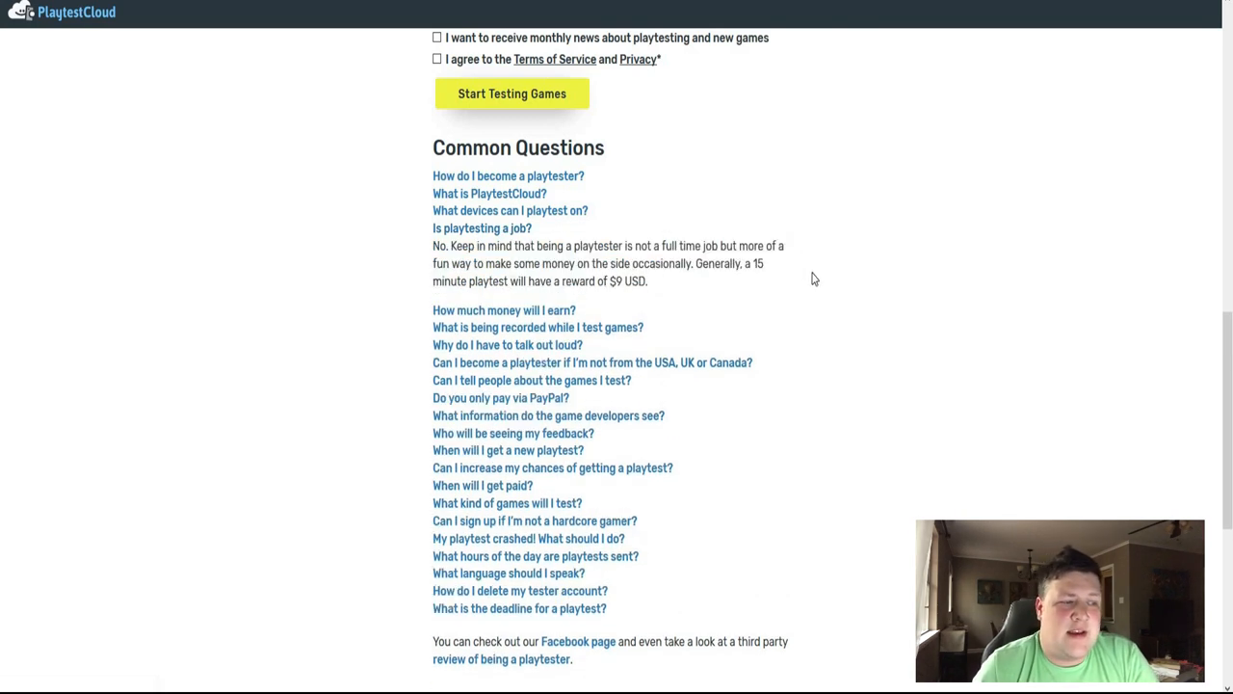
pyautogui.moveTo(455, 297)
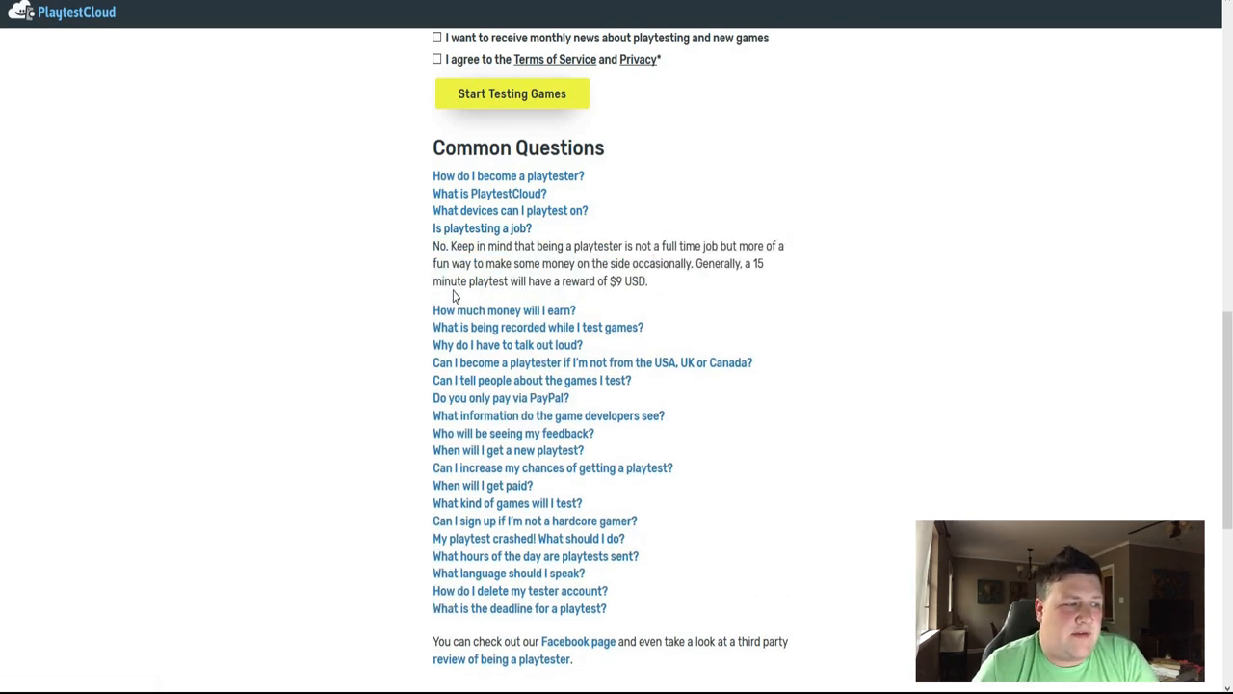
pyautogui.moveTo(786, 297)
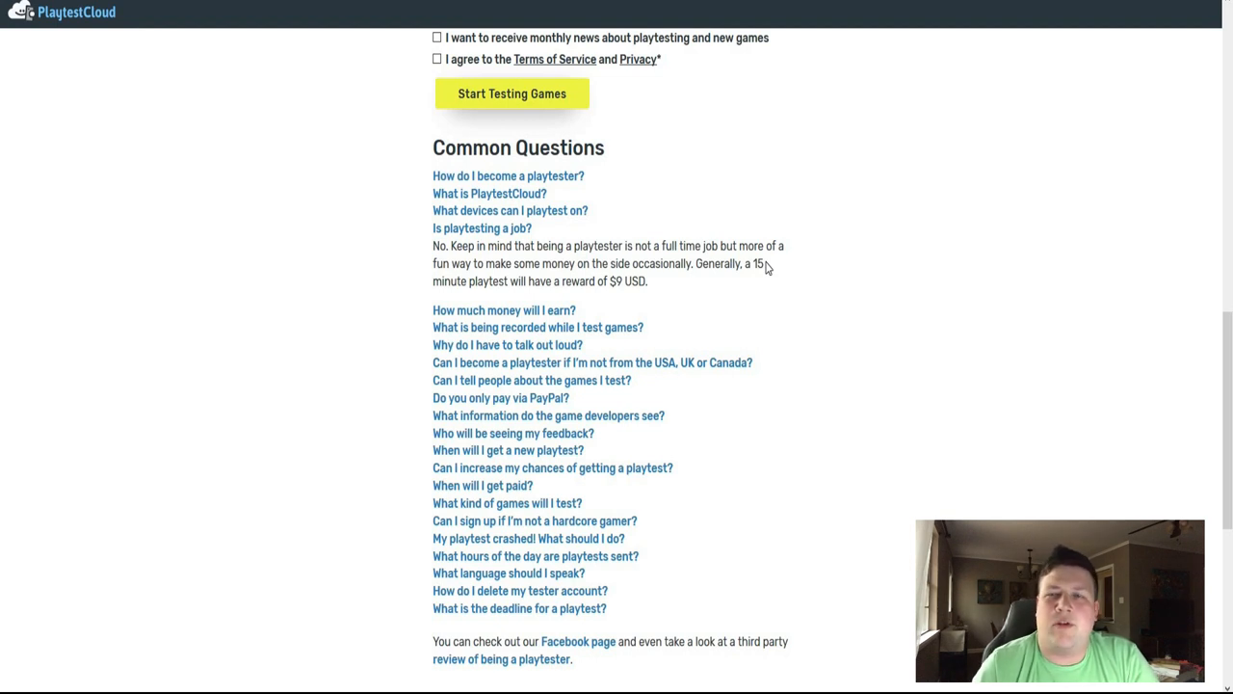
pyautogui.moveTo(794, 293)
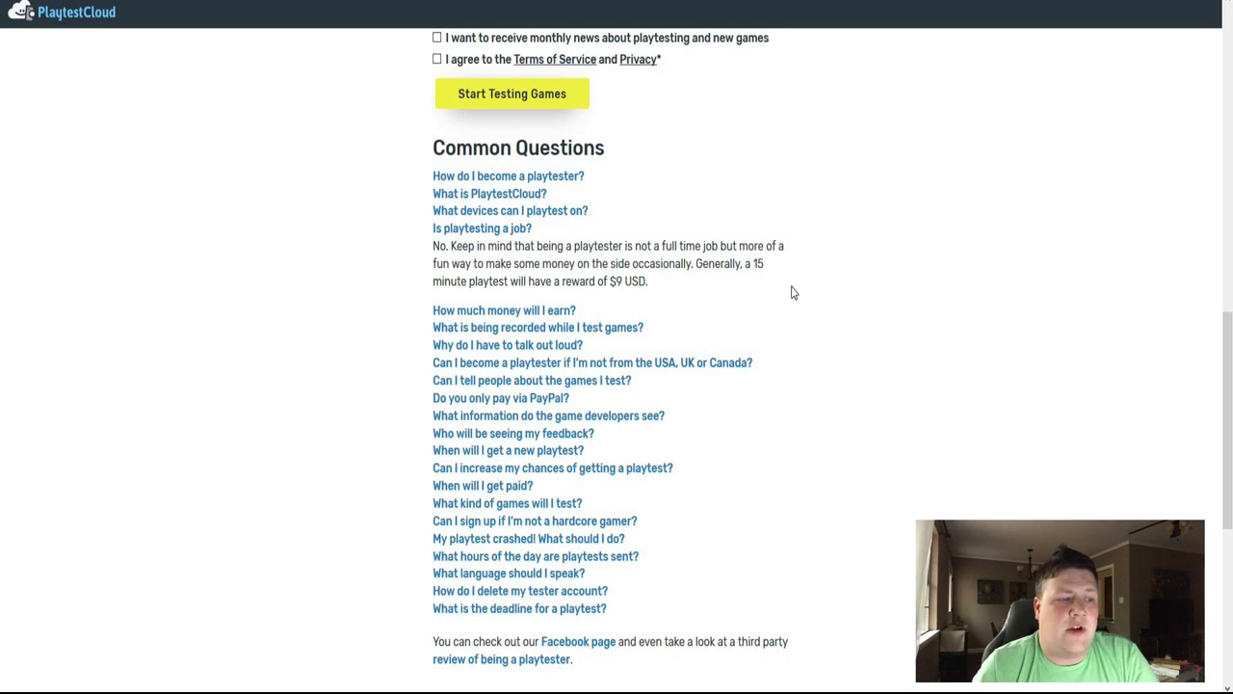
pyautogui.moveTo(933, 256)
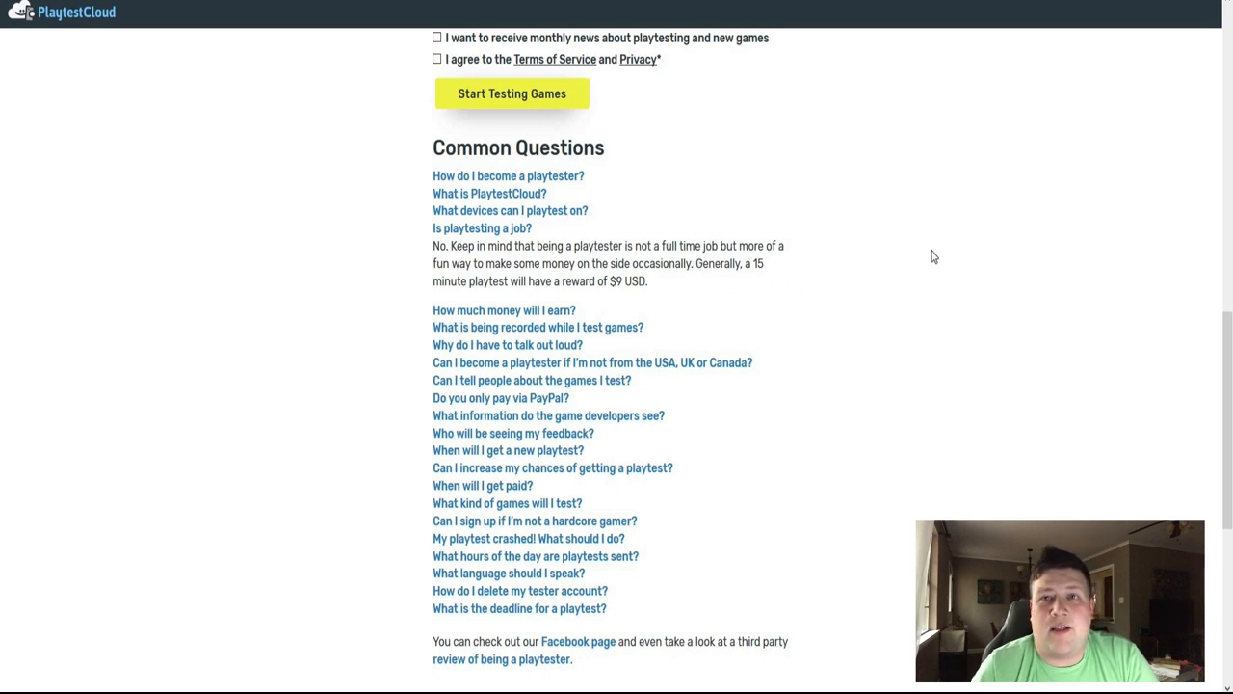
pyautogui.moveTo(925, 255)
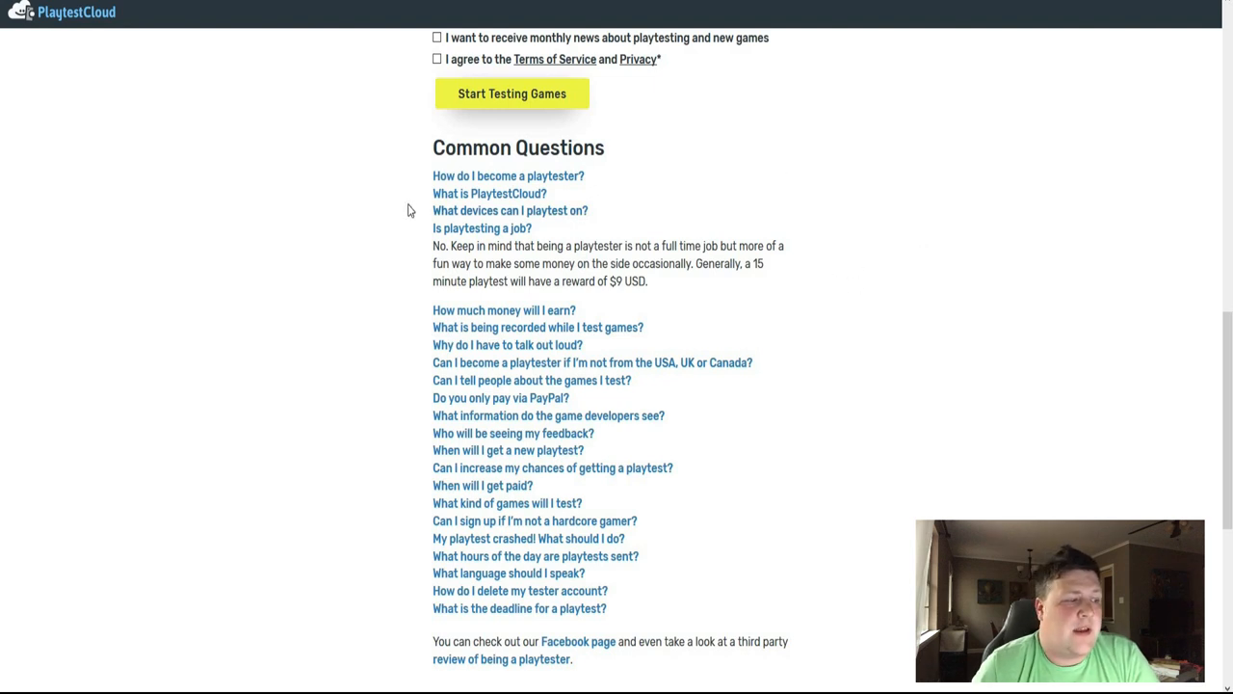
pyautogui.scroll(-3)
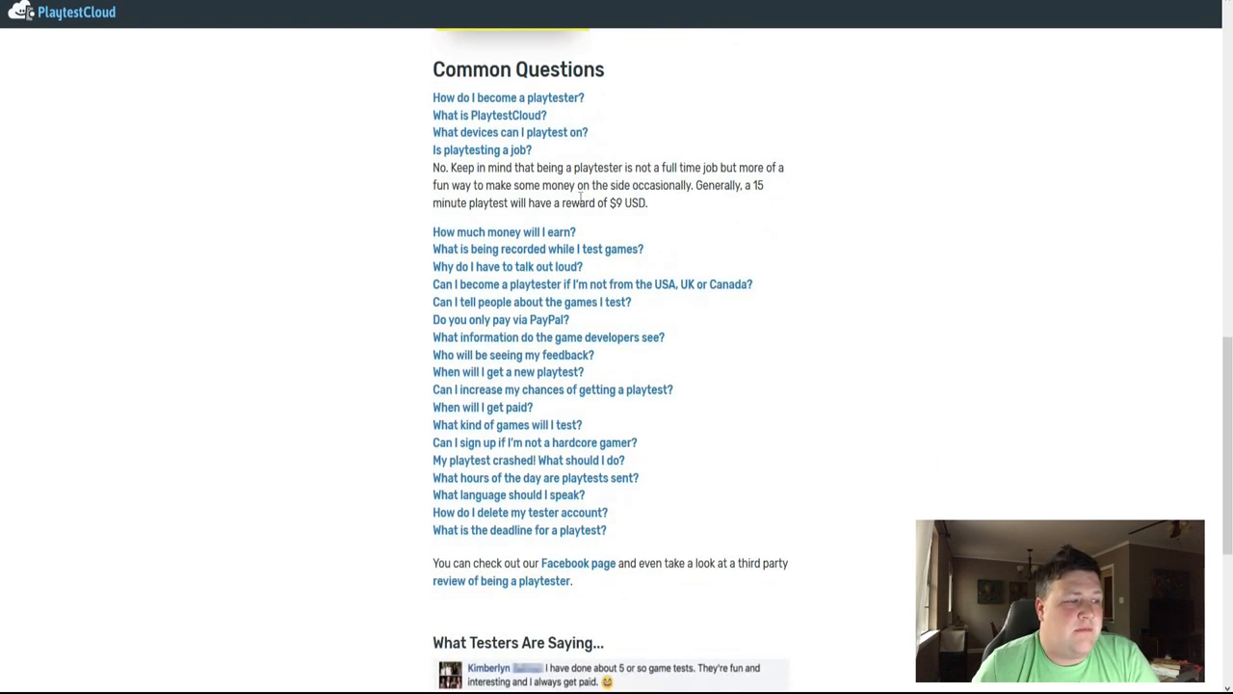
# Expand the answers to 'How much money will I earn?' and 'What is being recorded while I test games?'.
pyautogui.click(505, 231)
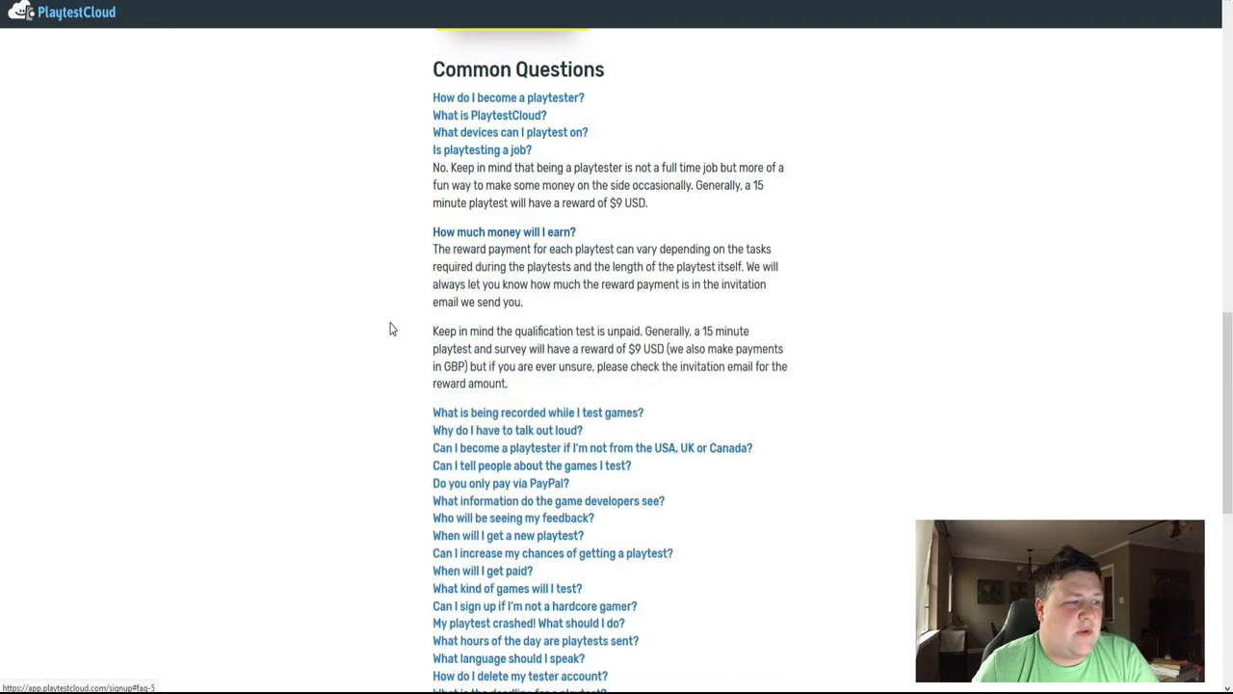
pyautogui.moveTo(705, 351)
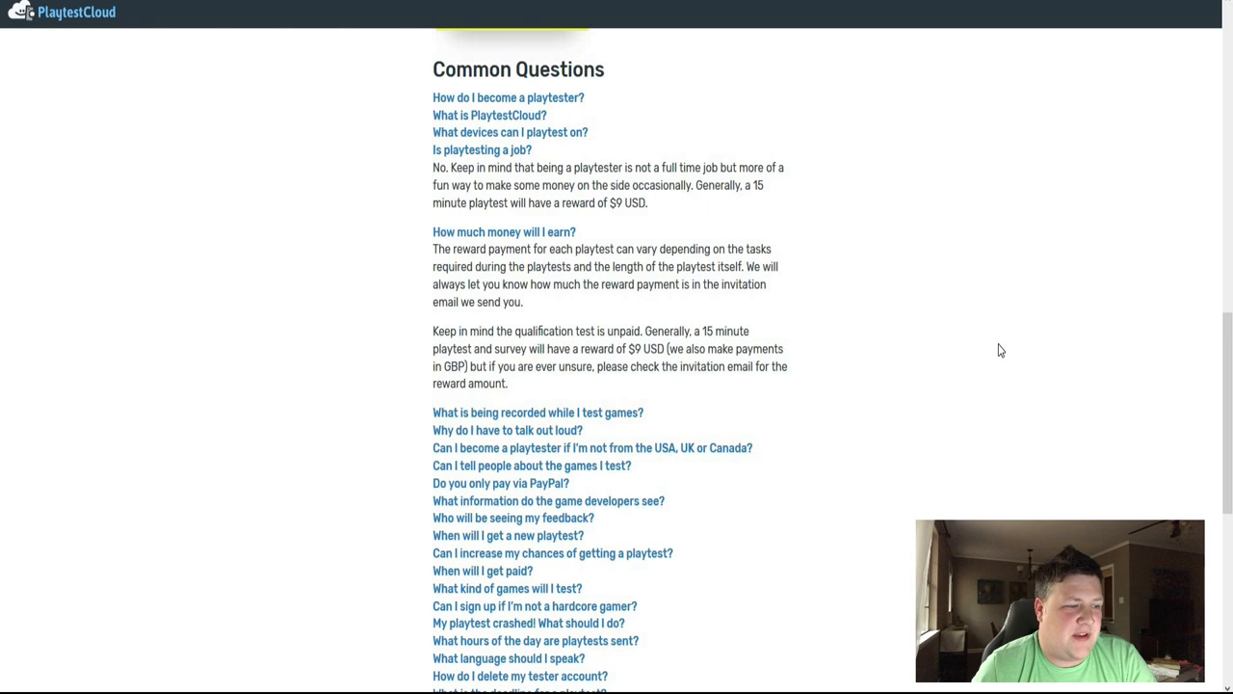
pyautogui.moveTo(929, 362)
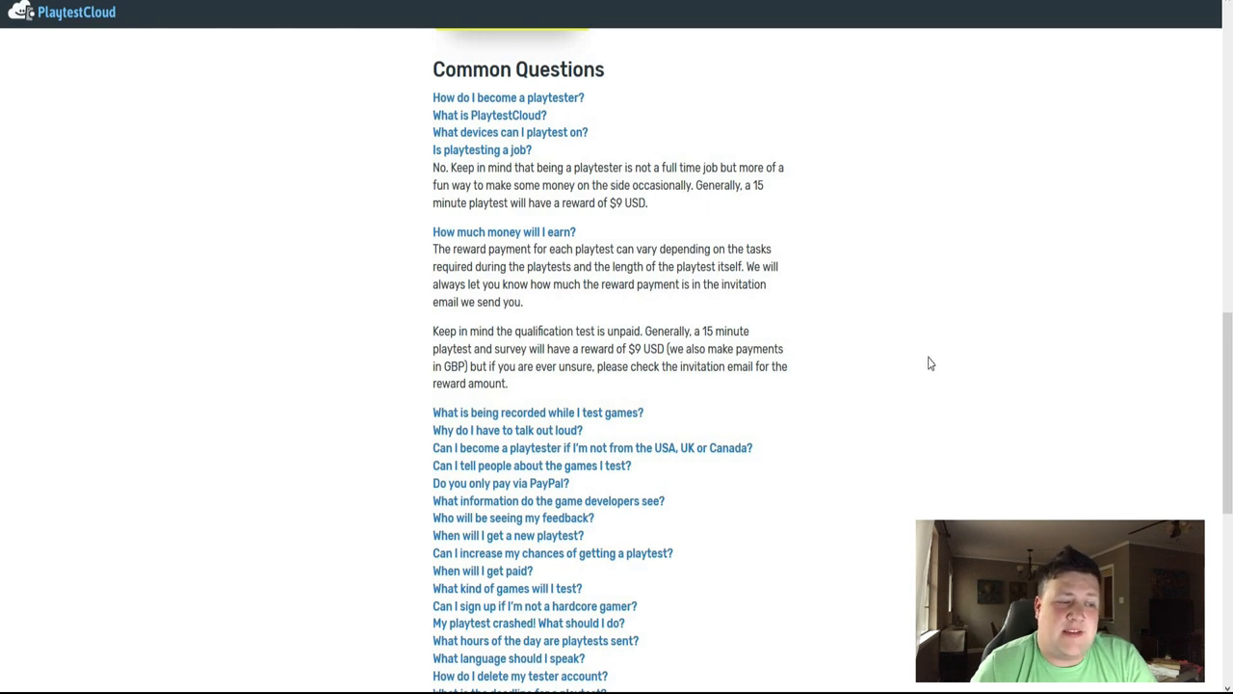
pyautogui.moveTo(928, 331)
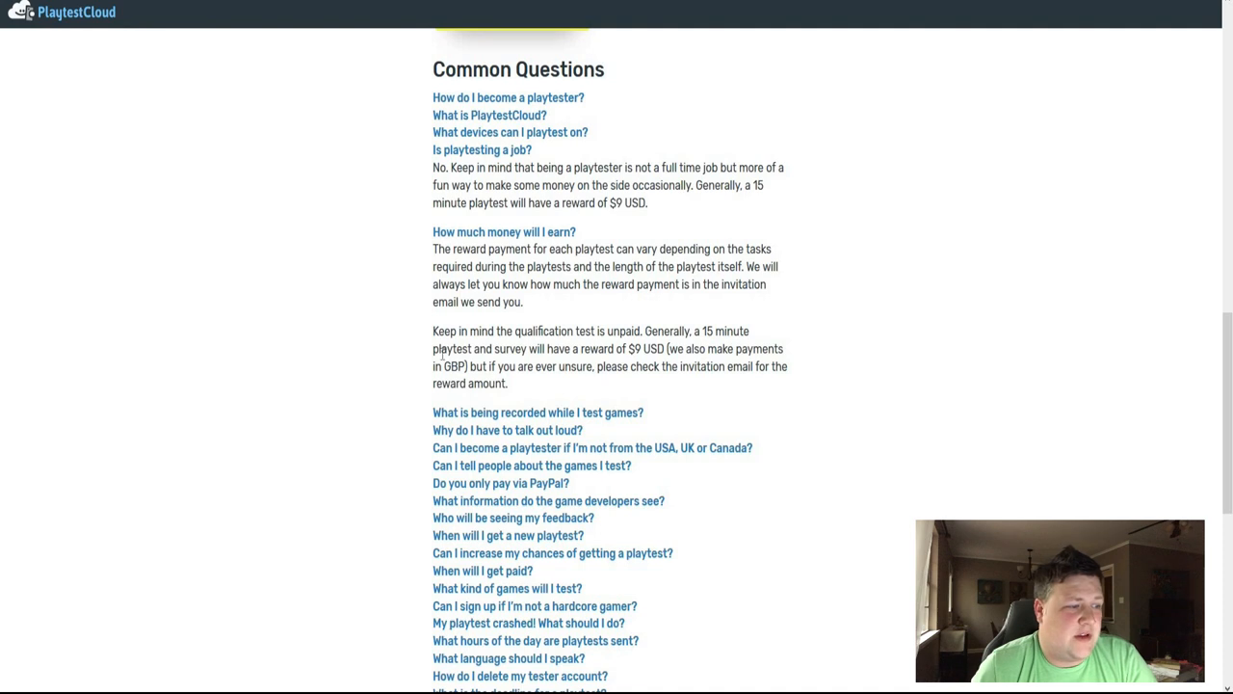
pyautogui.scroll(-3)
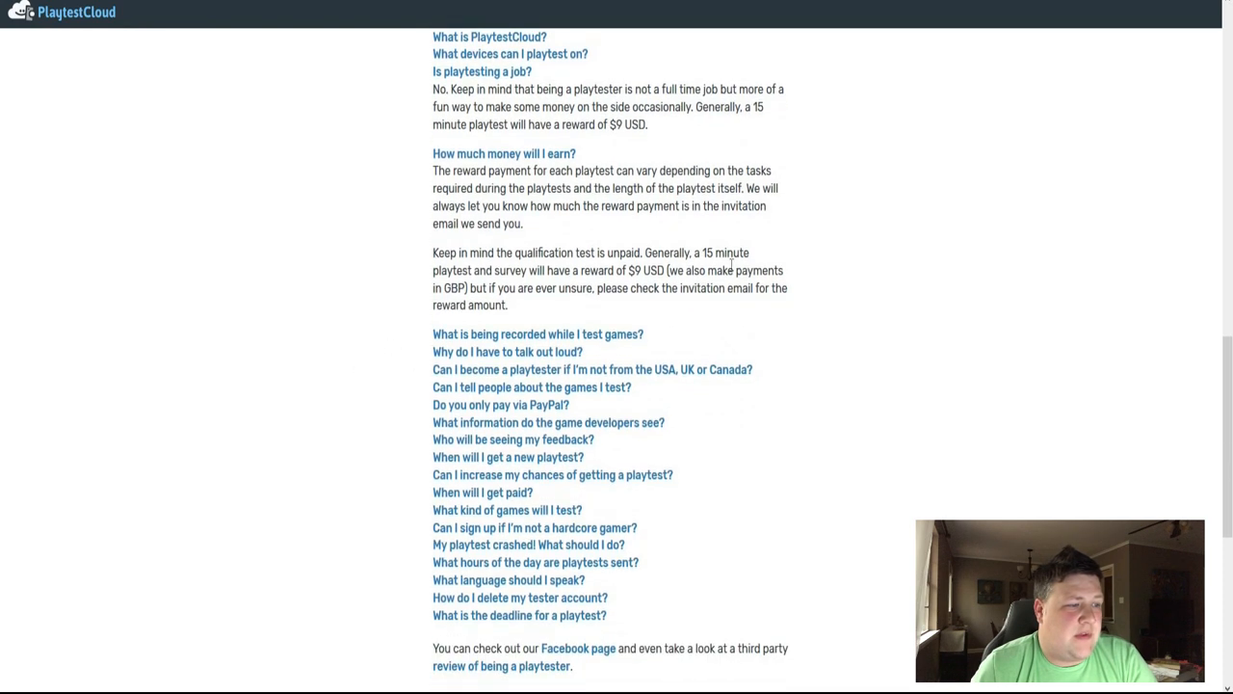
pyautogui.moveTo(821, 328)
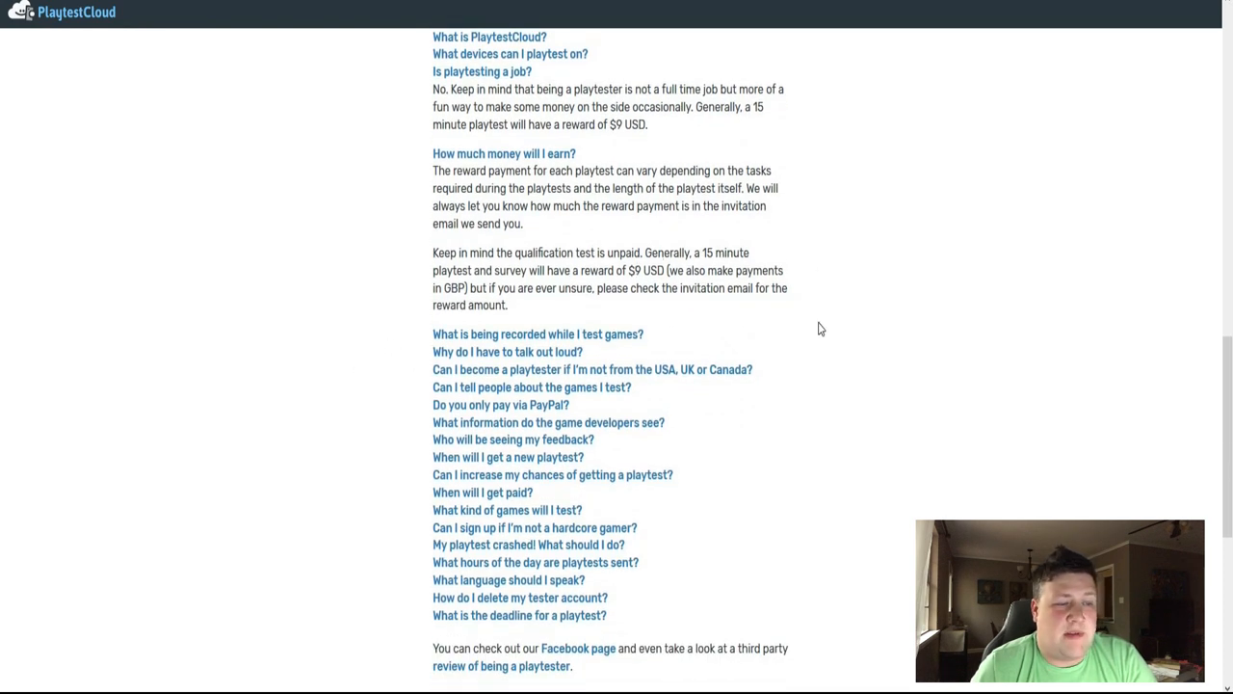
pyautogui.moveTo(800, 301)
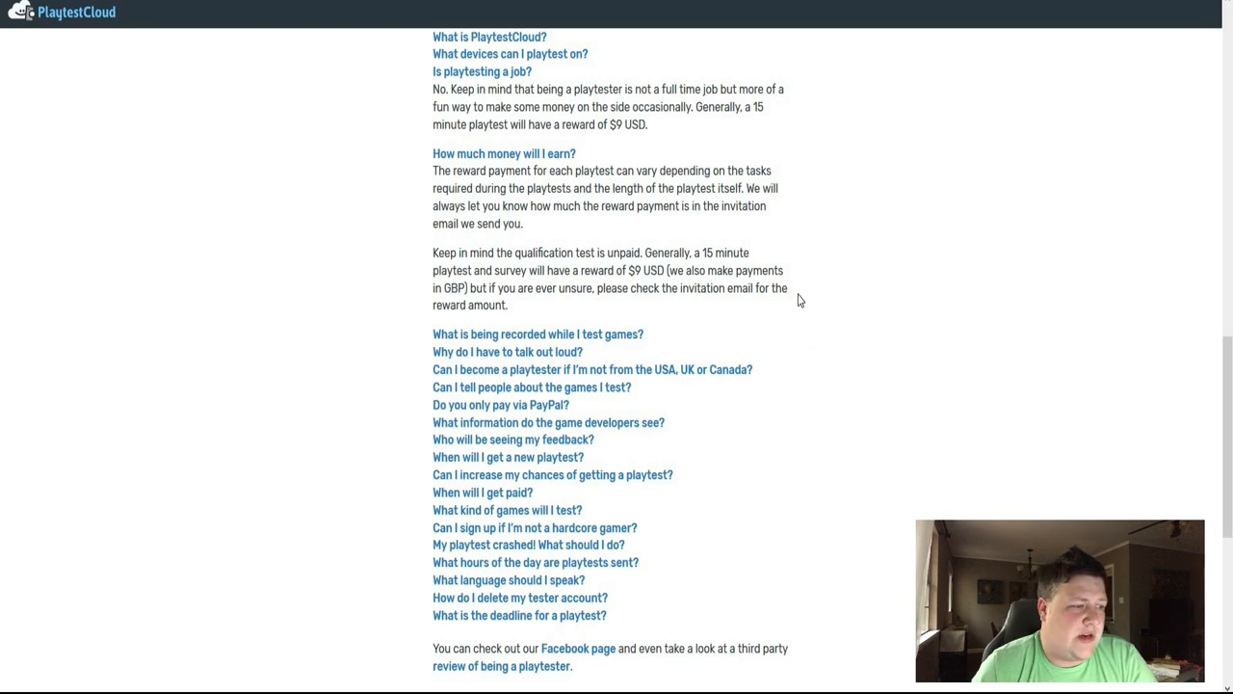
pyautogui.scroll(-3)
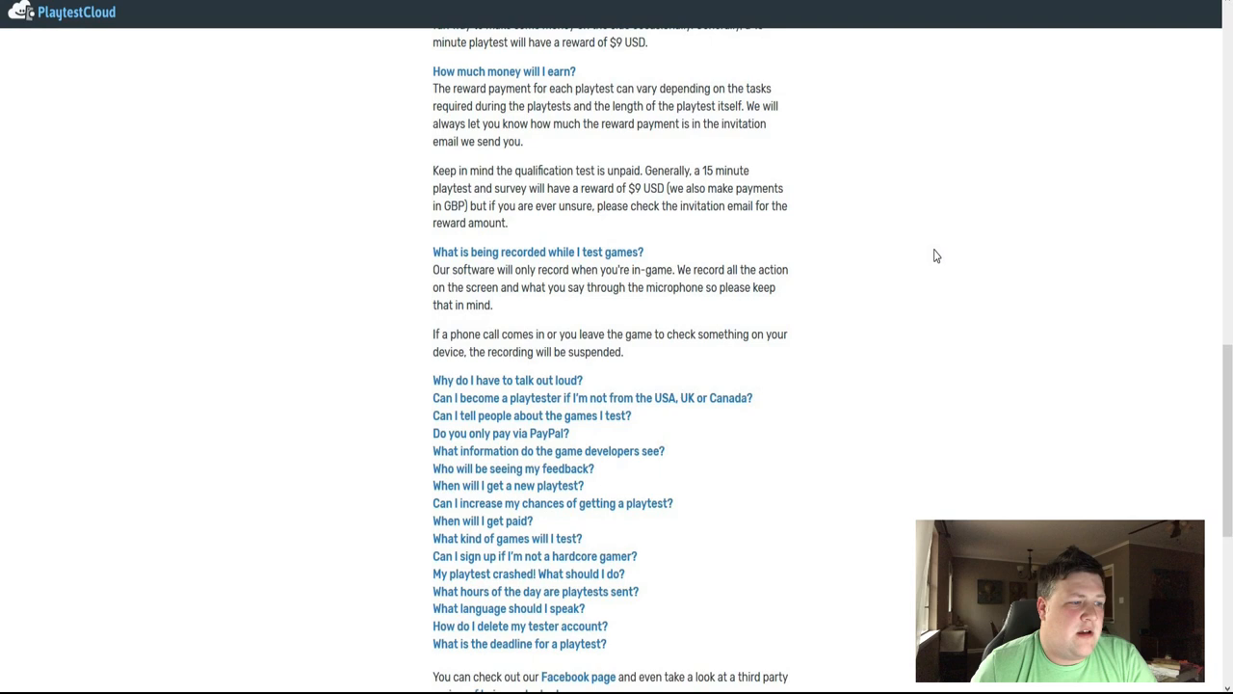
pyautogui.scroll(-3)
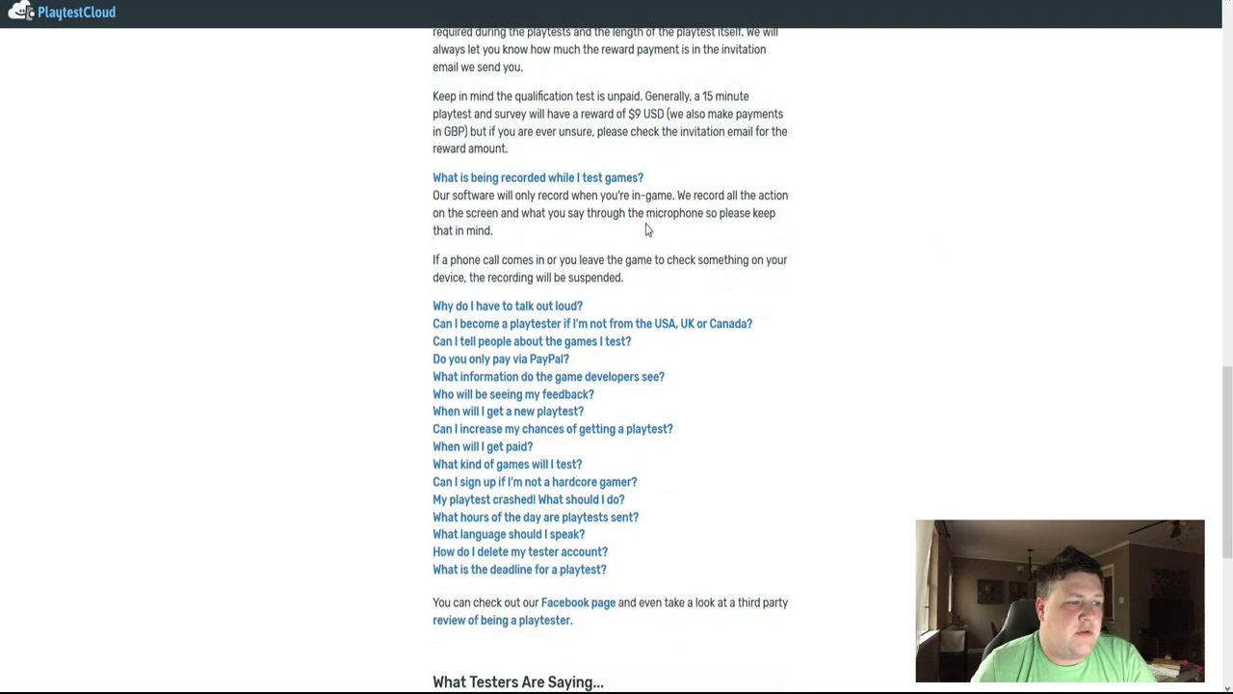
pyautogui.moveTo(616, 204)
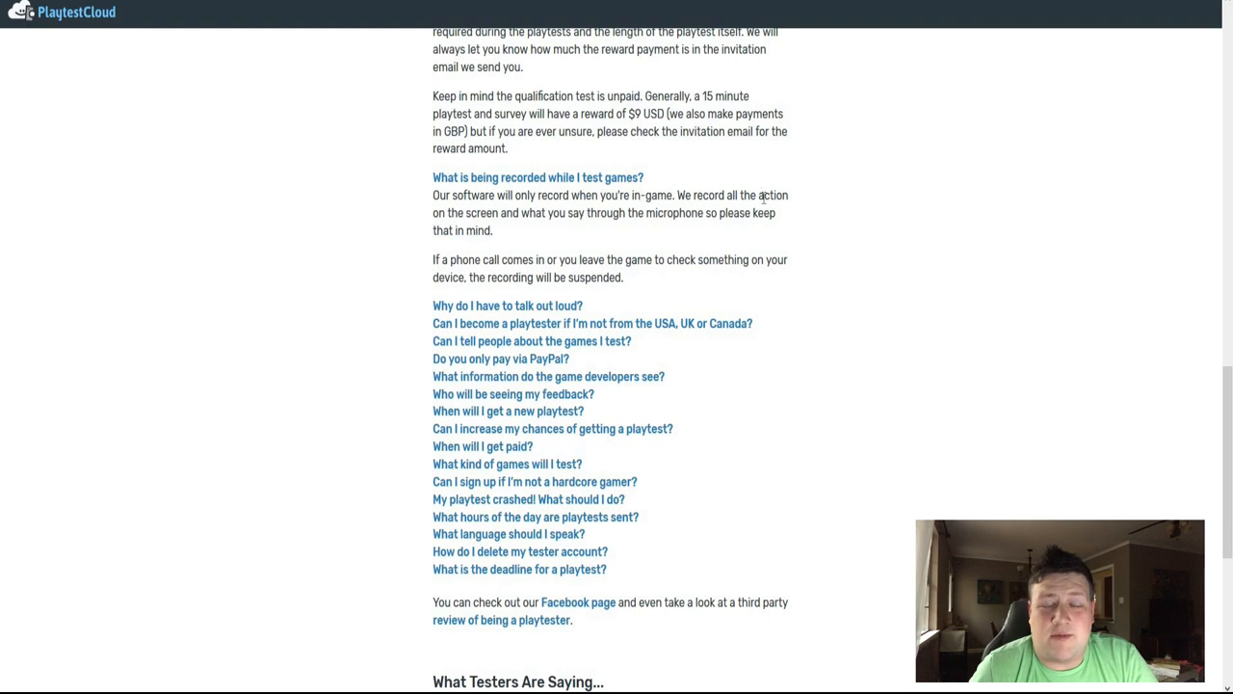
pyautogui.moveTo(780, 219)
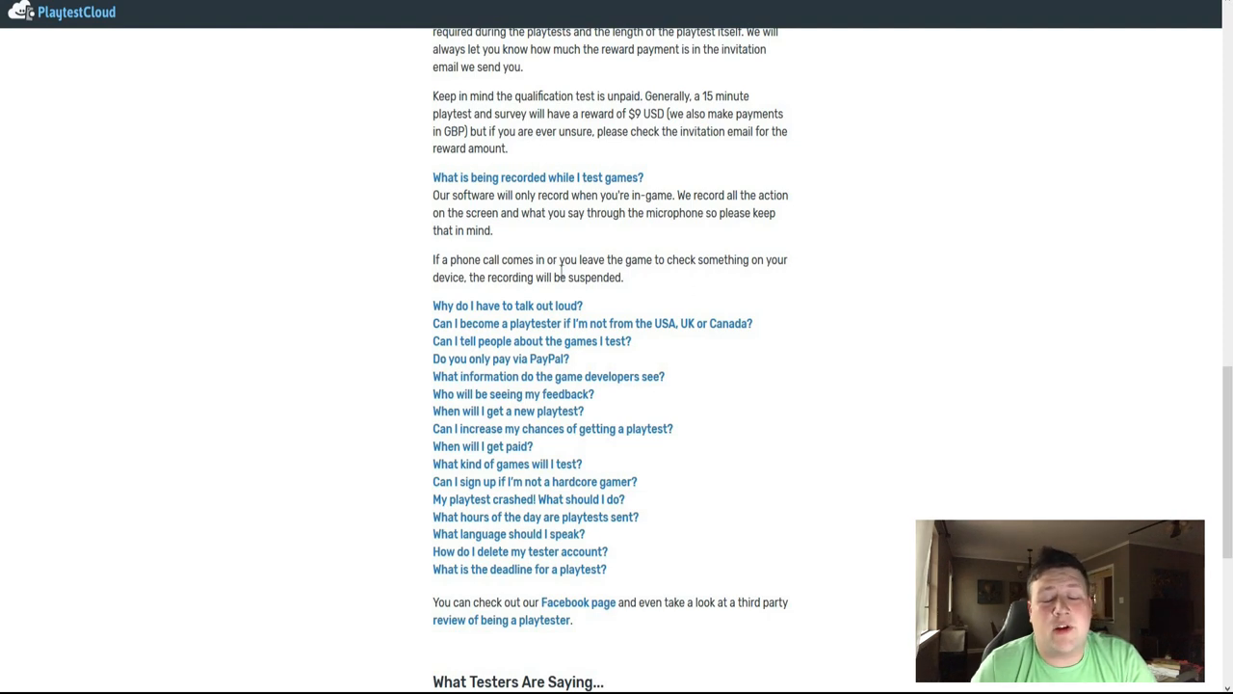
pyautogui.moveTo(621, 260)
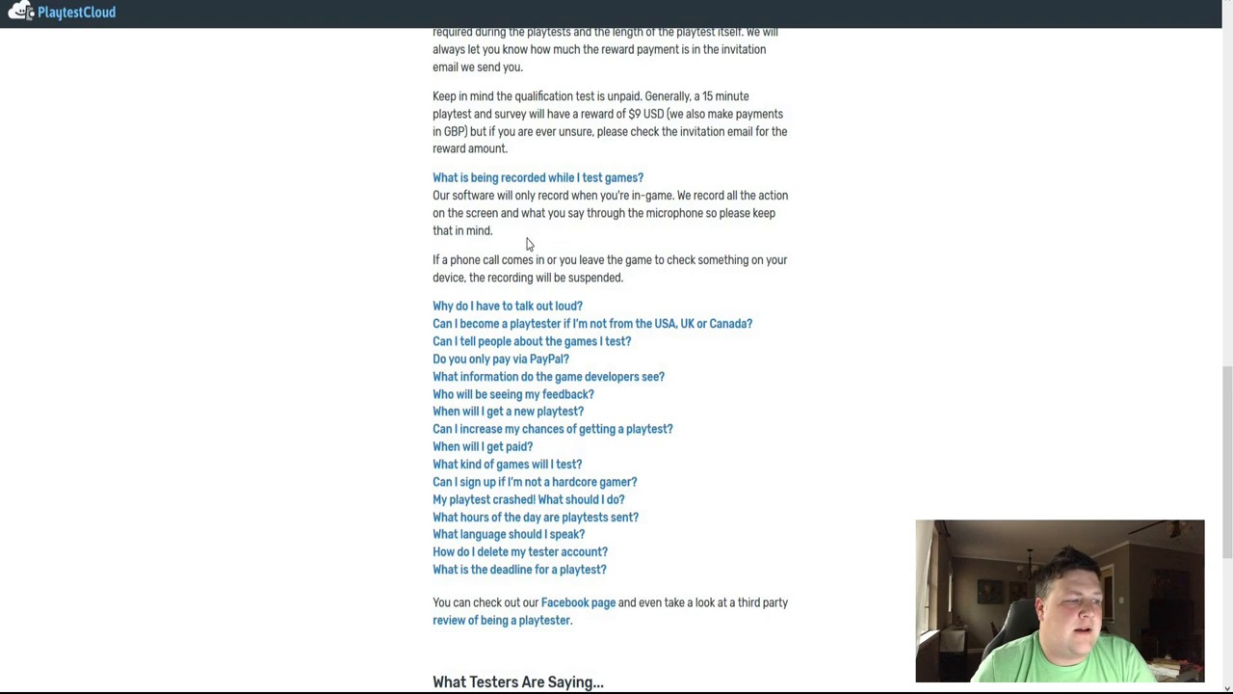
pyautogui.moveTo(692, 270)
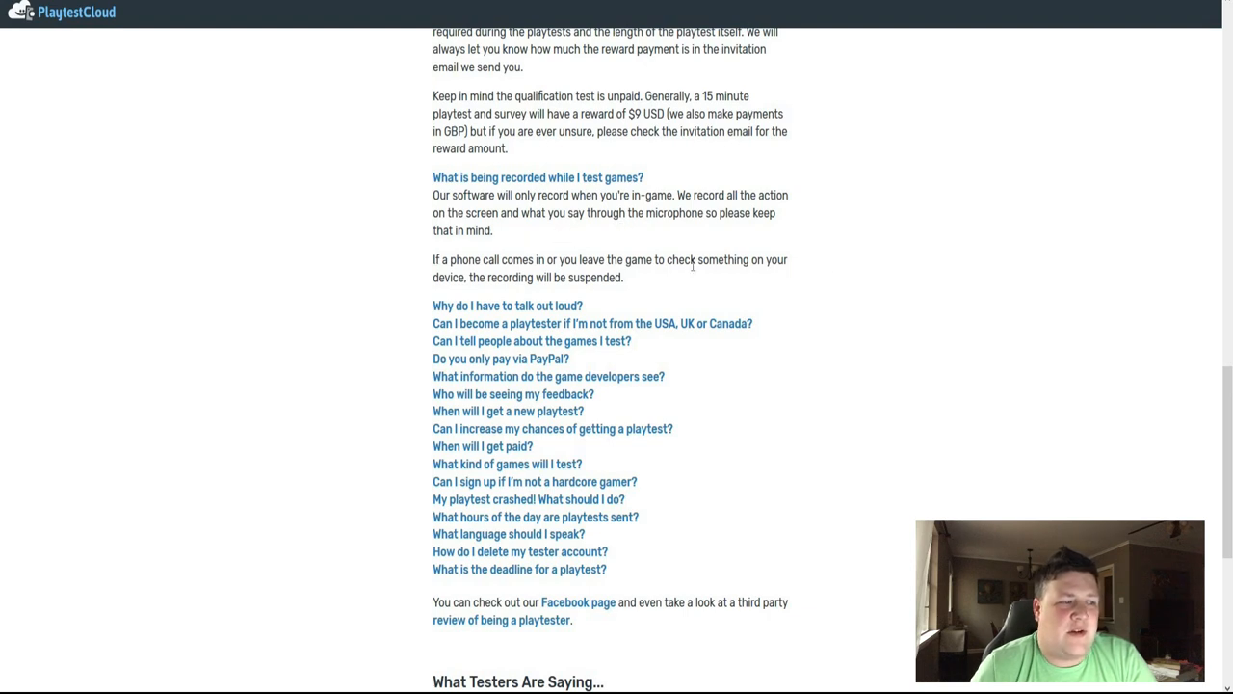
pyautogui.moveTo(748, 255)
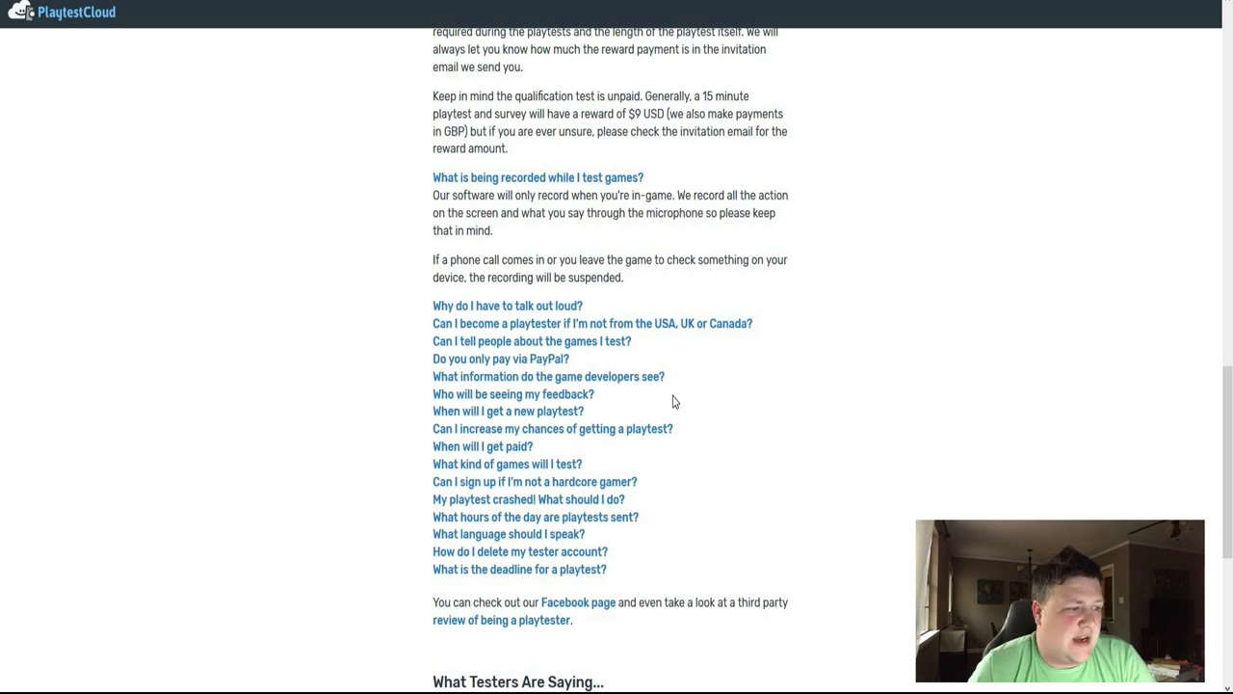
# Expand the 'Do you only pay via PayPal?' answer about lowest international costs and needing only an email address.
pyautogui.click(501, 358)
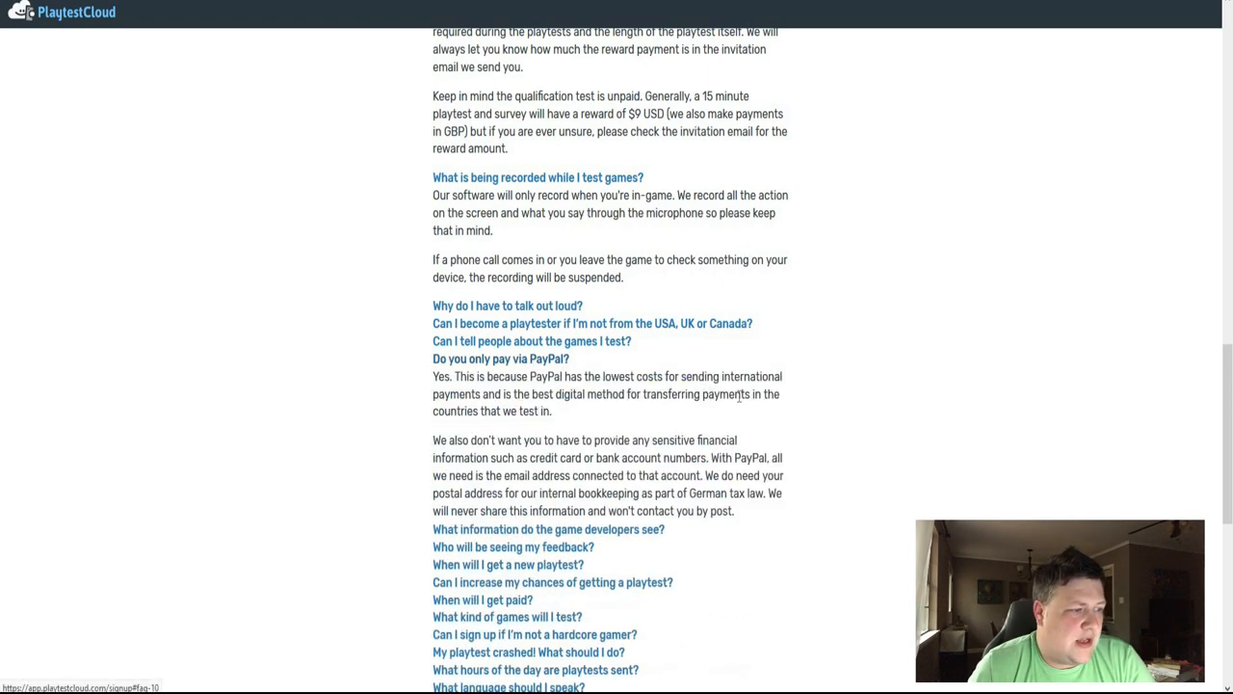
pyautogui.scroll(-3)
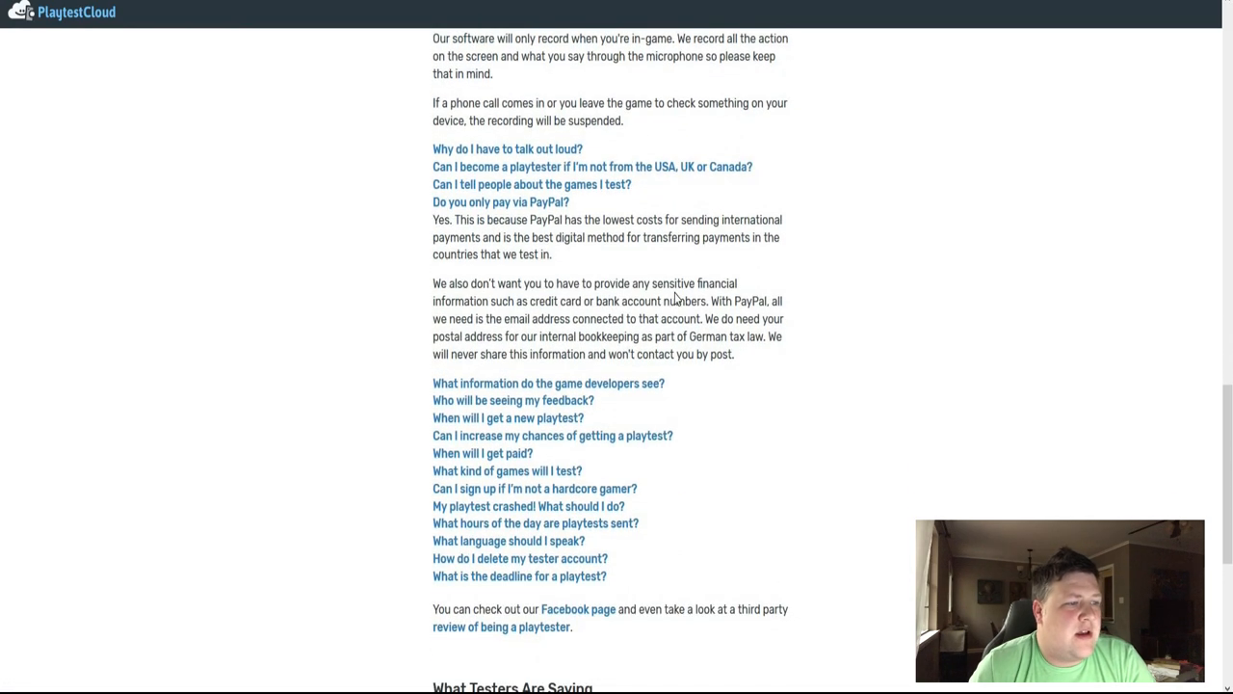
pyautogui.moveTo(817, 331)
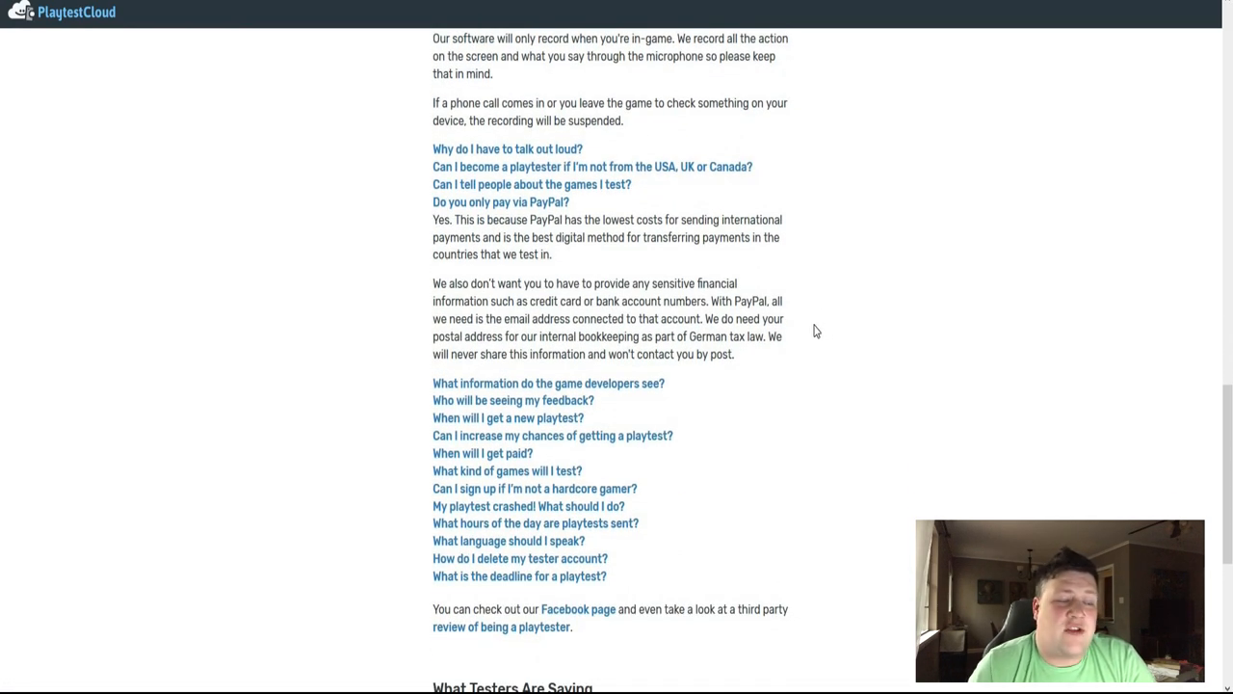
pyautogui.moveTo(848, 287)
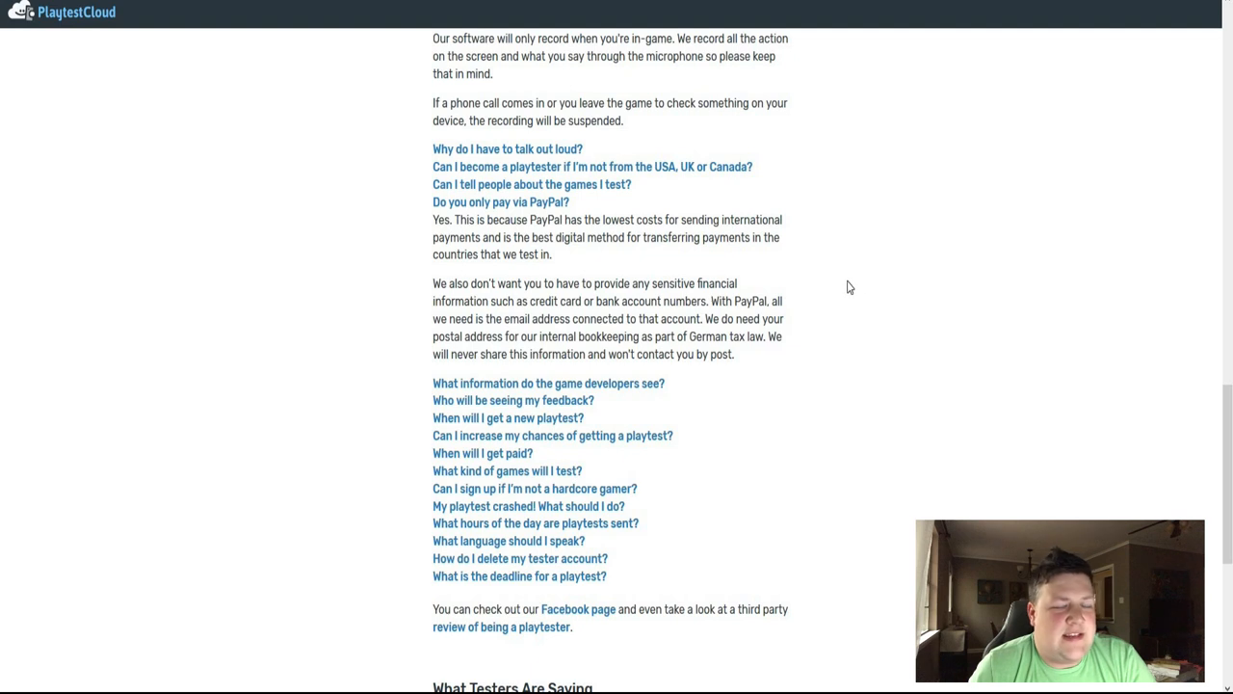
pyautogui.moveTo(863, 280)
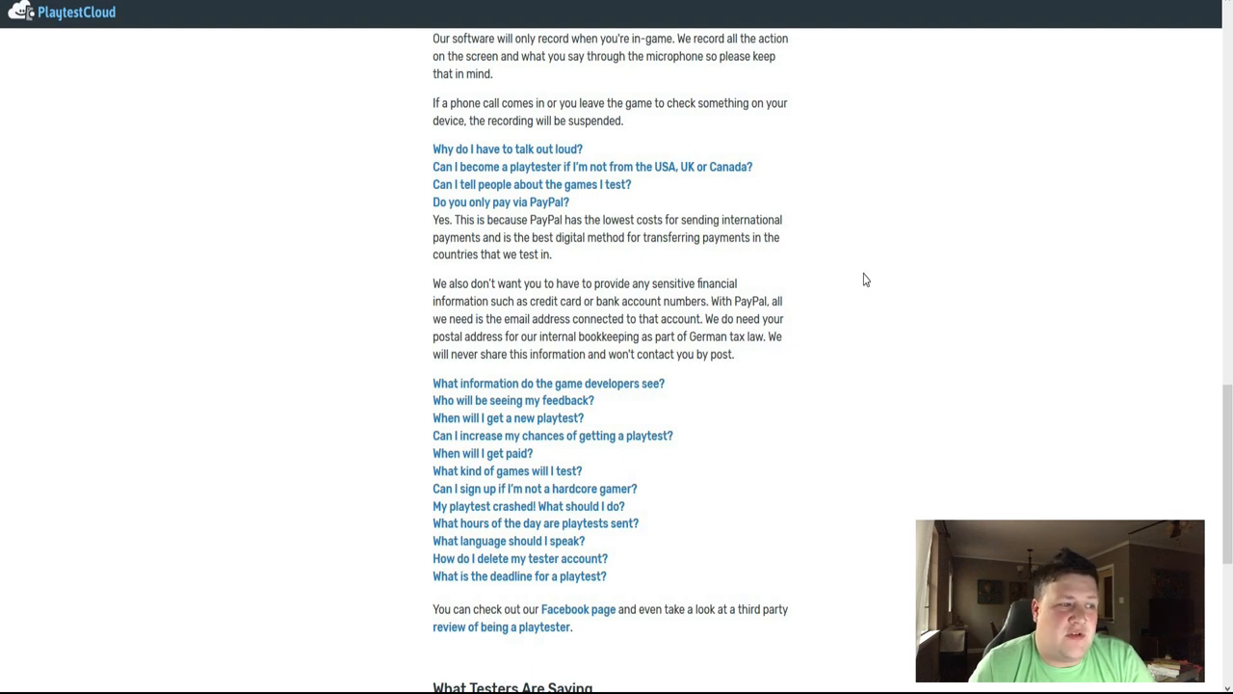
pyautogui.moveTo(619, 283)
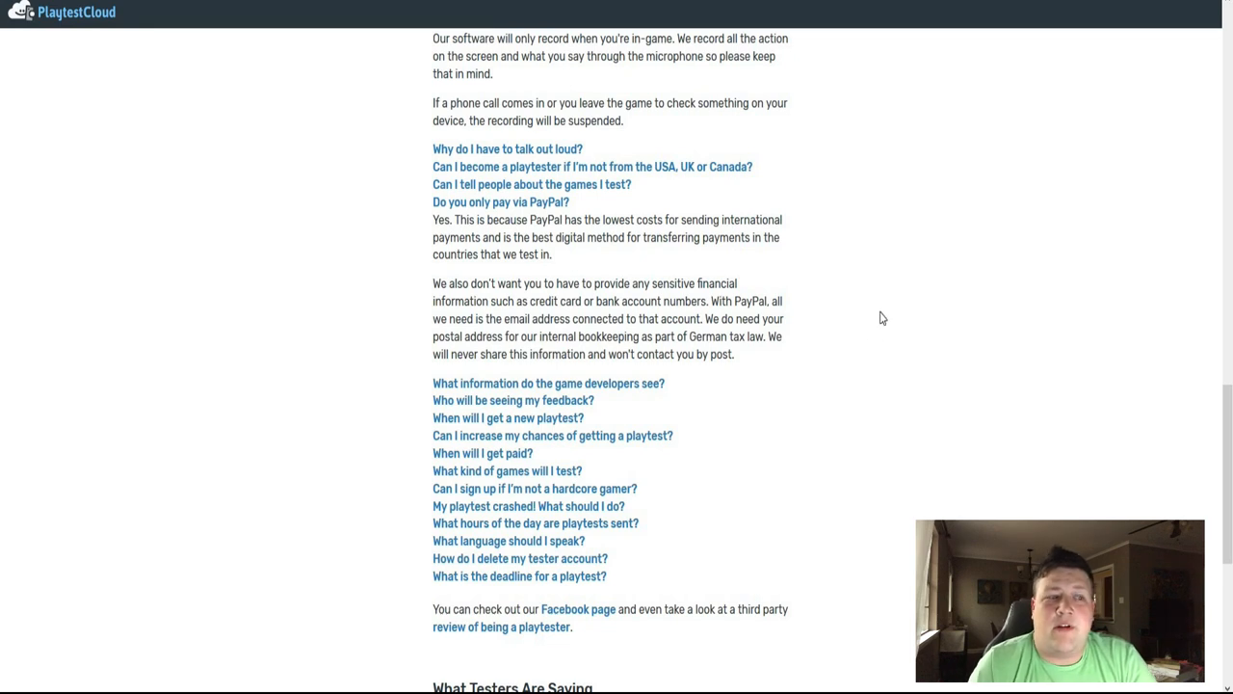
pyautogui.scroll(-3)
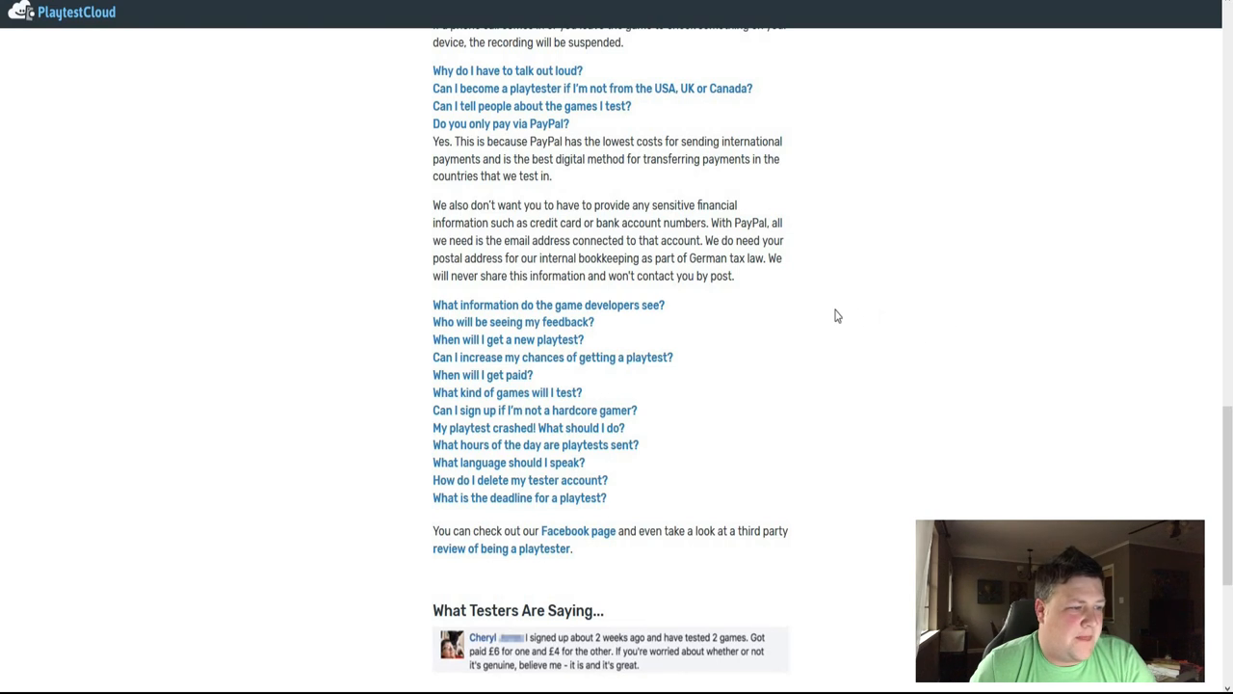
# Scroll to the 'When will I get a new playtest?' answer and on toward the testimonials.
pyautogui.scroll(-3)
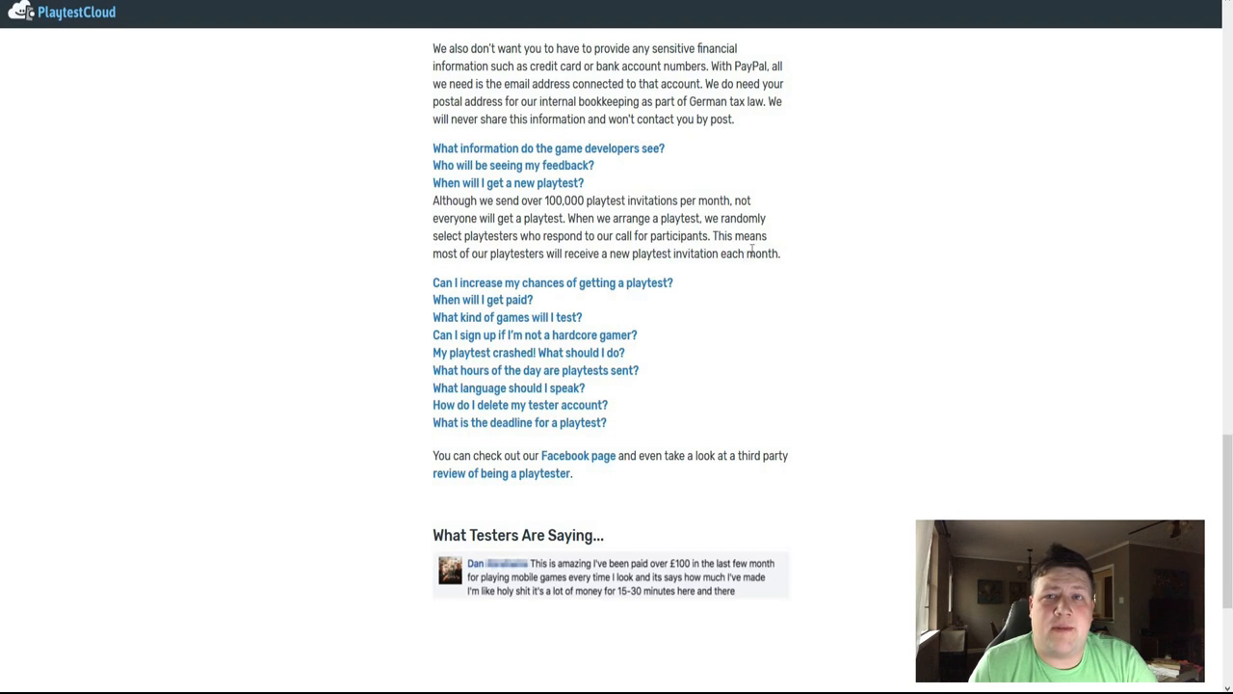
pyautogui.moveTo(786, 258)
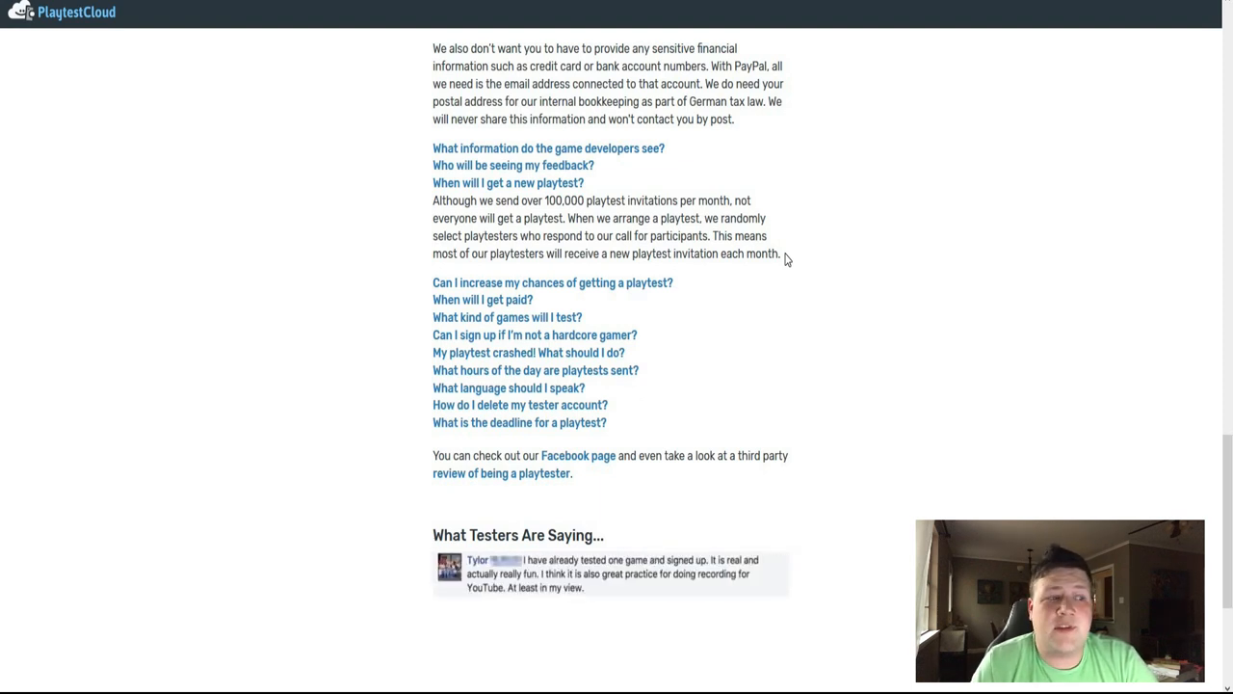
pyautogui.moveTo(813, 330)
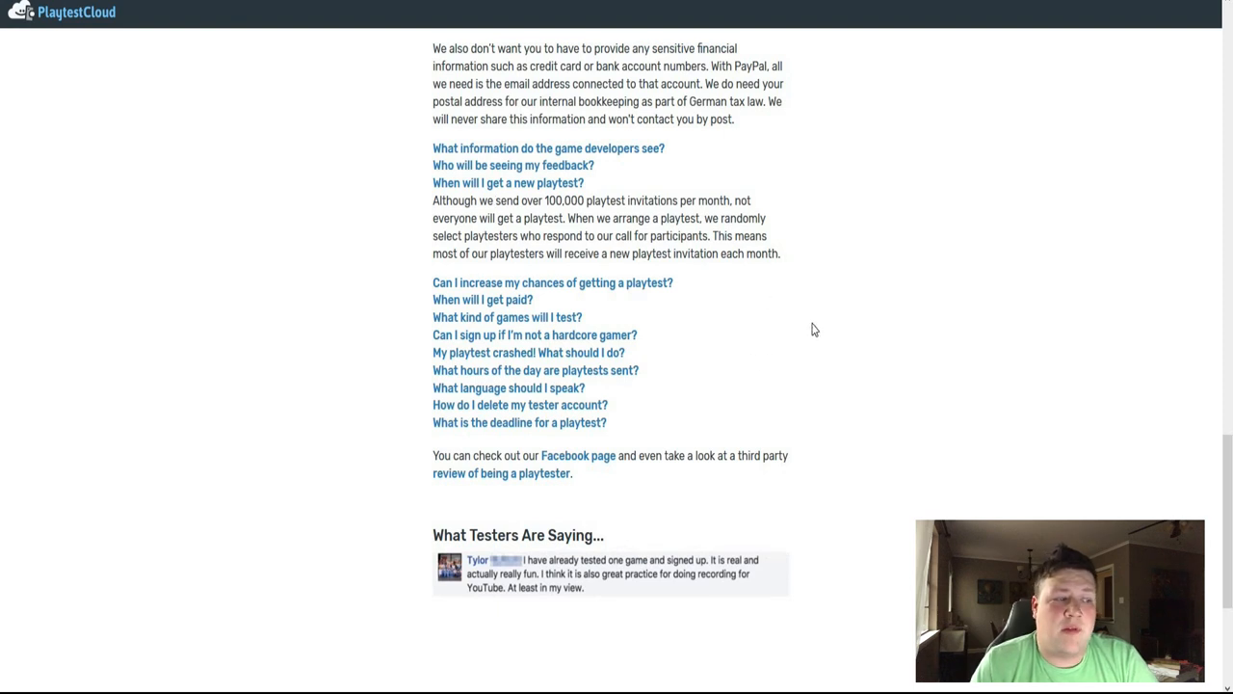
pyautogui.moveTo(401, 281)
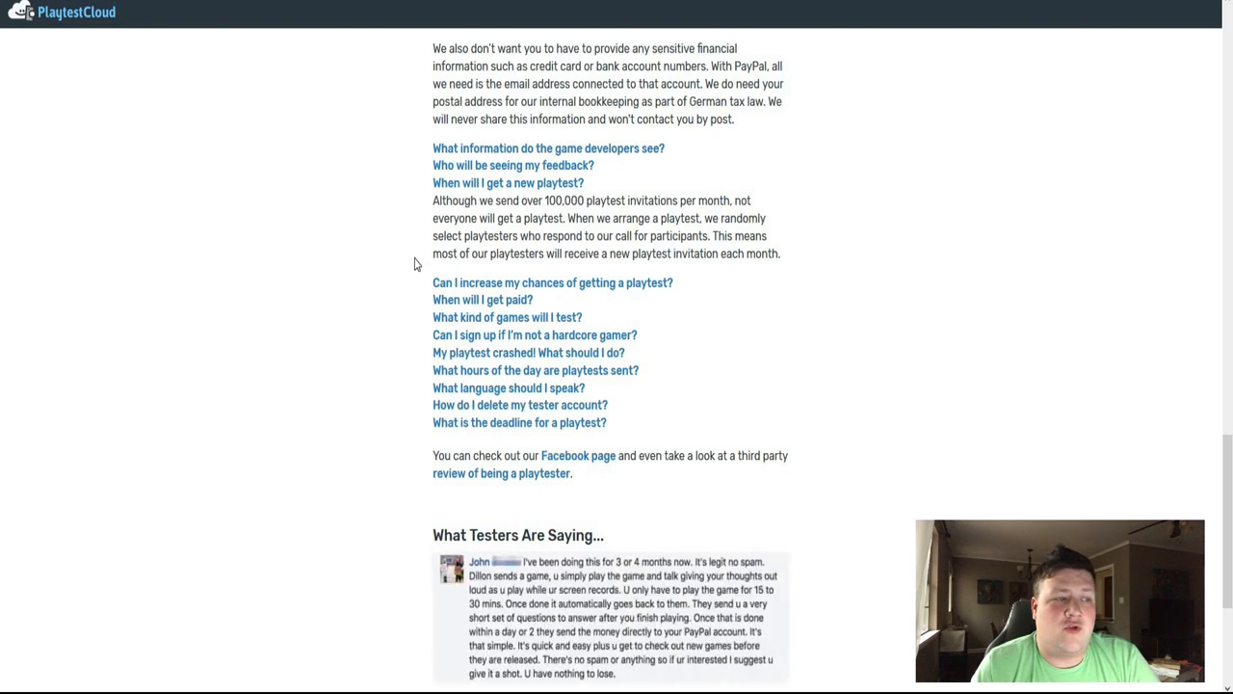
pyautogui.moveTo(358, 224)
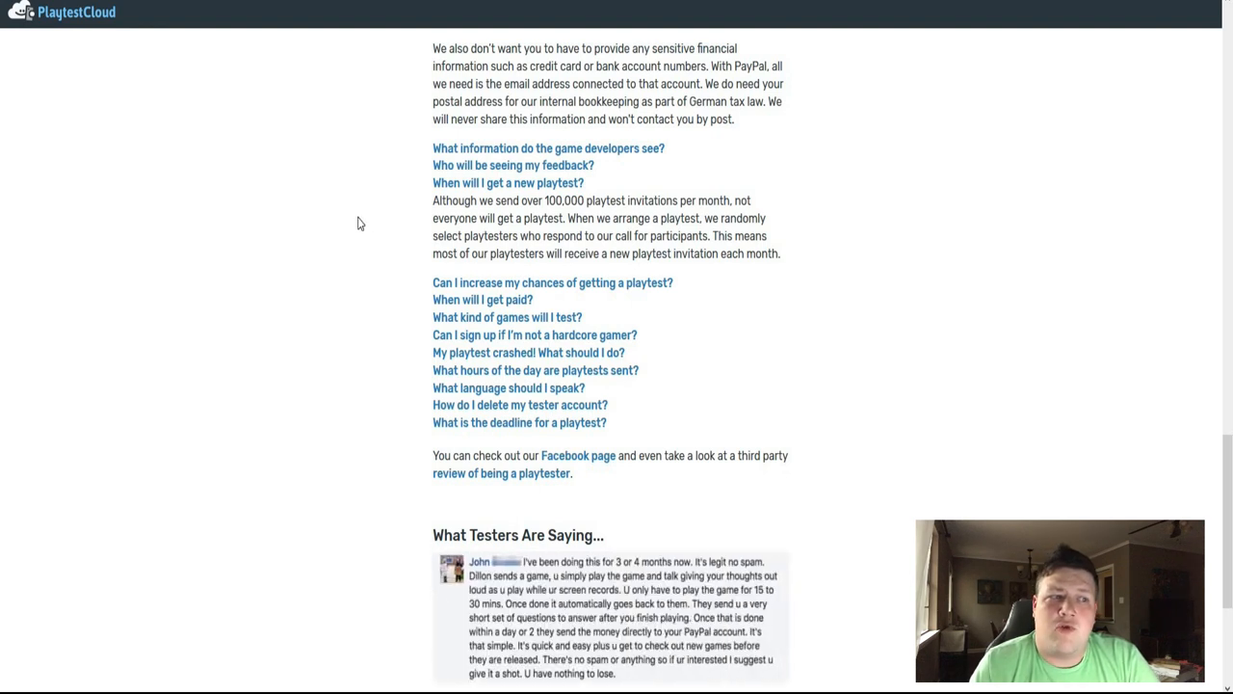
pyautogui.moveTo(370, 225)
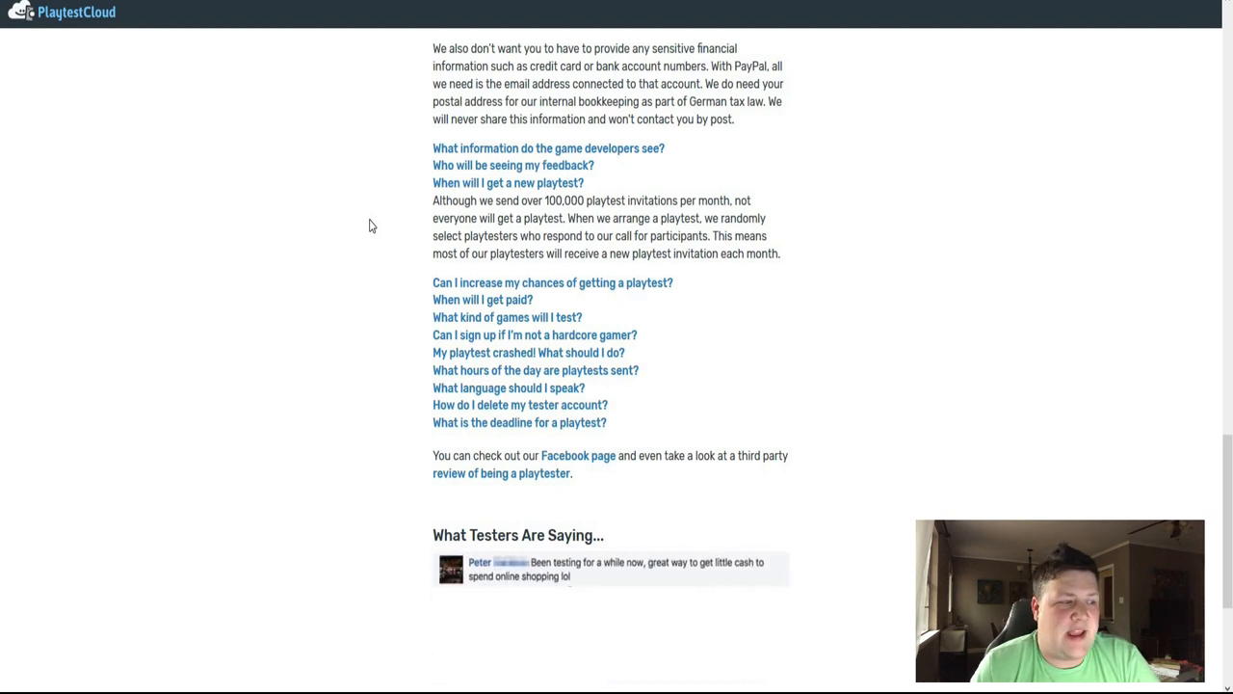
pyautogui.scroll(-3)
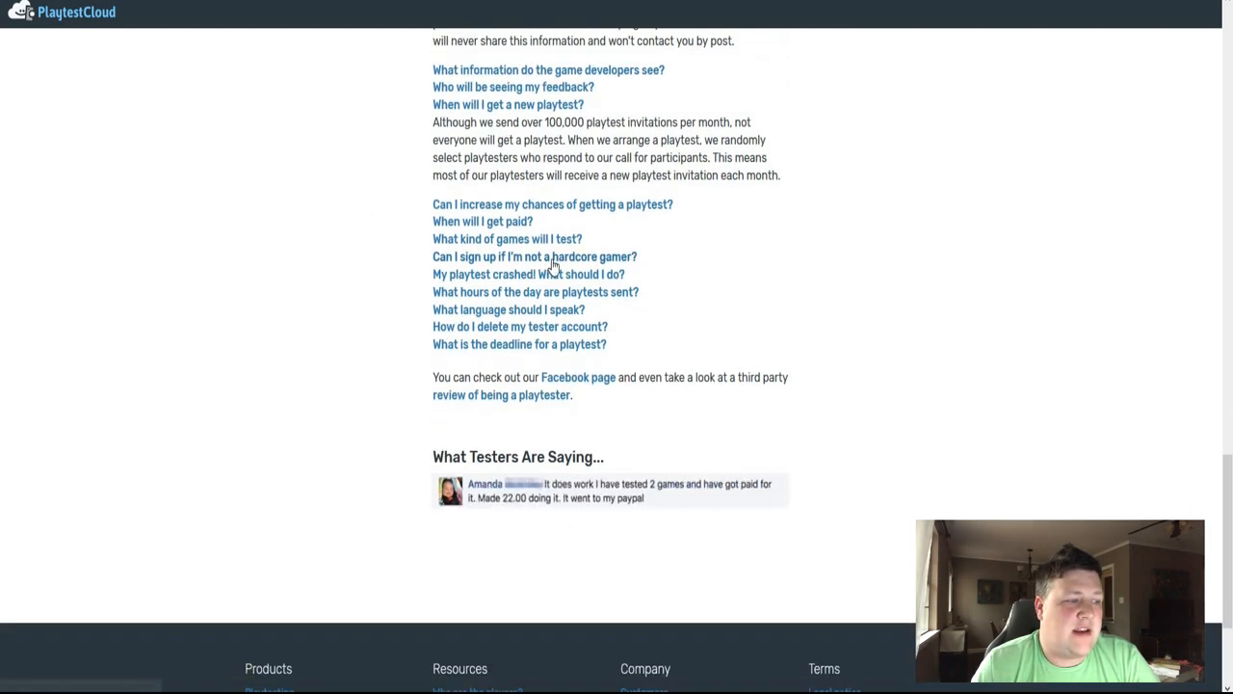
# Expand the 'Can I sign up if I'm not a hardcore gamer?' answer — no expertise needed, anyone can join.
pyautogui.click(528, 256)
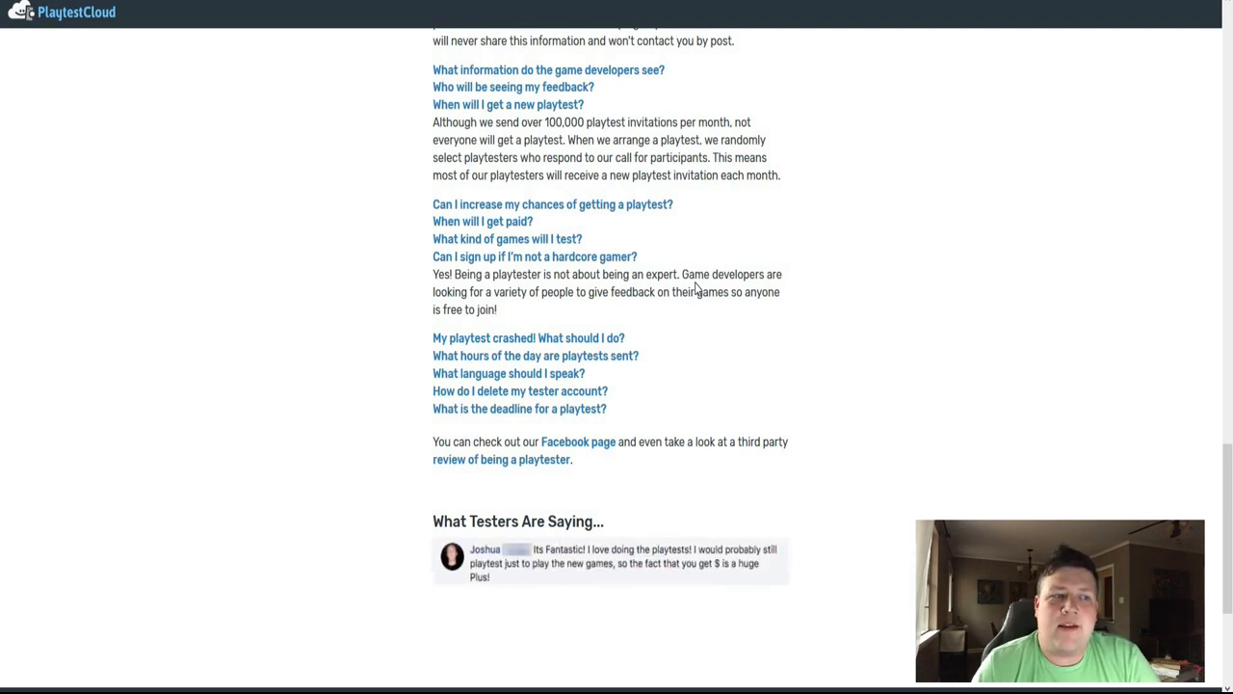
pyautogui.moveTo(698, 270)
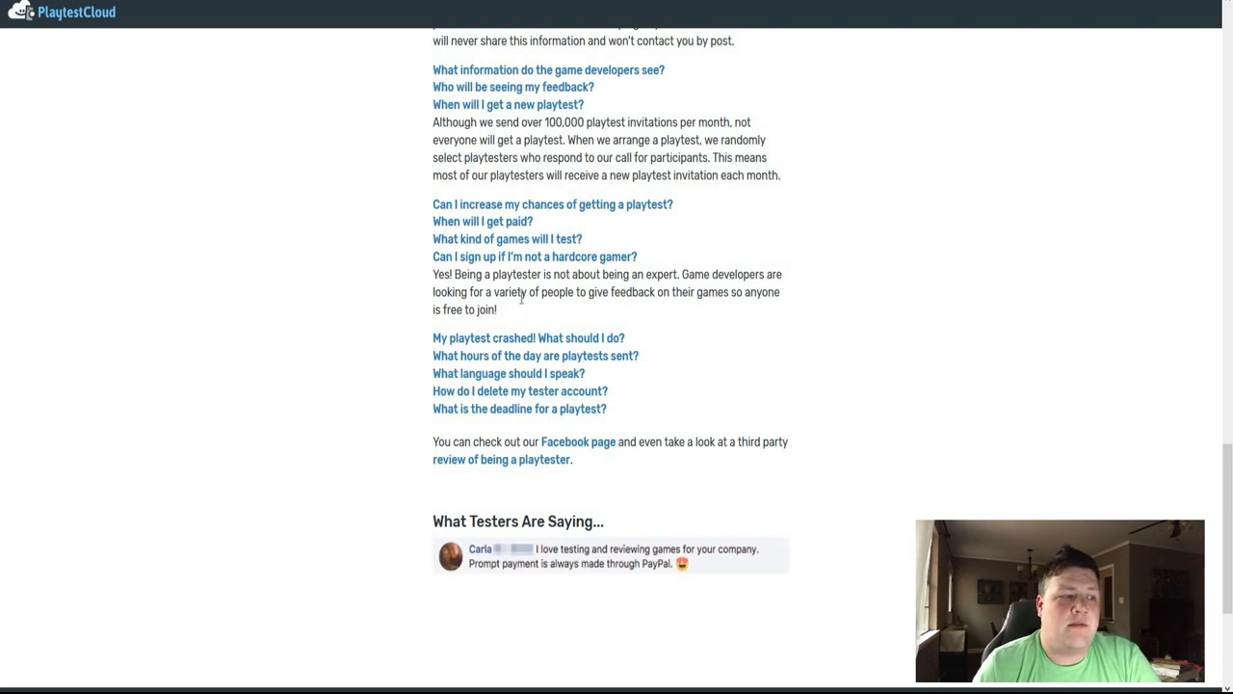
pyautogui.moveTo(505, 319)
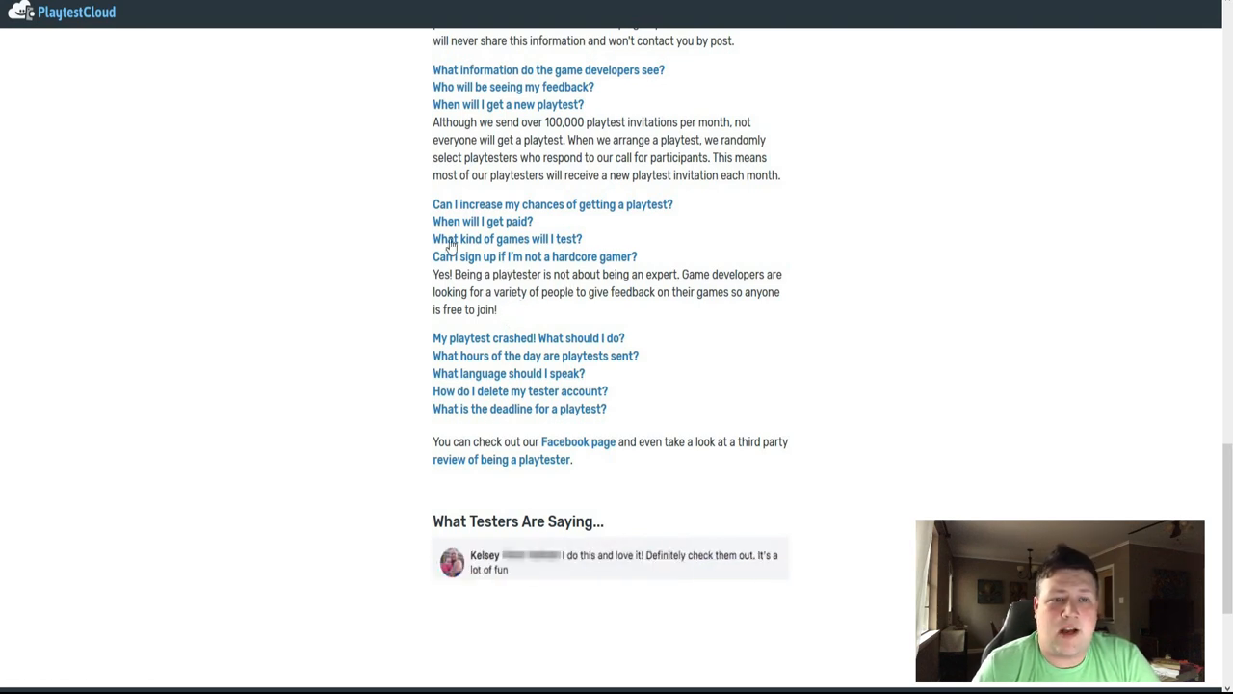
pyautogui.moveTo(370, 300)
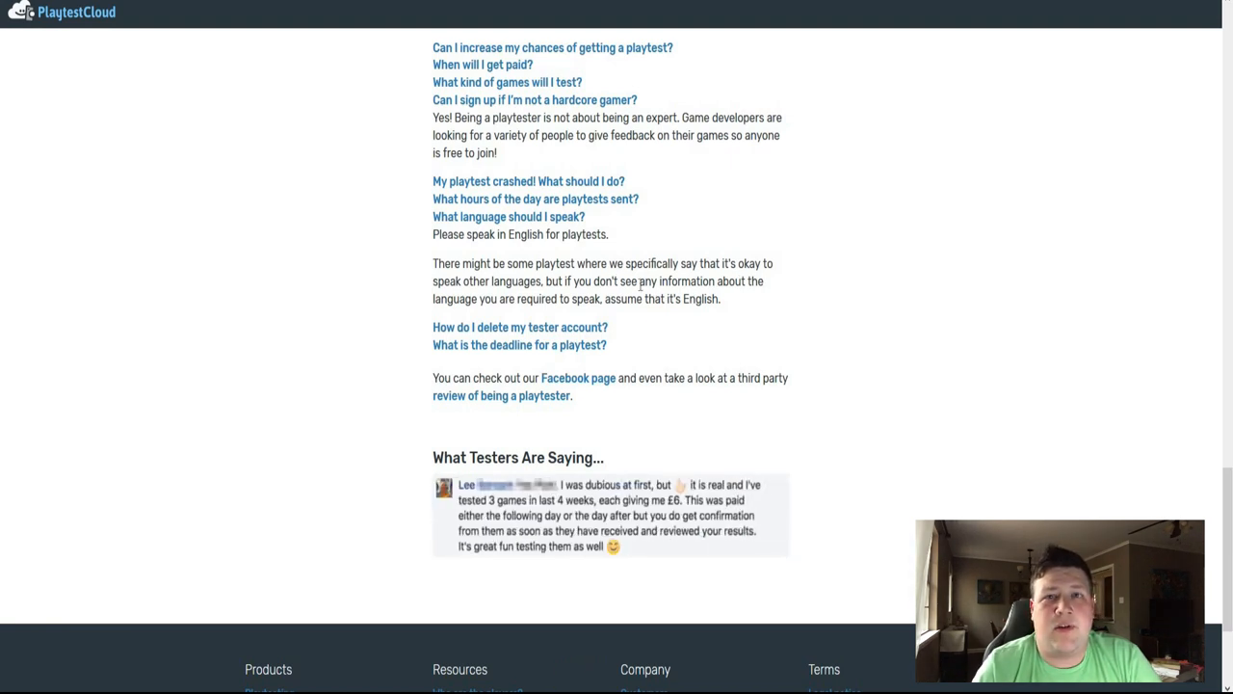
pyautogui.moveTo(381, 281)
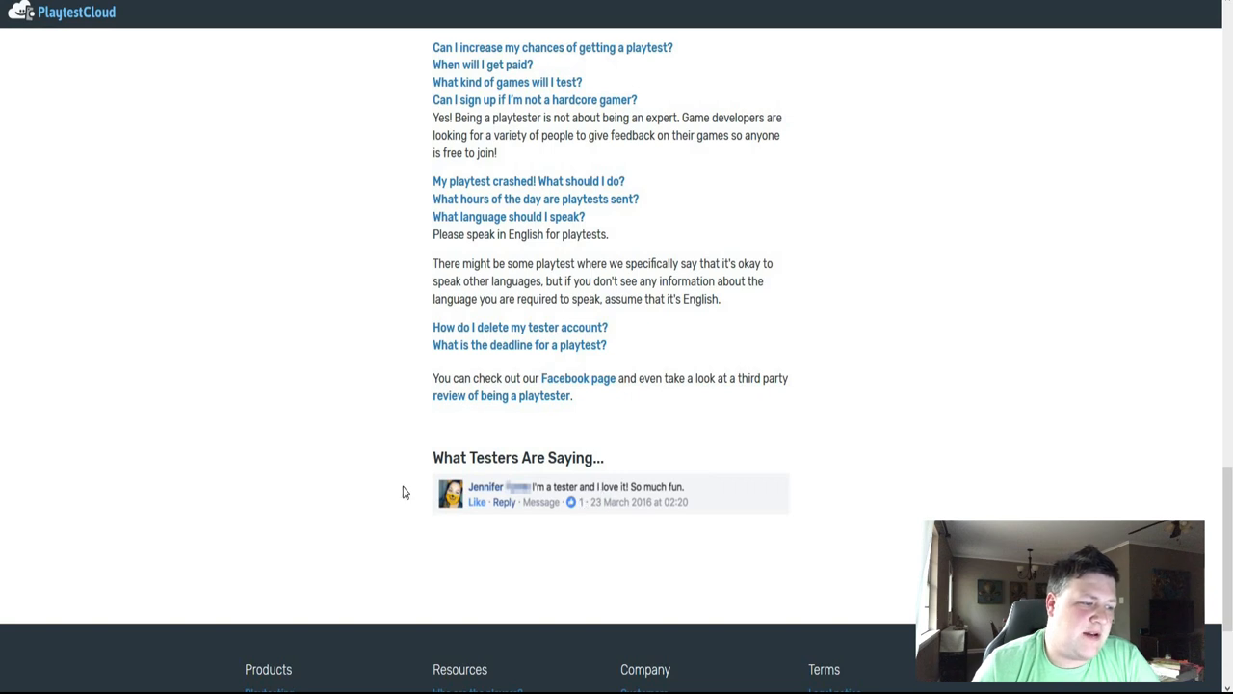
pyautogui.moveTo(359, 459)
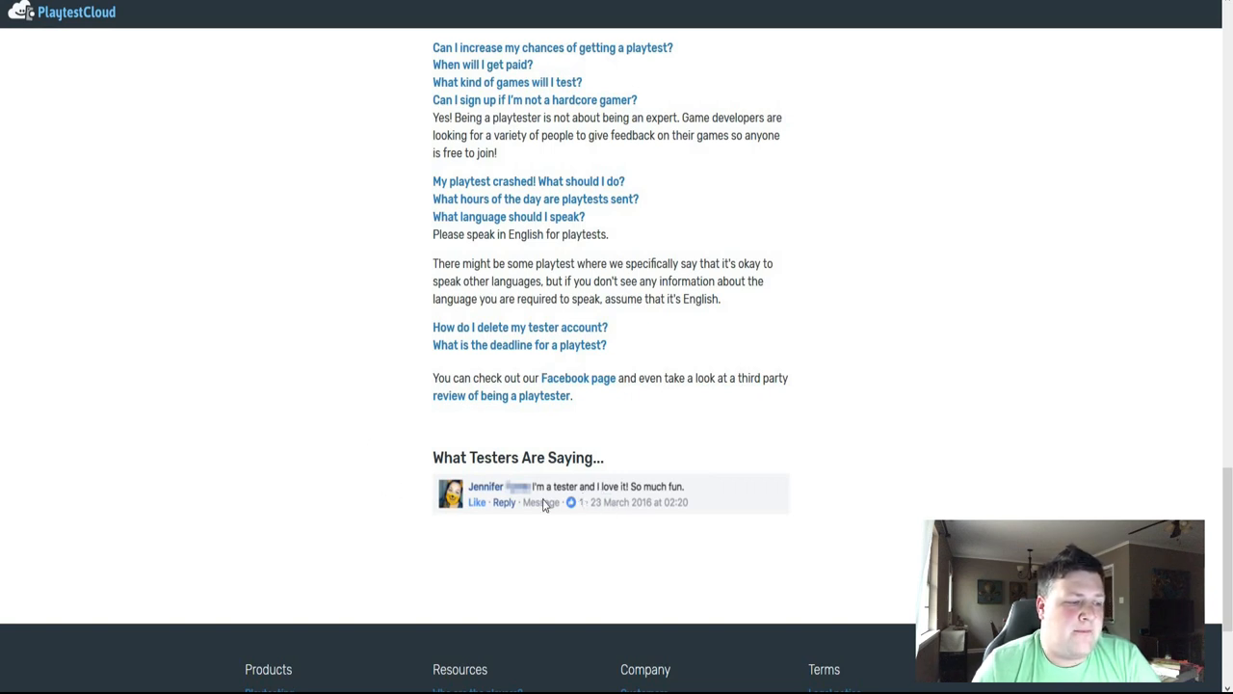
pyautogui.moveTo(354, 435)
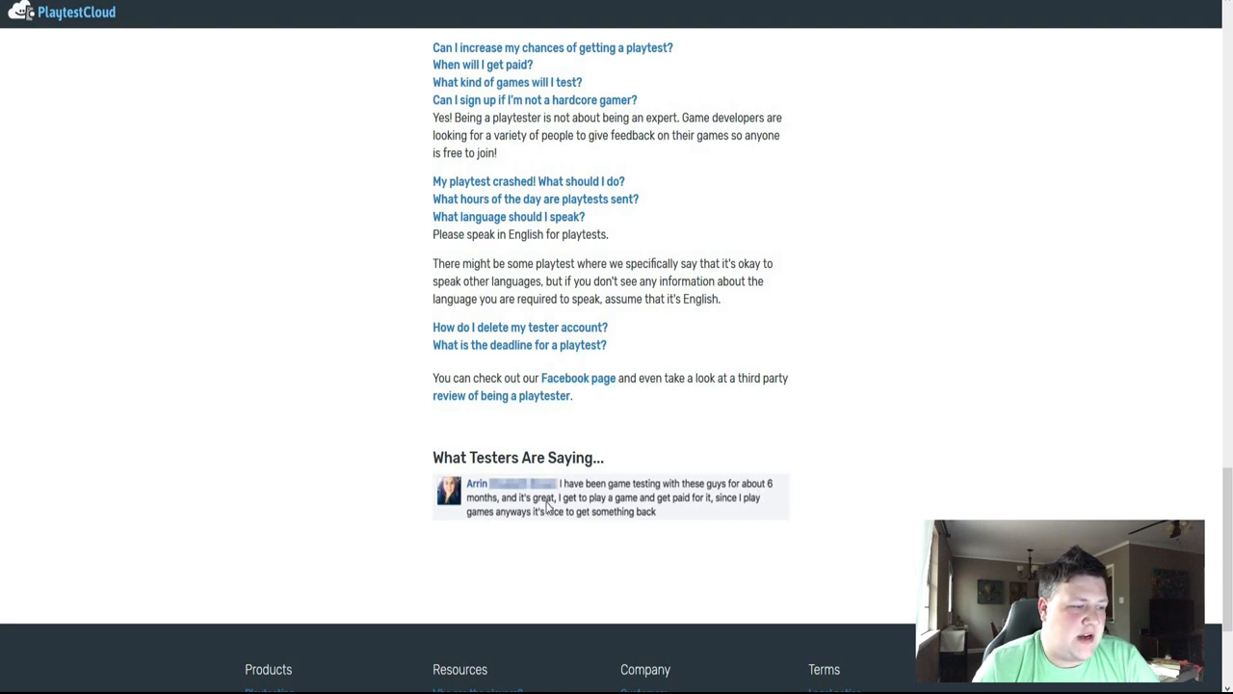
pyautogui.moveTo(640, 521)
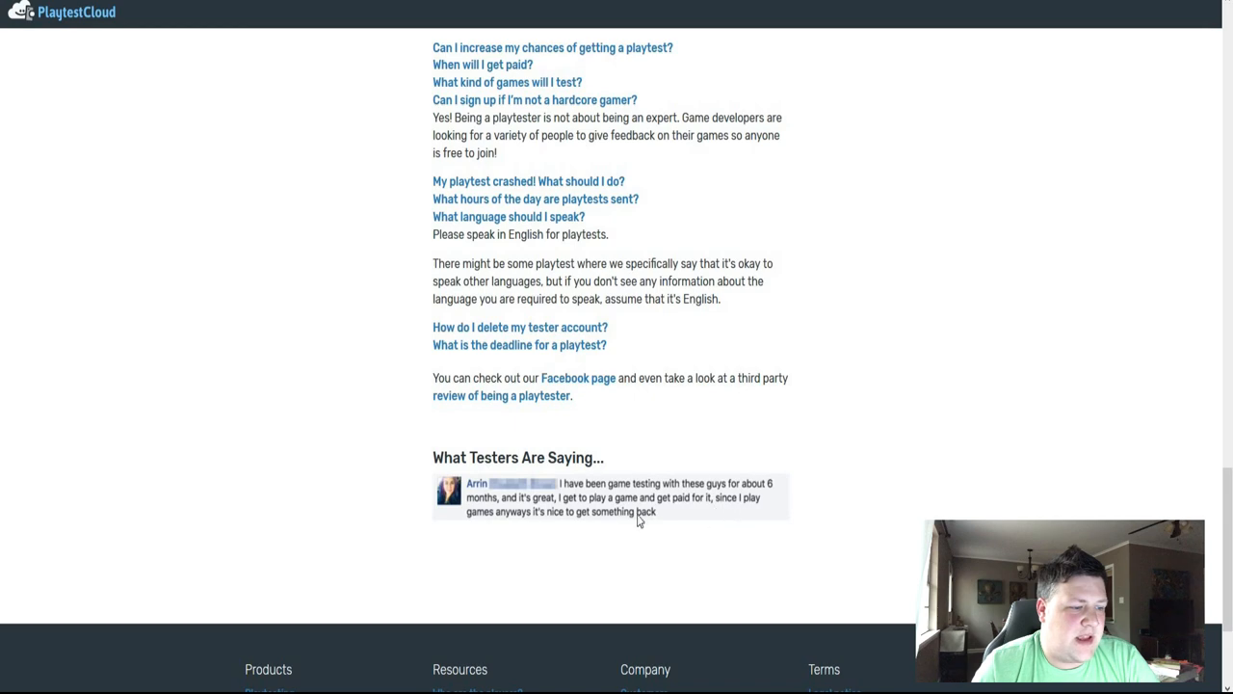
pyautogui.scroll(3)
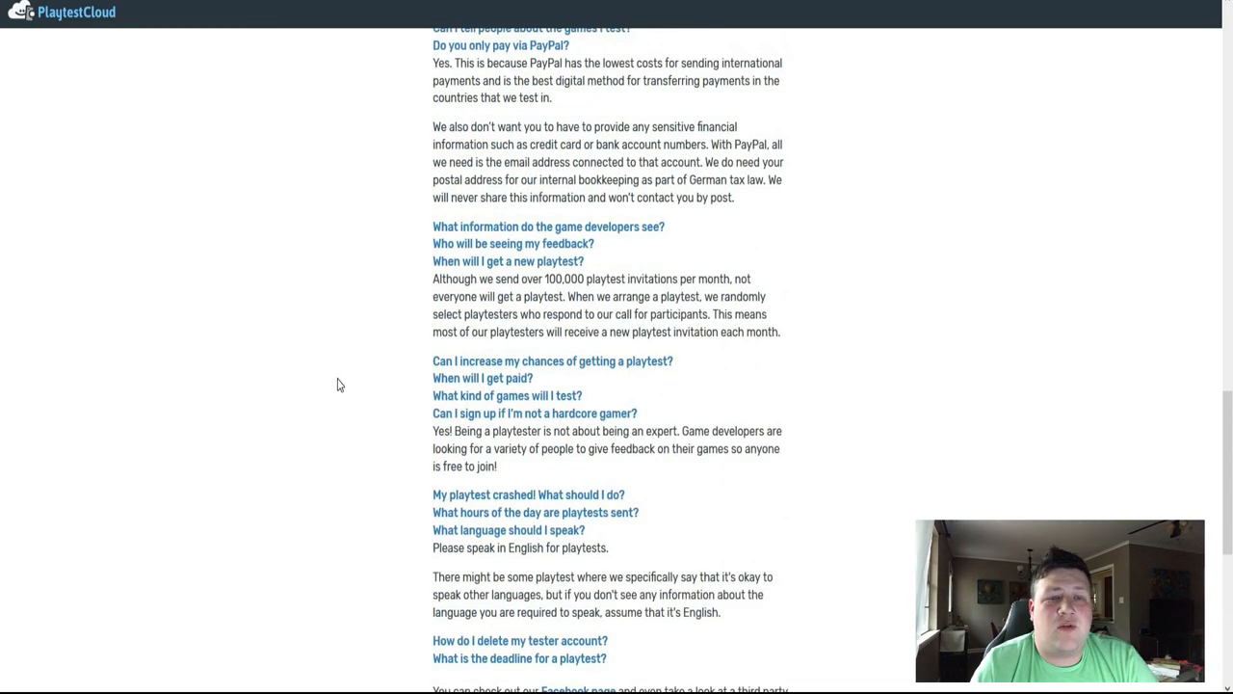